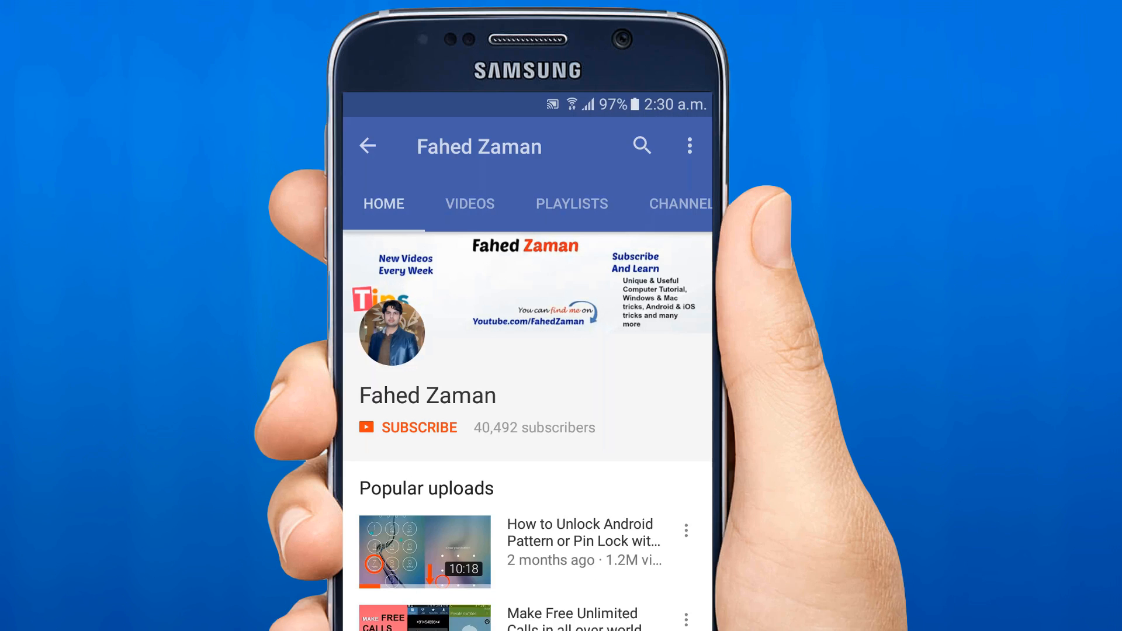
Step: Open Settings > About device > Software info on the Galaxy J5
click(419, 427)
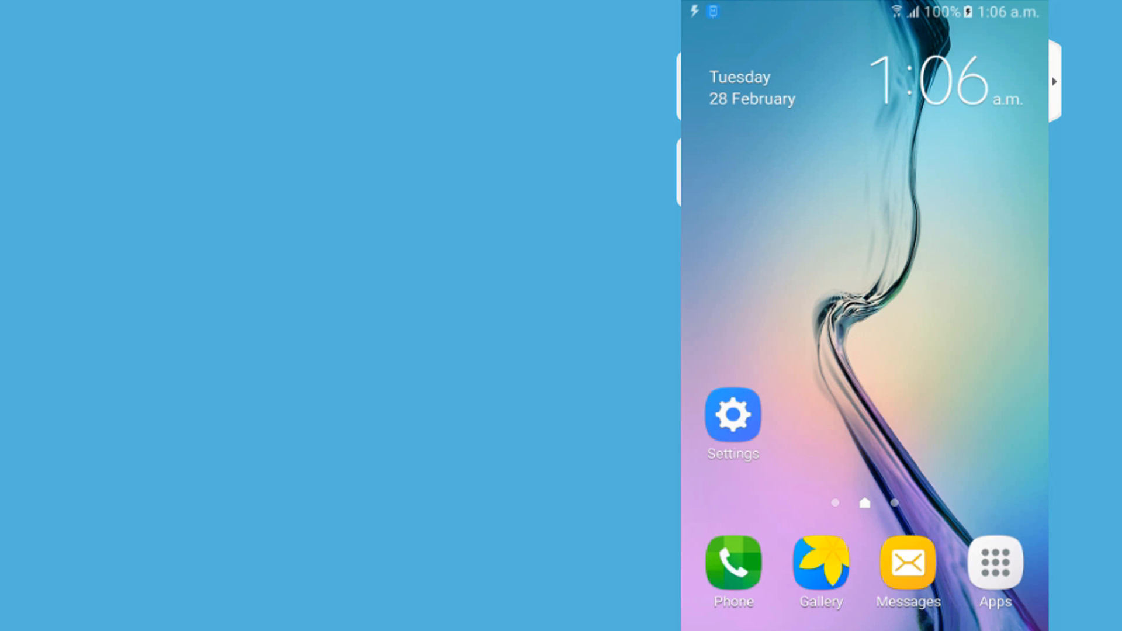
click(731, 415)
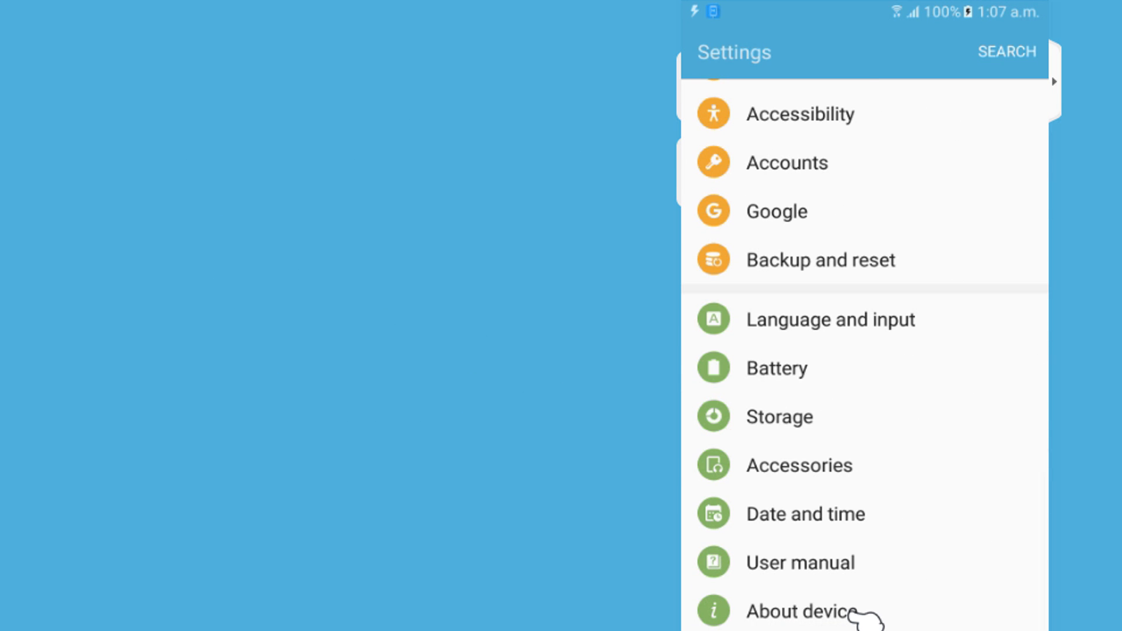
click(801, 611)
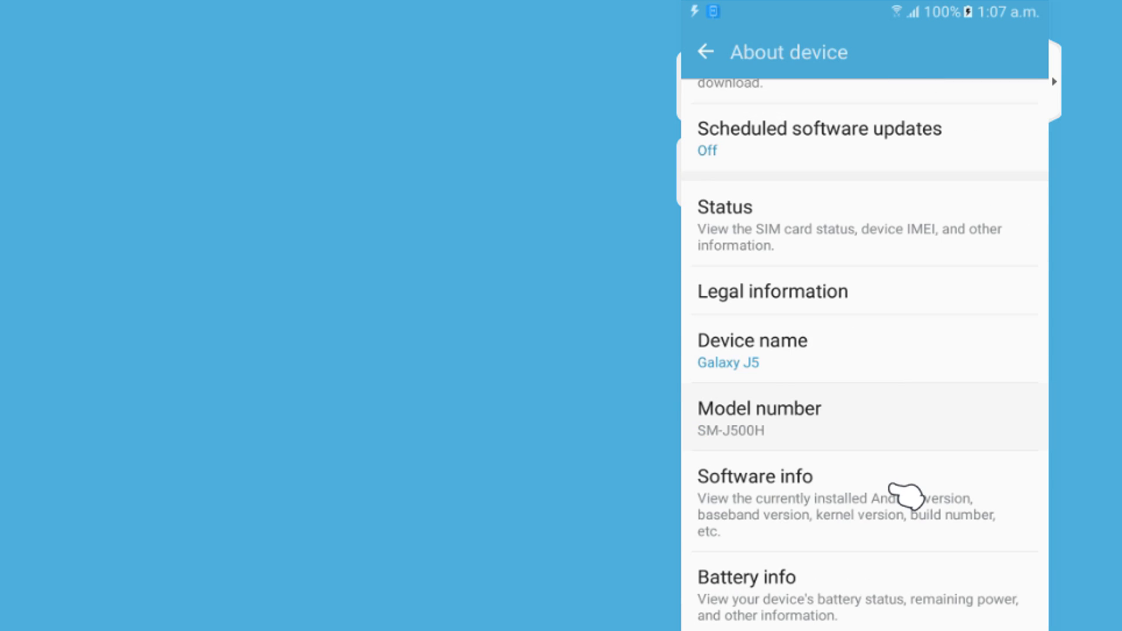
click(754, 477)
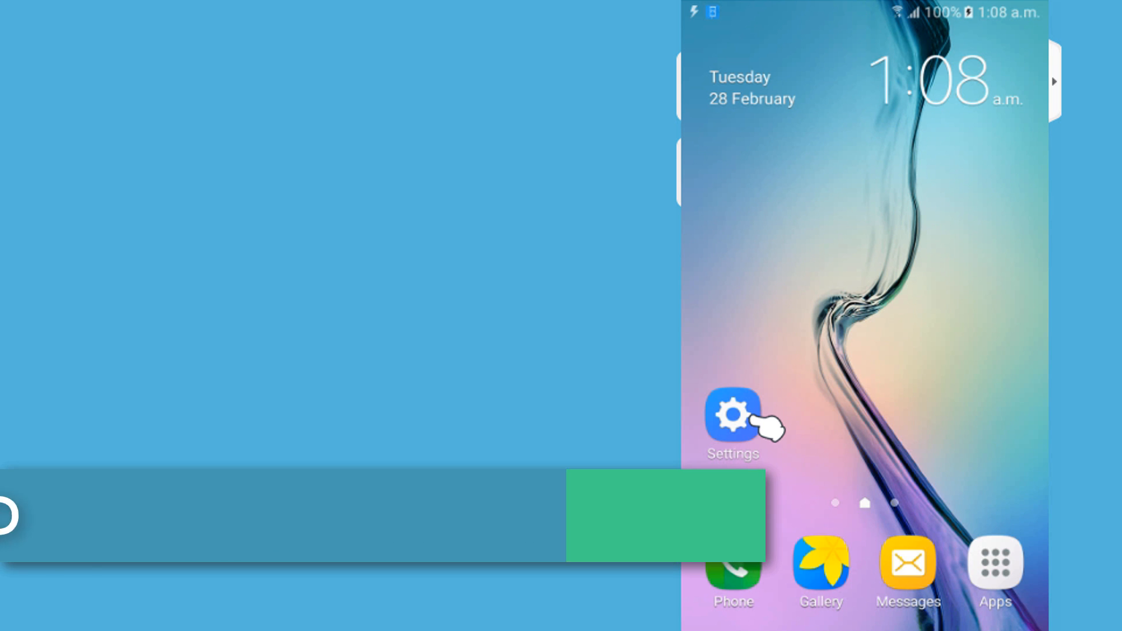
Step: Set Window and Transition animation scales to 0.5x, then open Animator duration scale
click(731, 416)
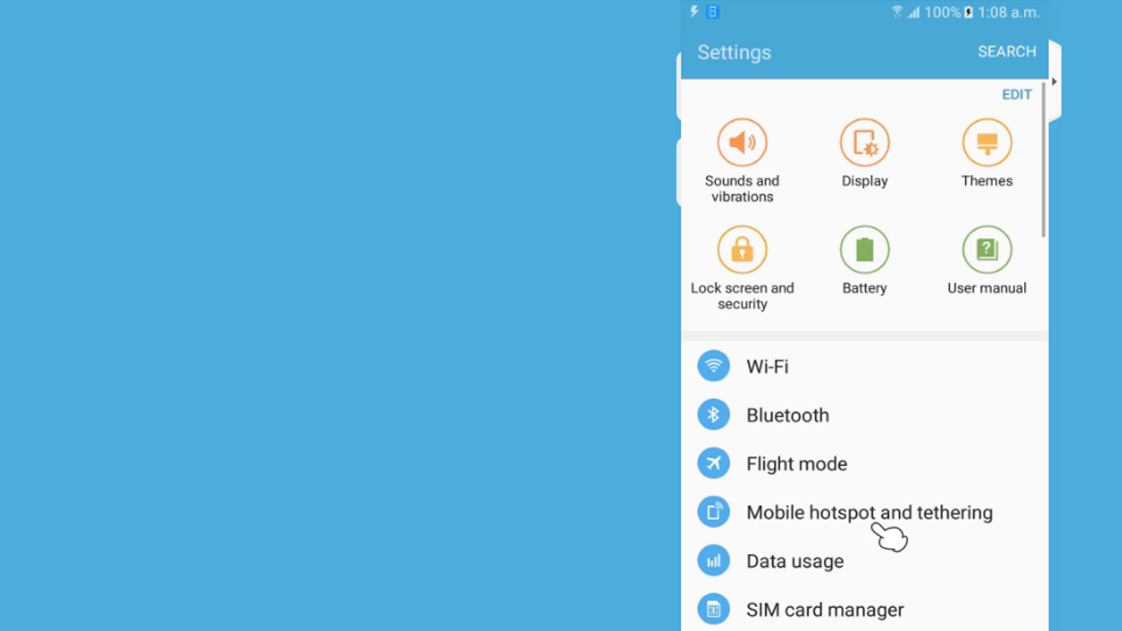
scroll(down, 3)
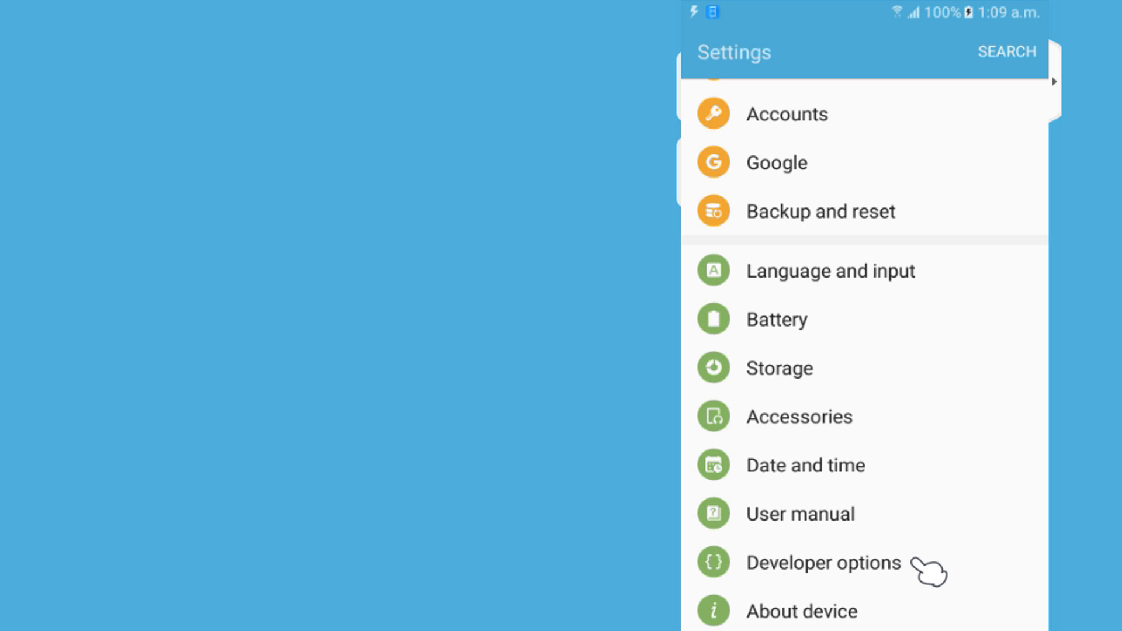
click(823, 562)
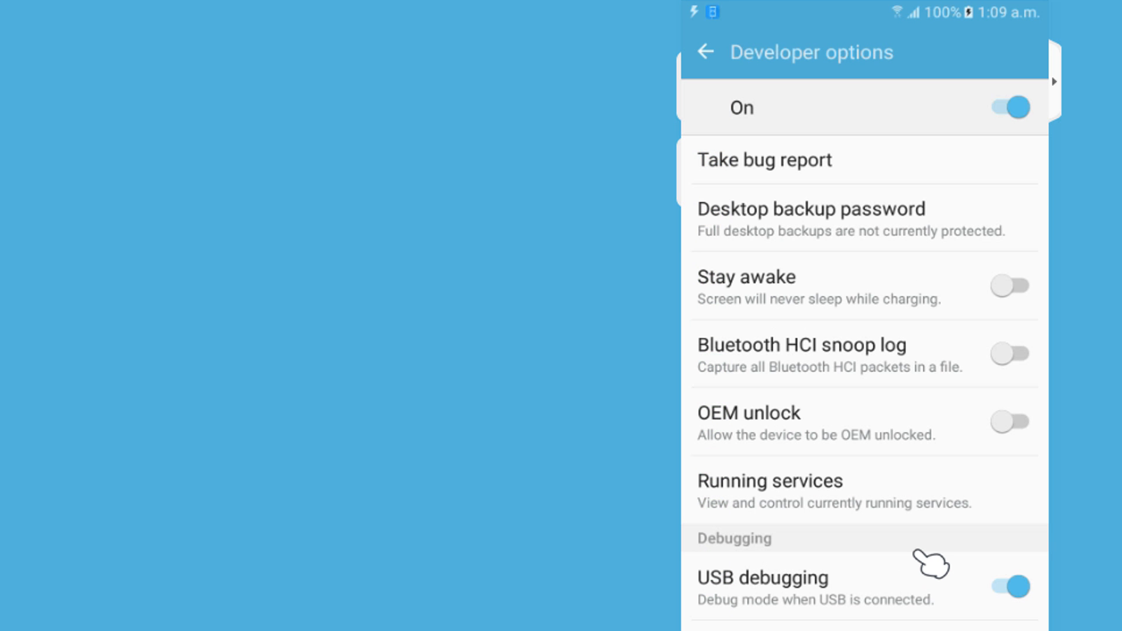
scroll(down, 3)
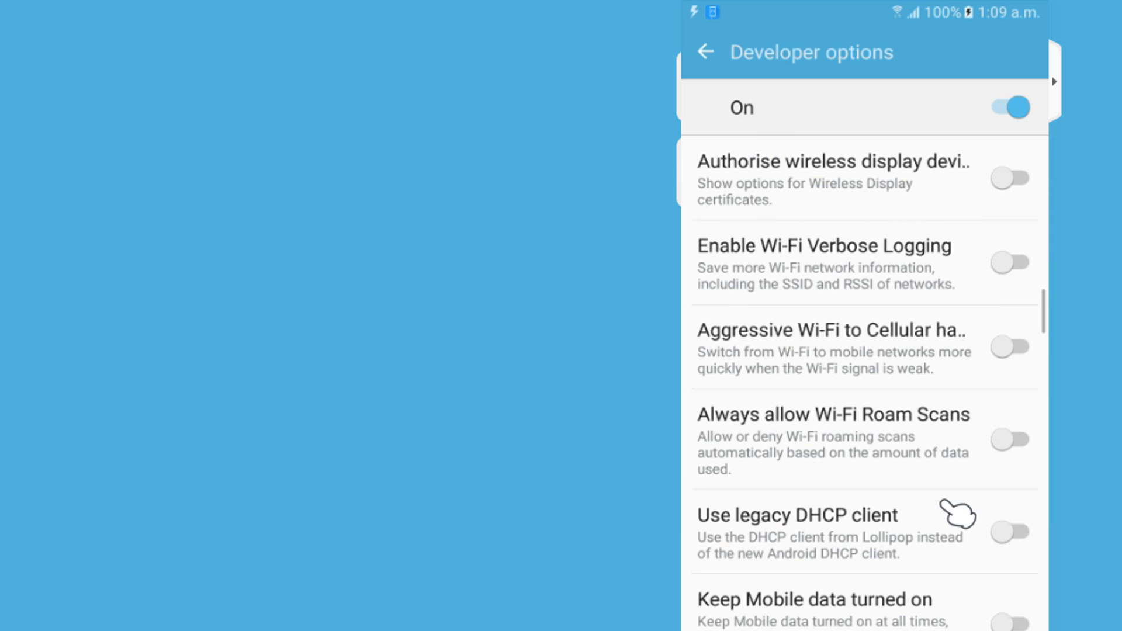
scroll(down, 3)
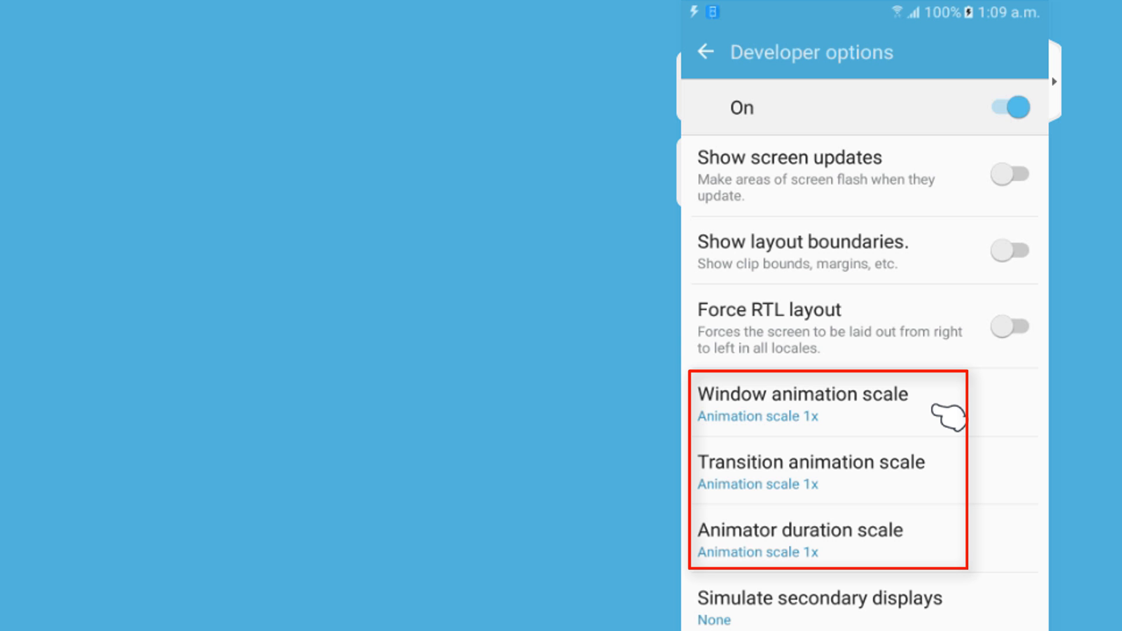
click(801, 403)
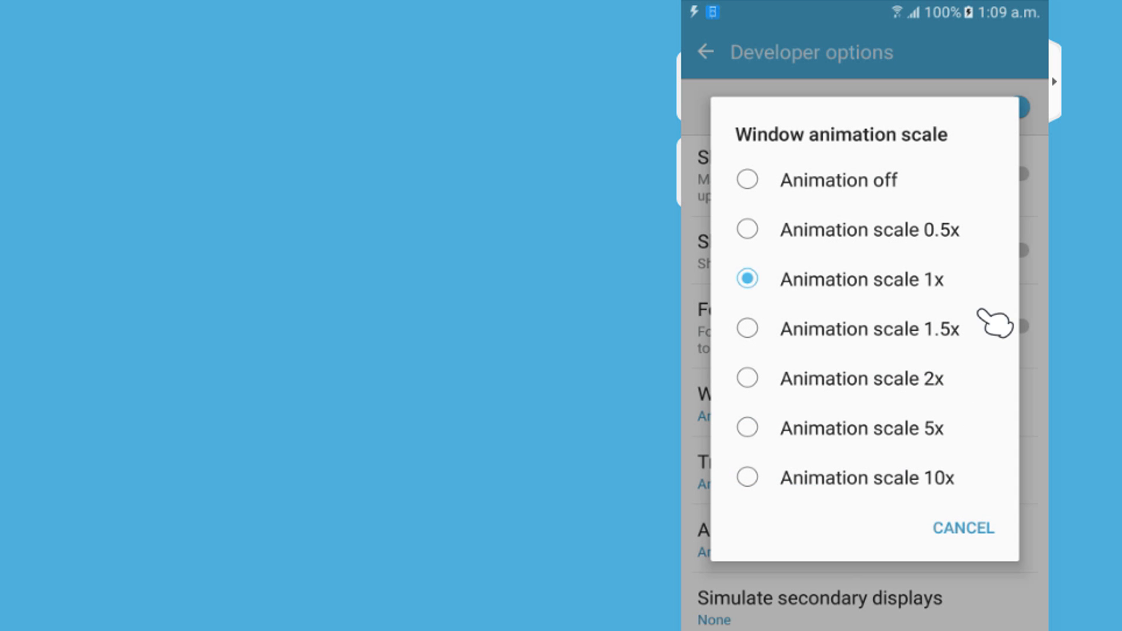
mouse_move(944, 486)
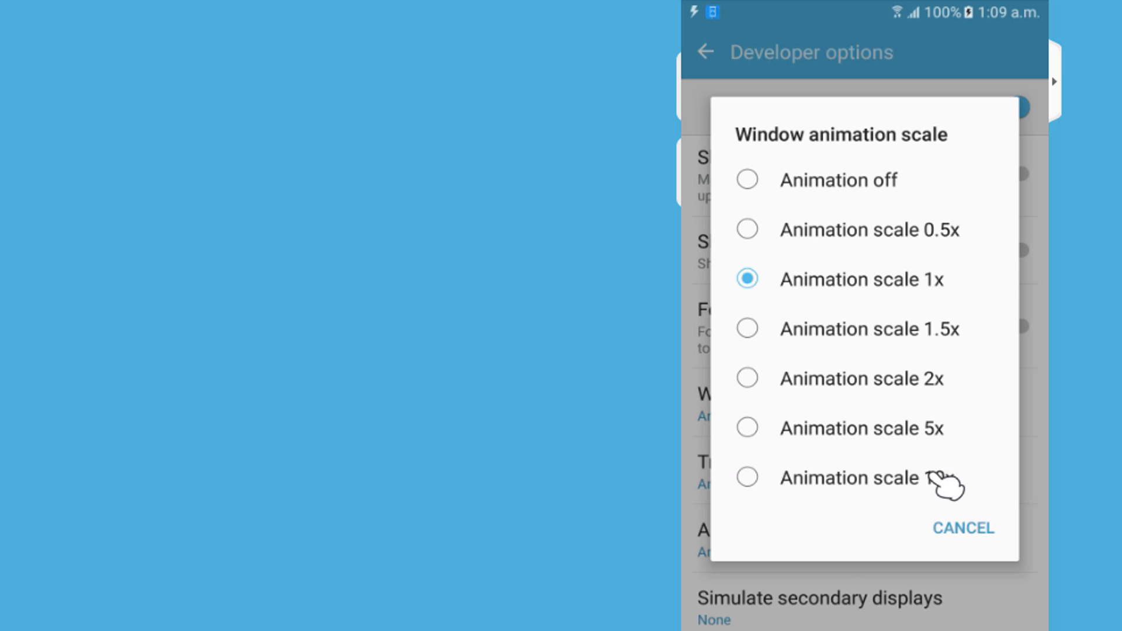
mouse_move(759, 487)
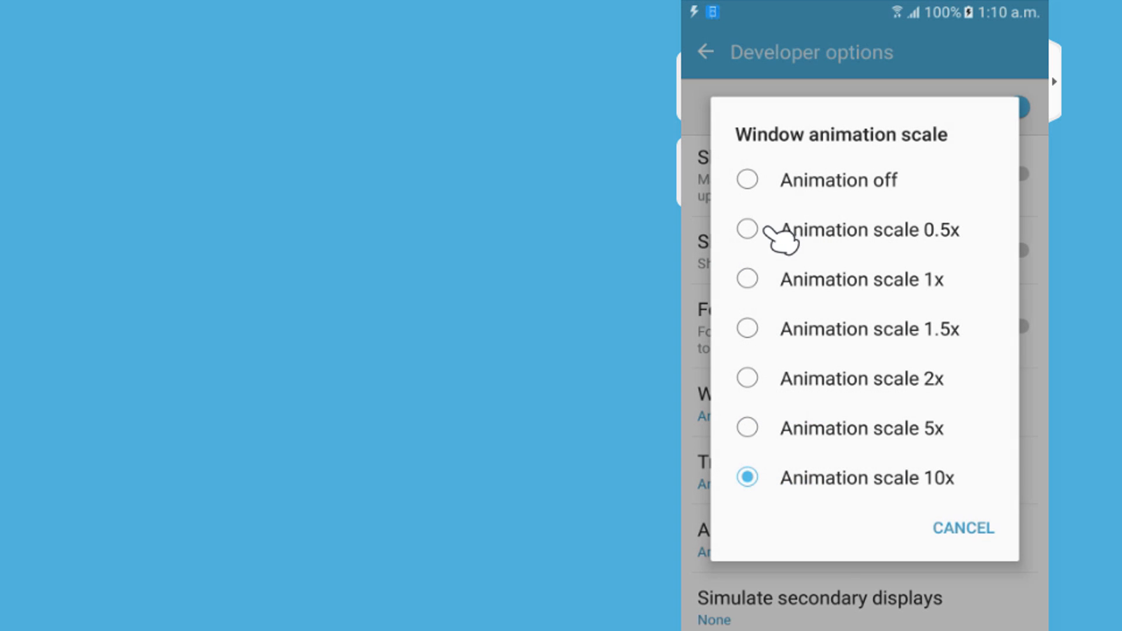
mouse_move(772, 240)
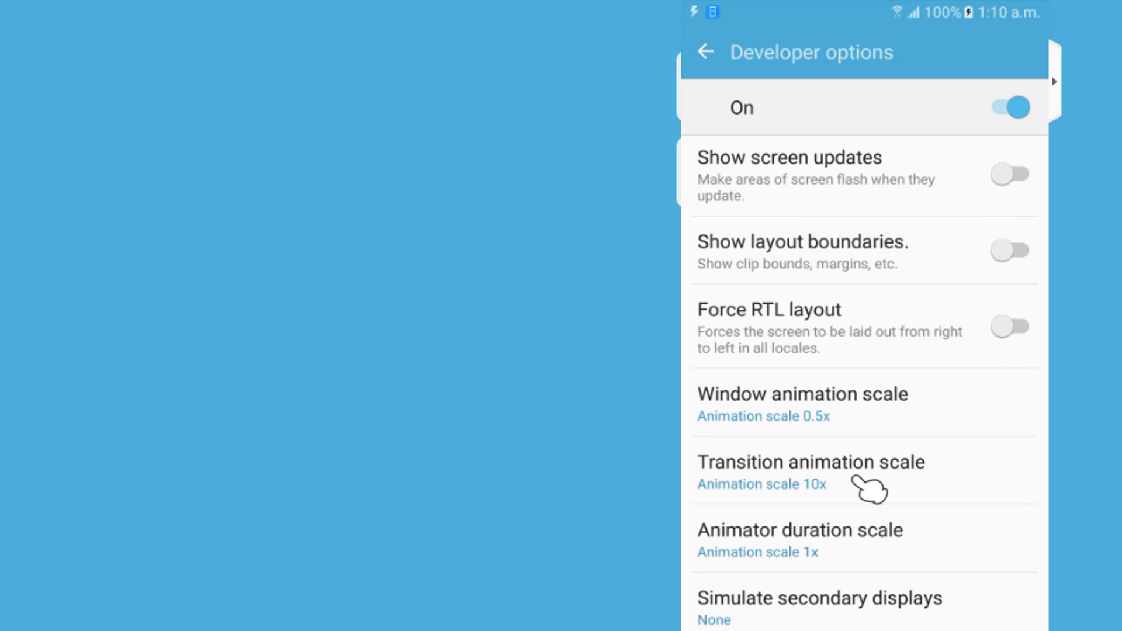
click(810, 461)
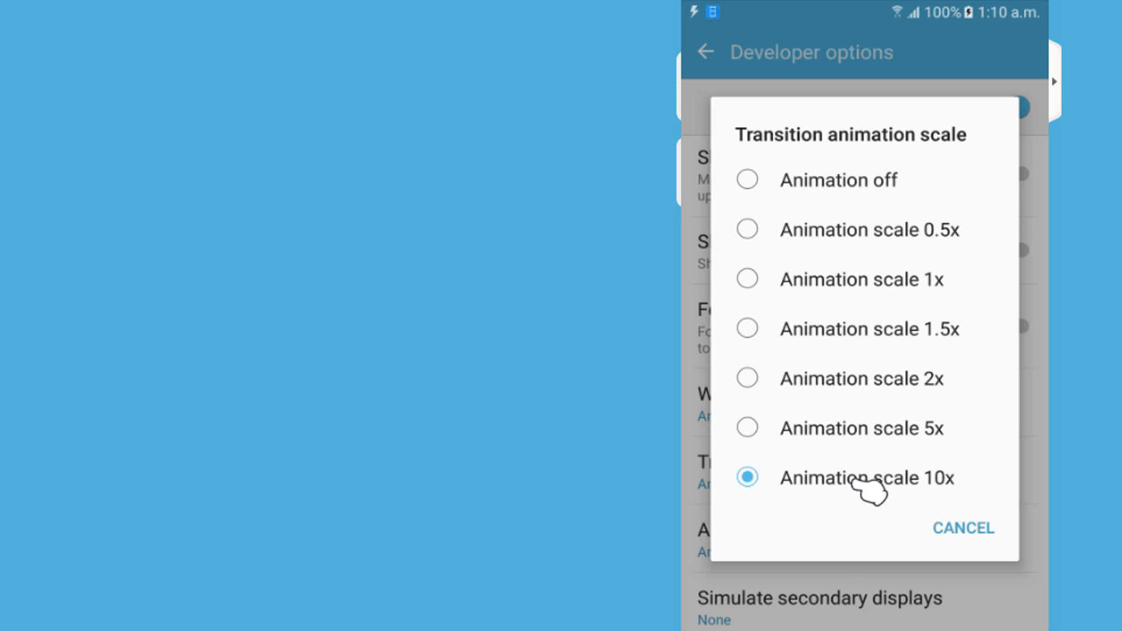
mouse_move(765, 239)
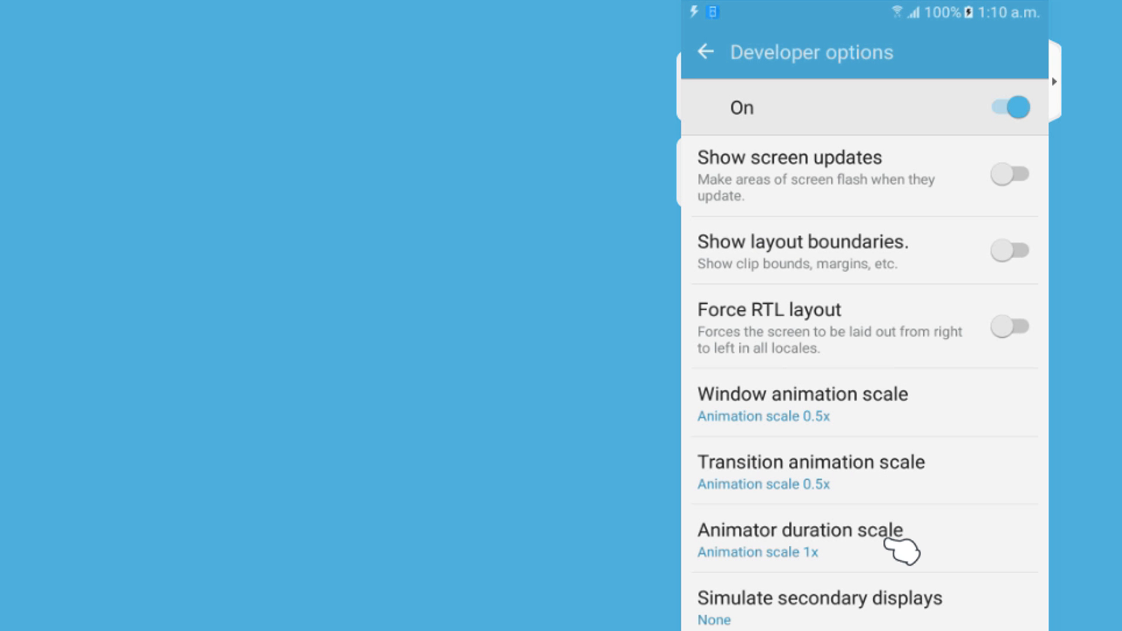
click(800, 540)
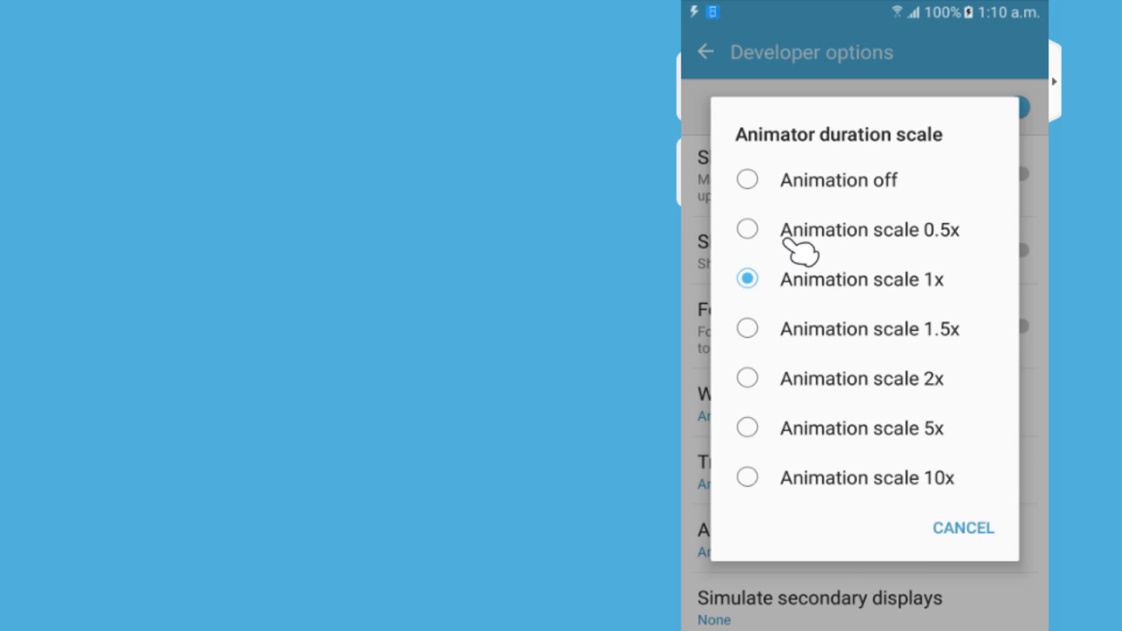
mouse_move(769, 240)
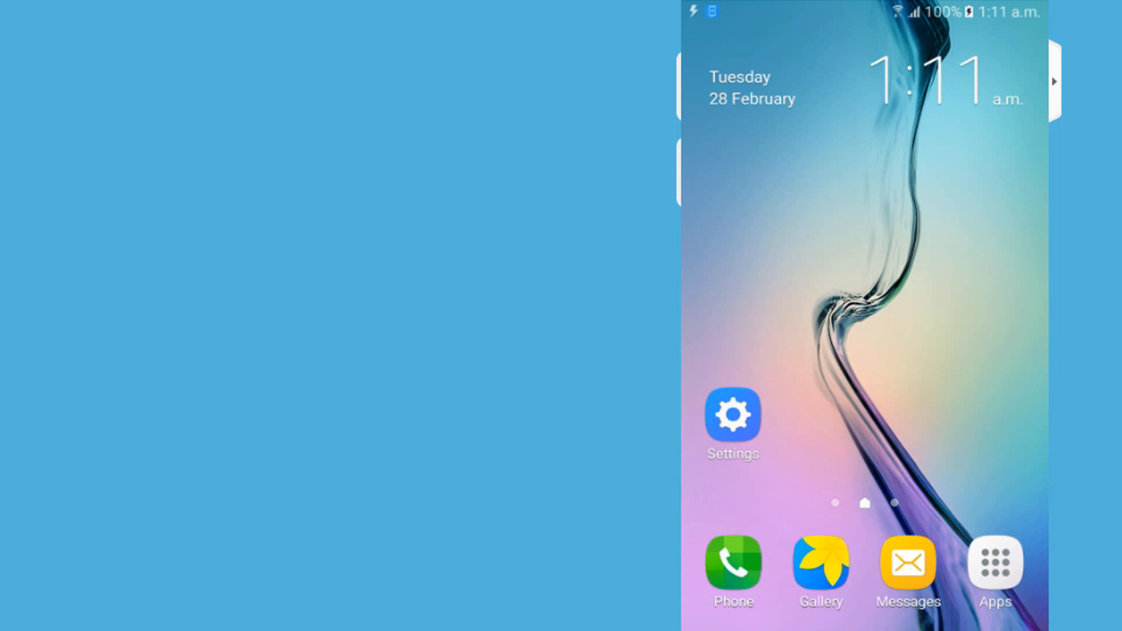
mouse_move(1084, 573)
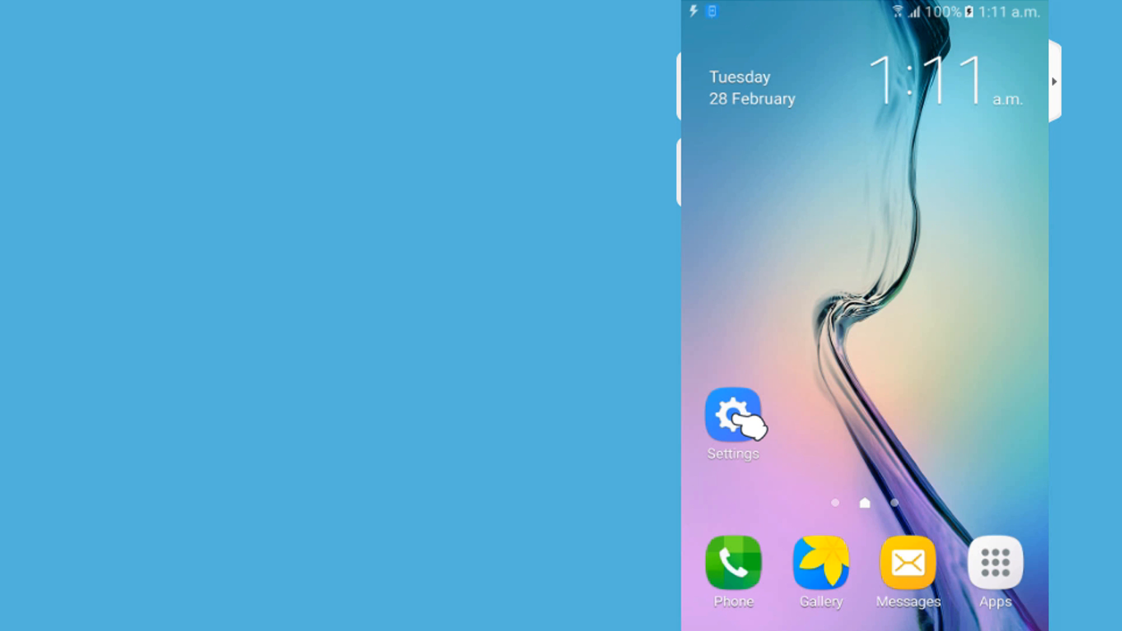
Step: Switch on Android Device Manager in Other security settings > Device administrators
click(730, 417)
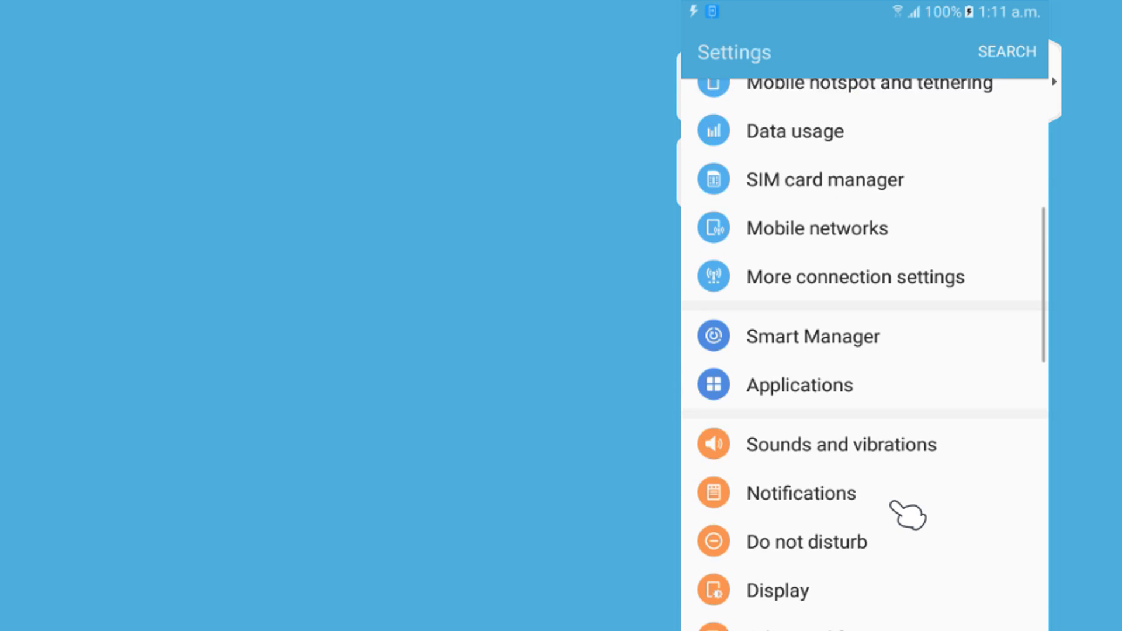
scroll(down, 3)
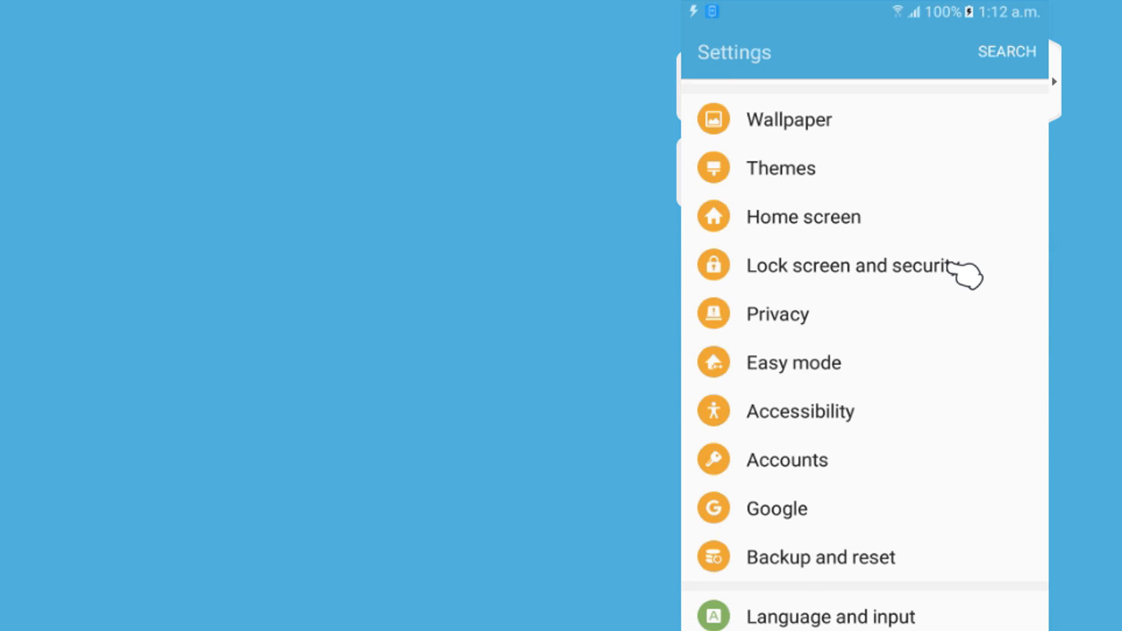
click(847, 265)
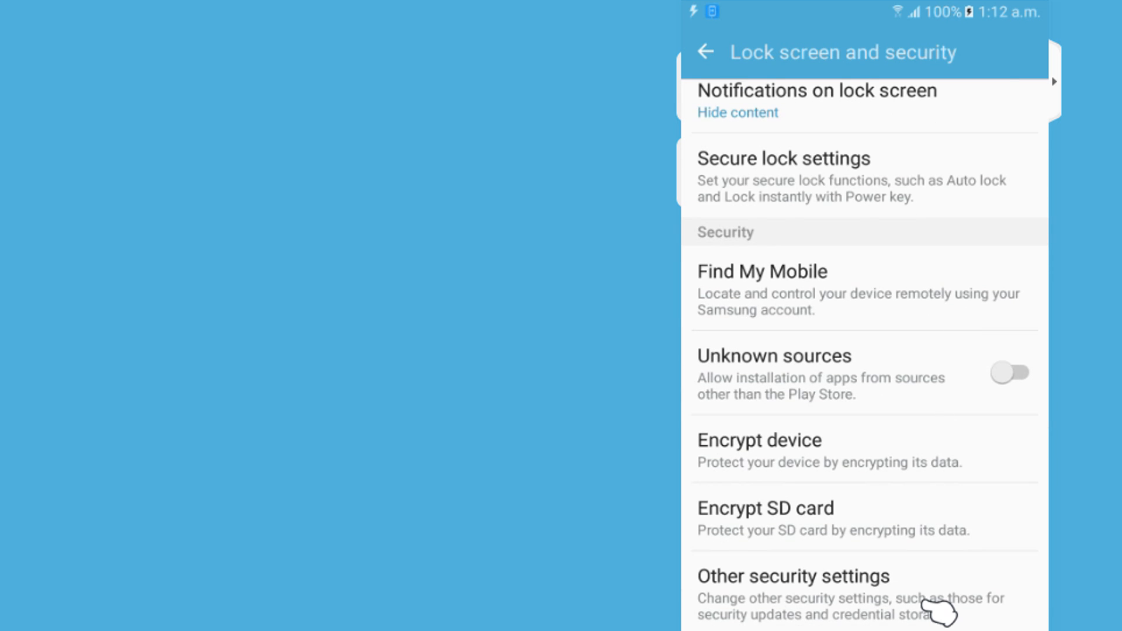
click(799, 587)
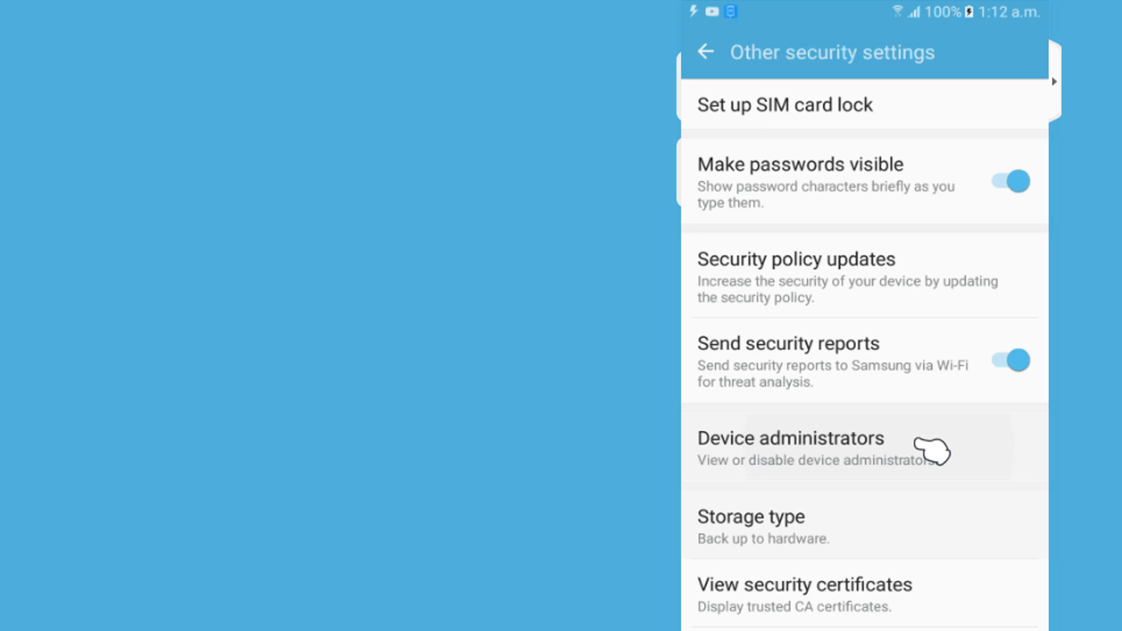
click(791, 447)
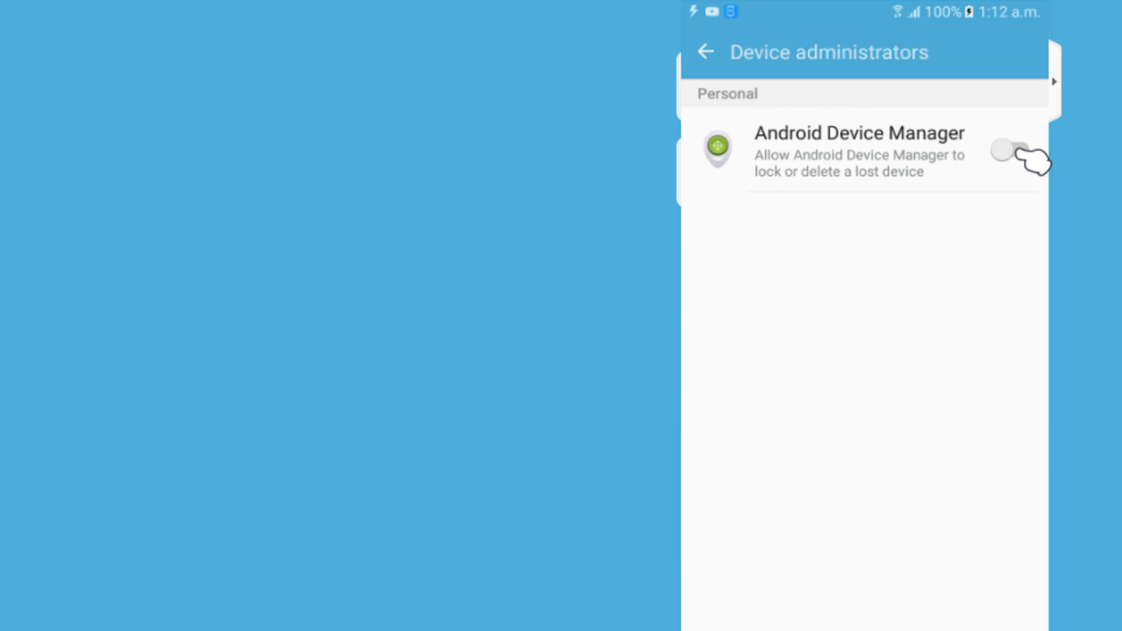
click(1008, 151)
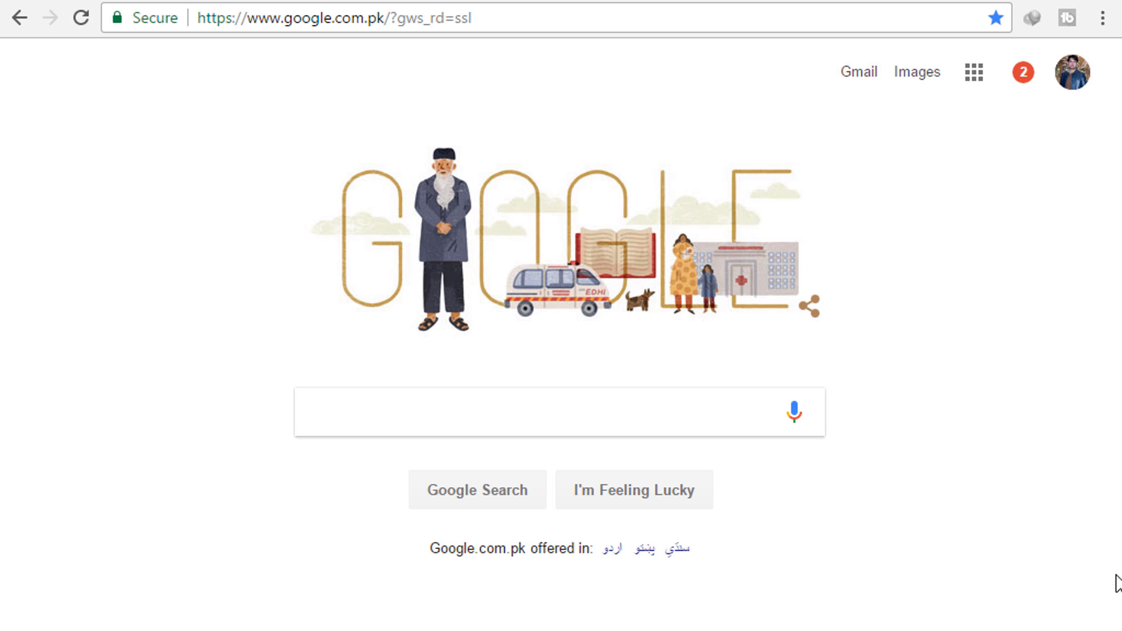
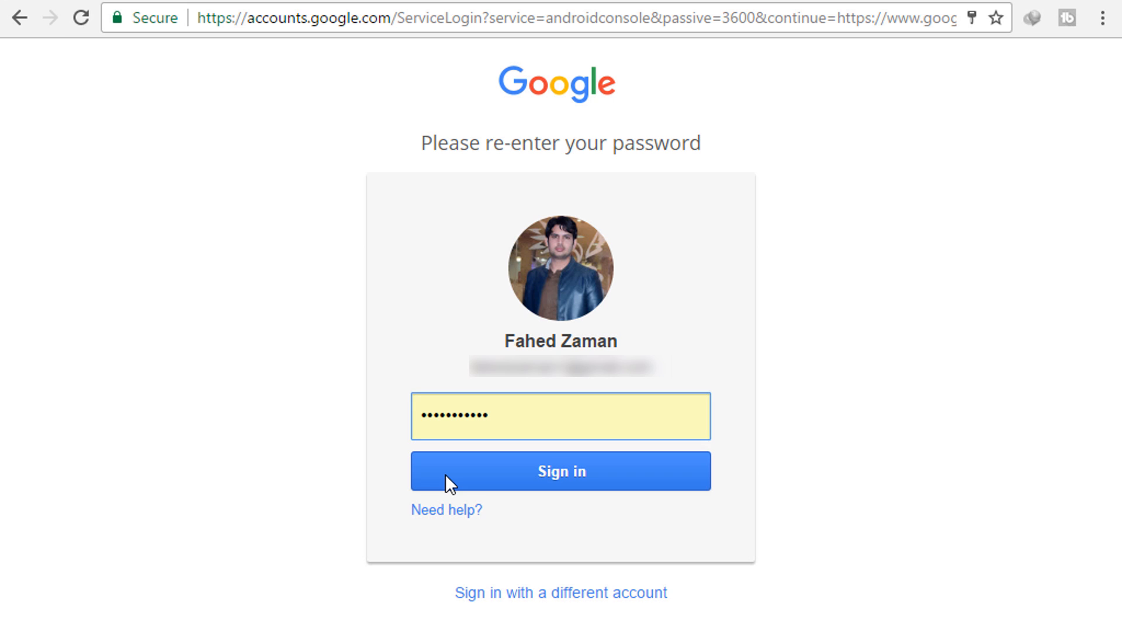
Step: Sign in to Android Device Manager with the re-entered password
click(560, 471)
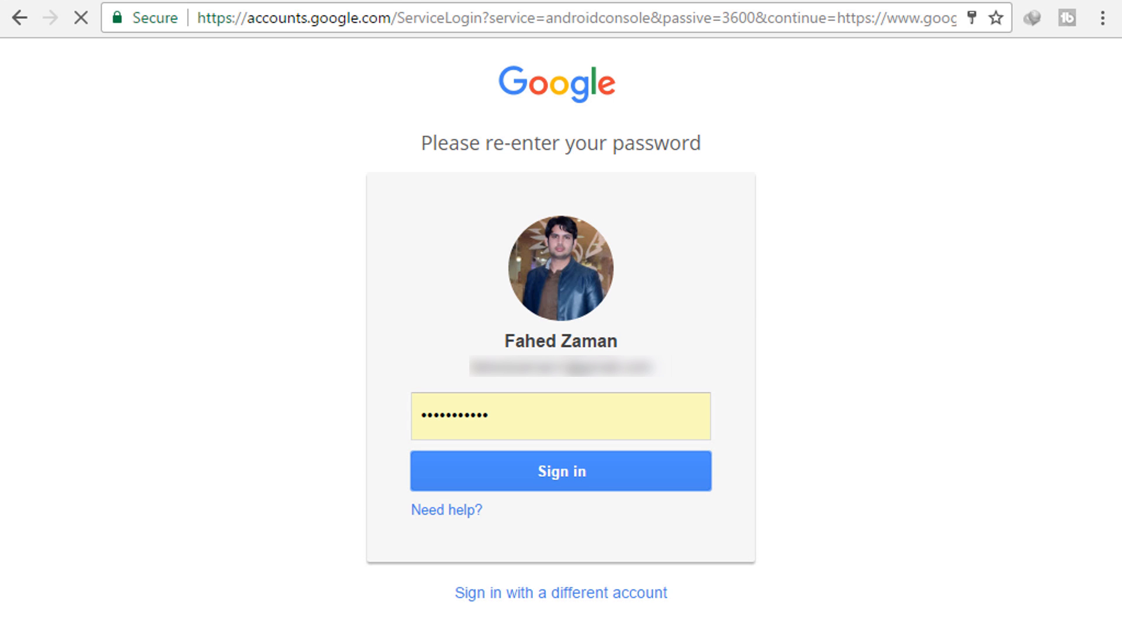
click(560, 471)
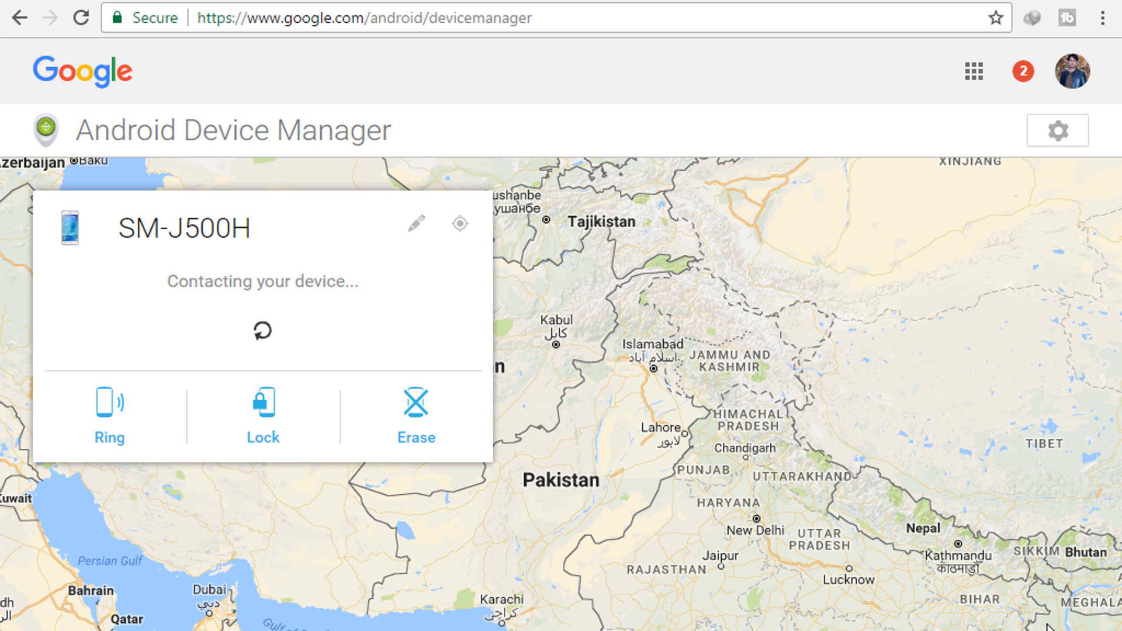
Step: Ring the SM-J500H at full volume, then start entering a new lock password
click(108, 415)
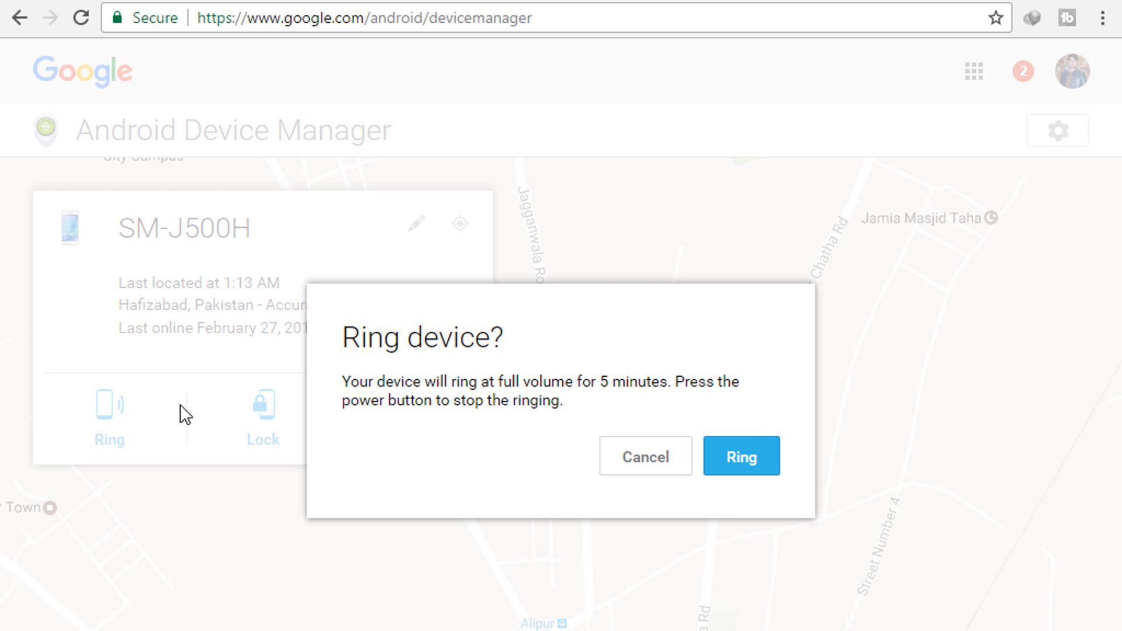
click(741, 456)
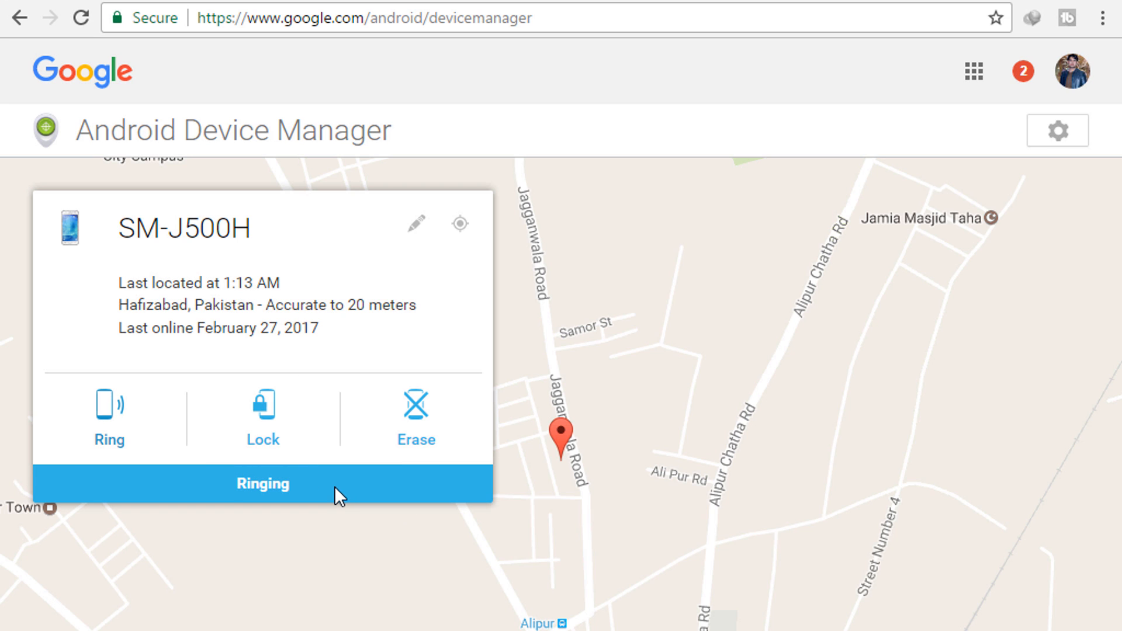
mouse_move(119, 422)
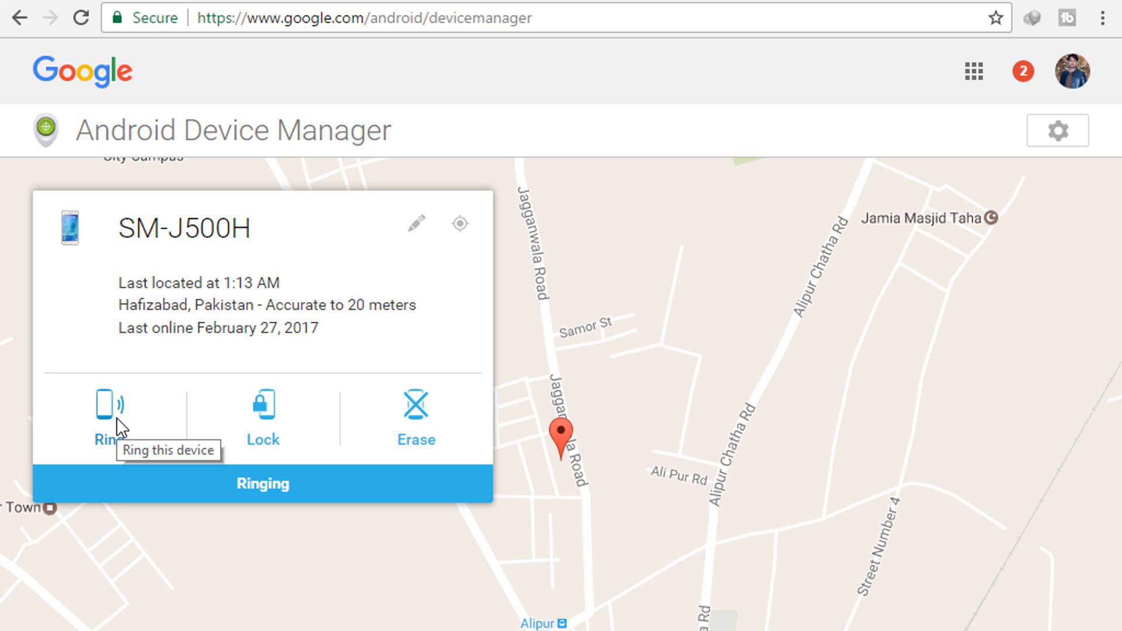
mouse_move(246, 503)
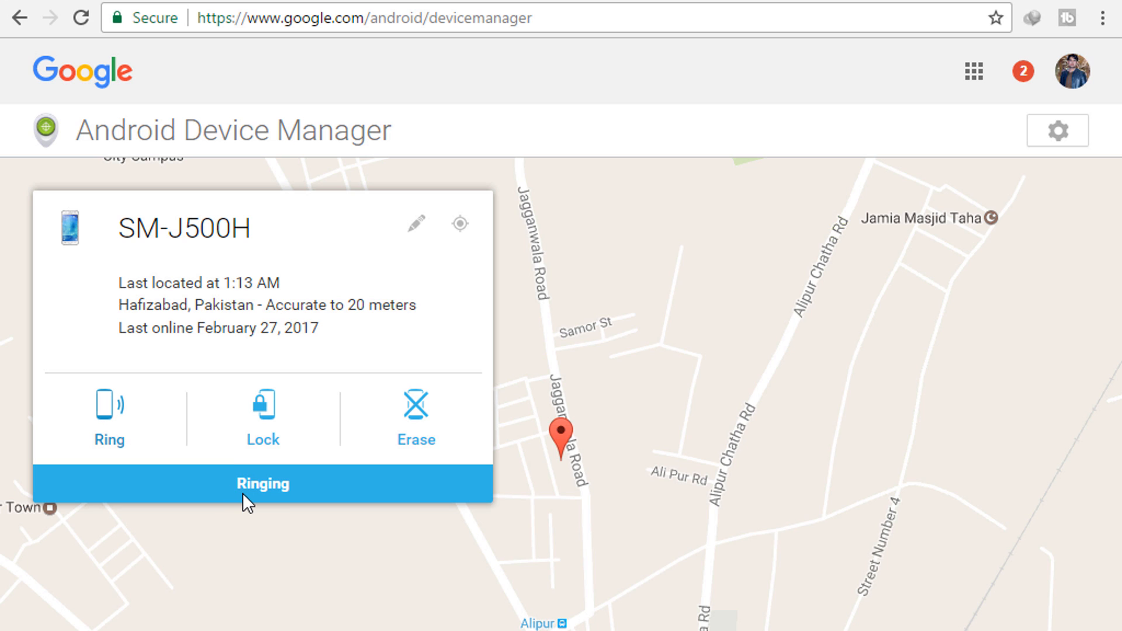
click(262, 415)
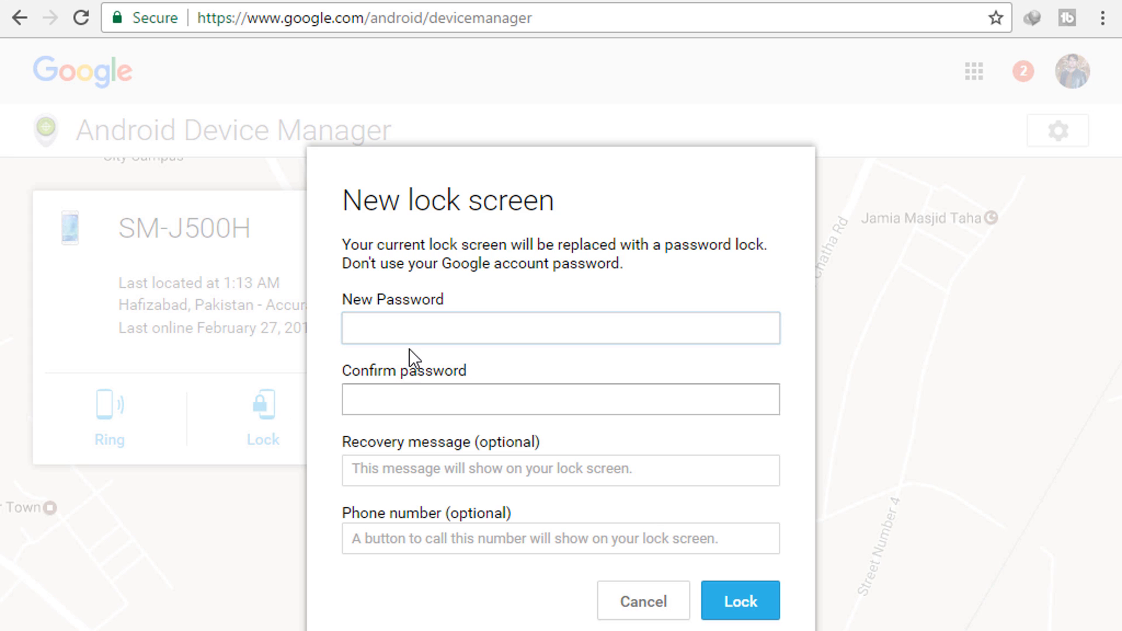
click(641, 600)
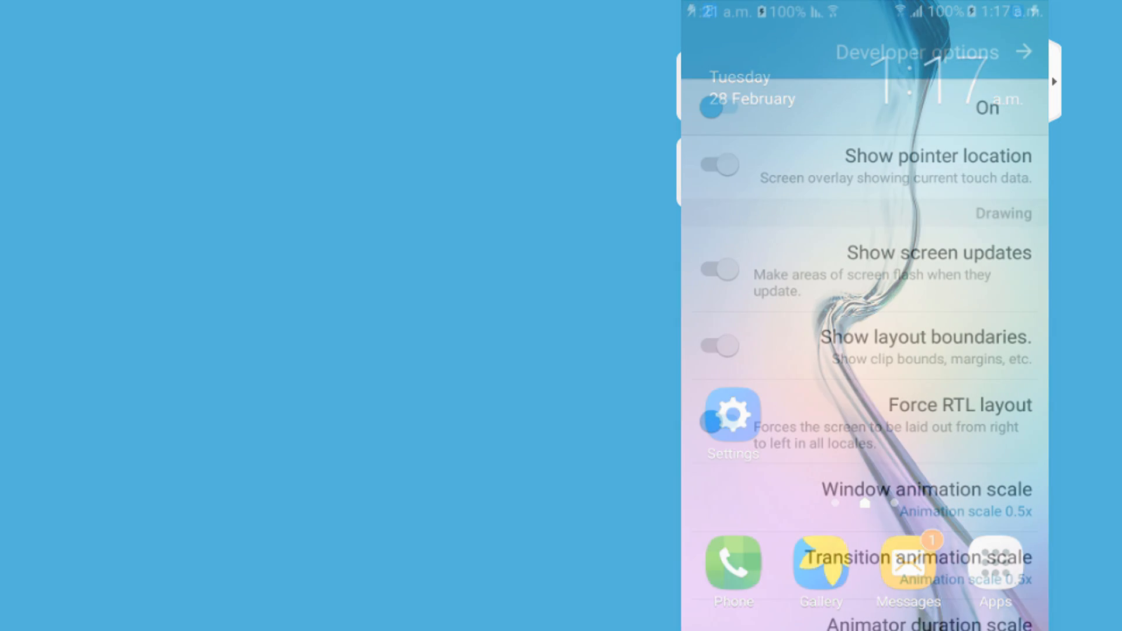
Step: Return to the main Settings list and scroll down to reopen Developer options
click(719, 422)
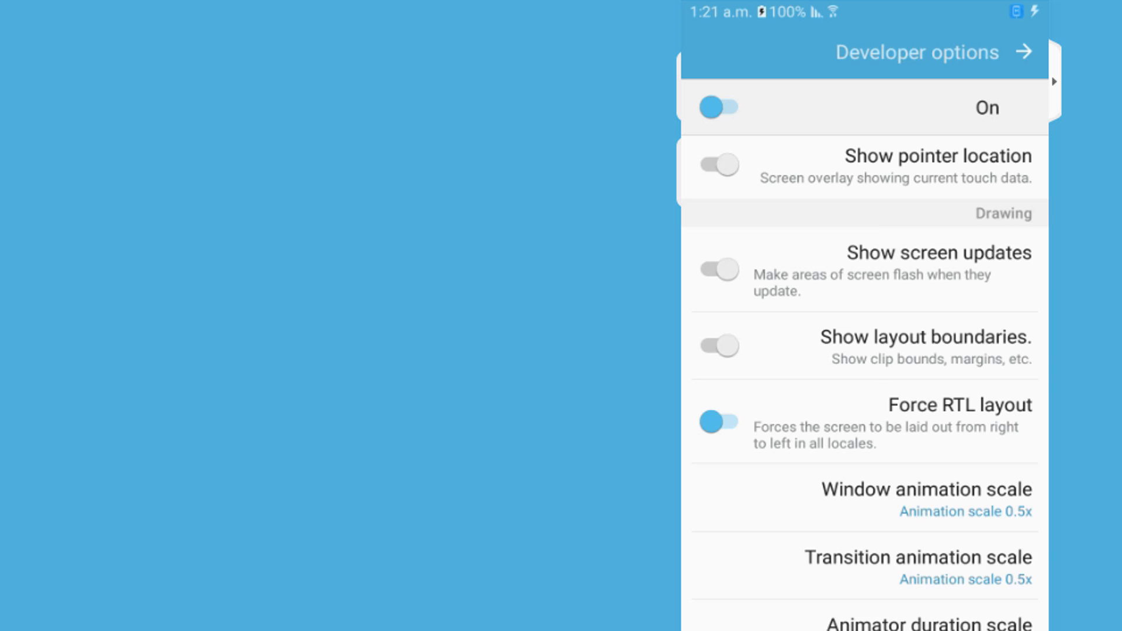
scroll(down, 3)
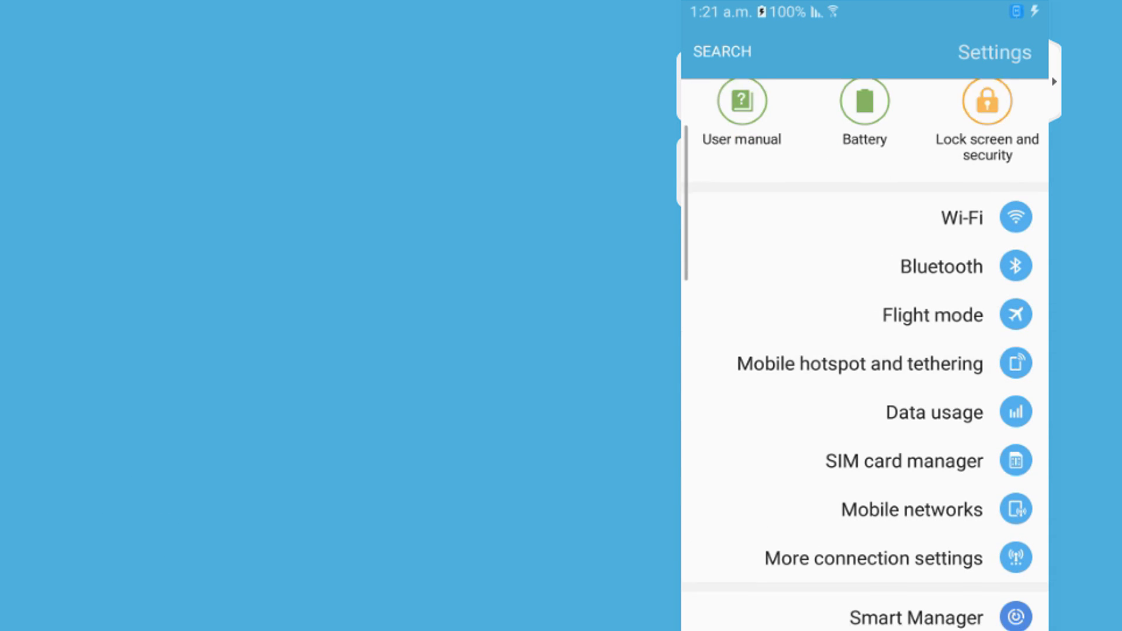
scroll(down, 3)
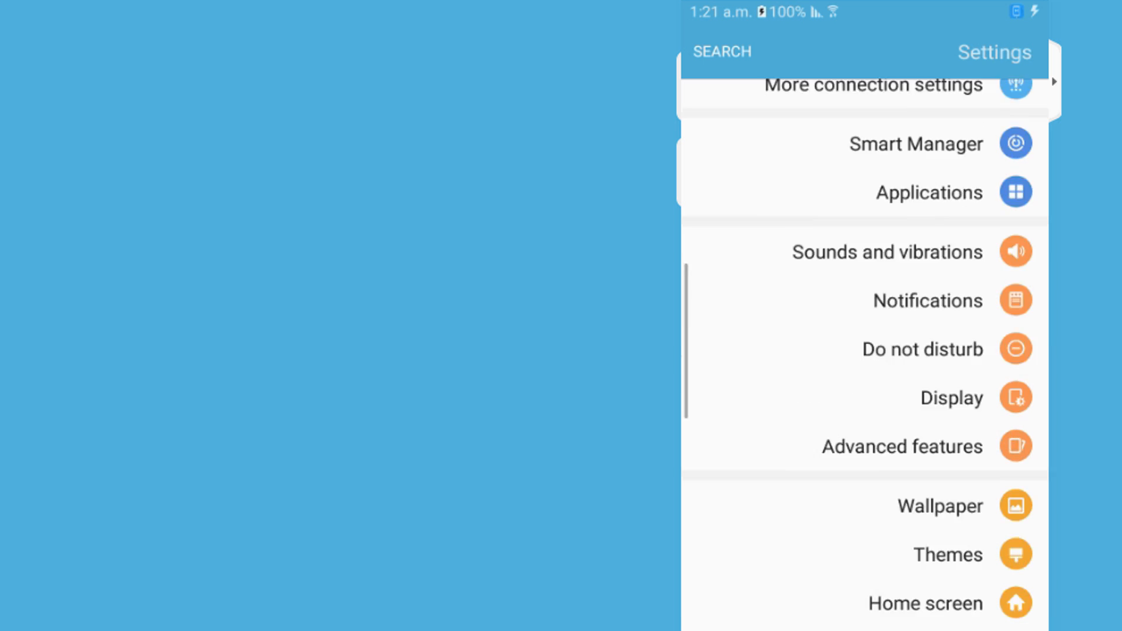
scroll(down, 3)
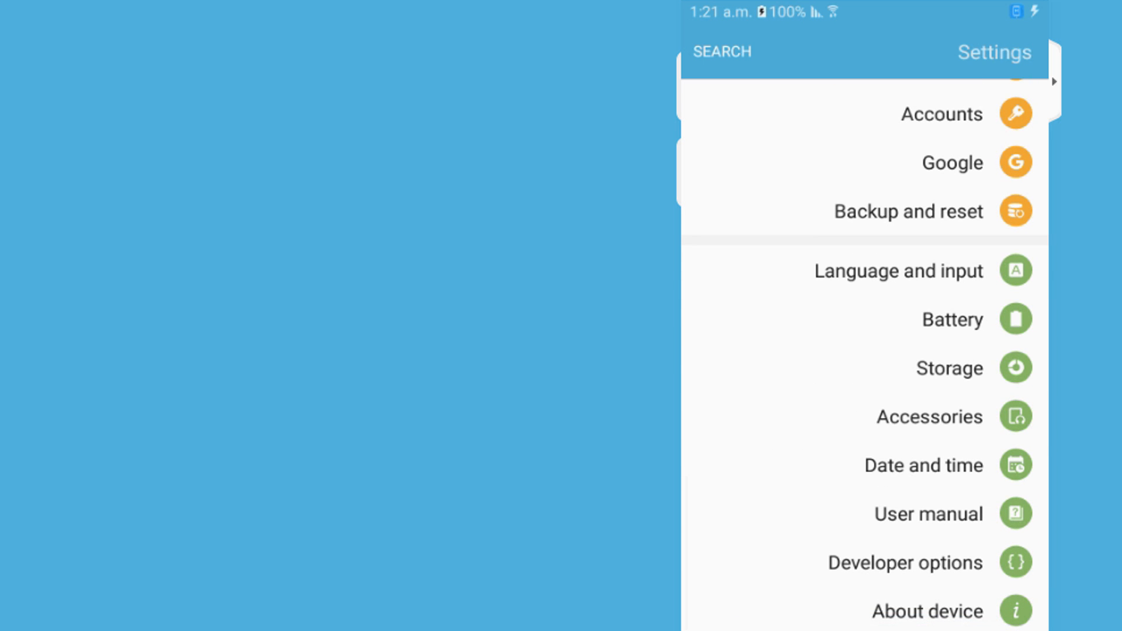
click(904, 562)
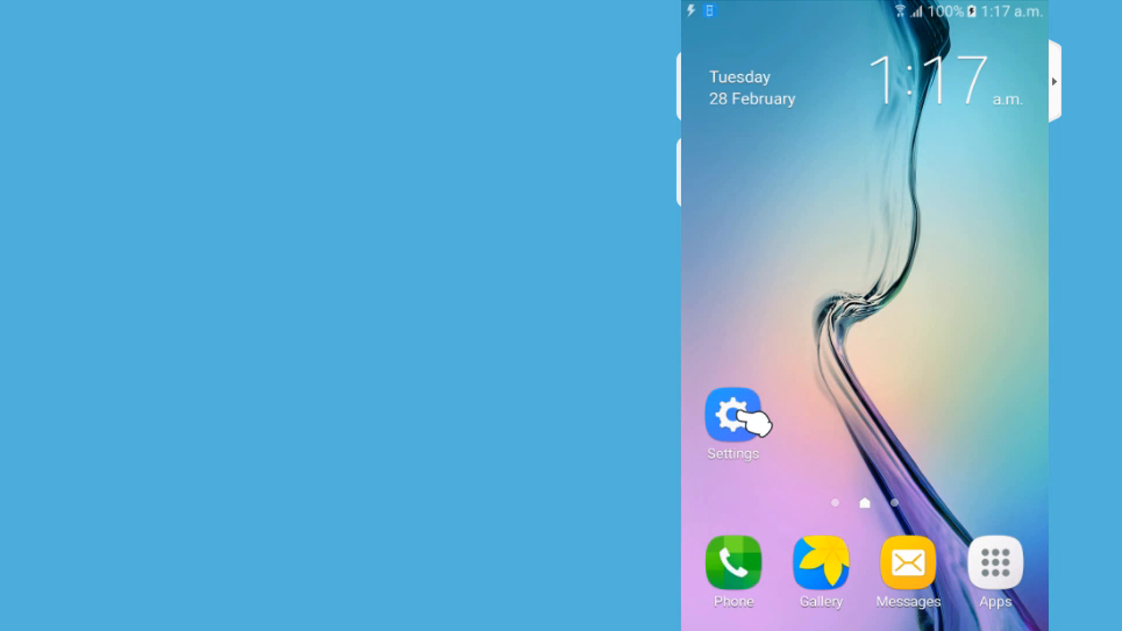
Step: Turn Force RTL layout on in Developer options
click(732, 420)
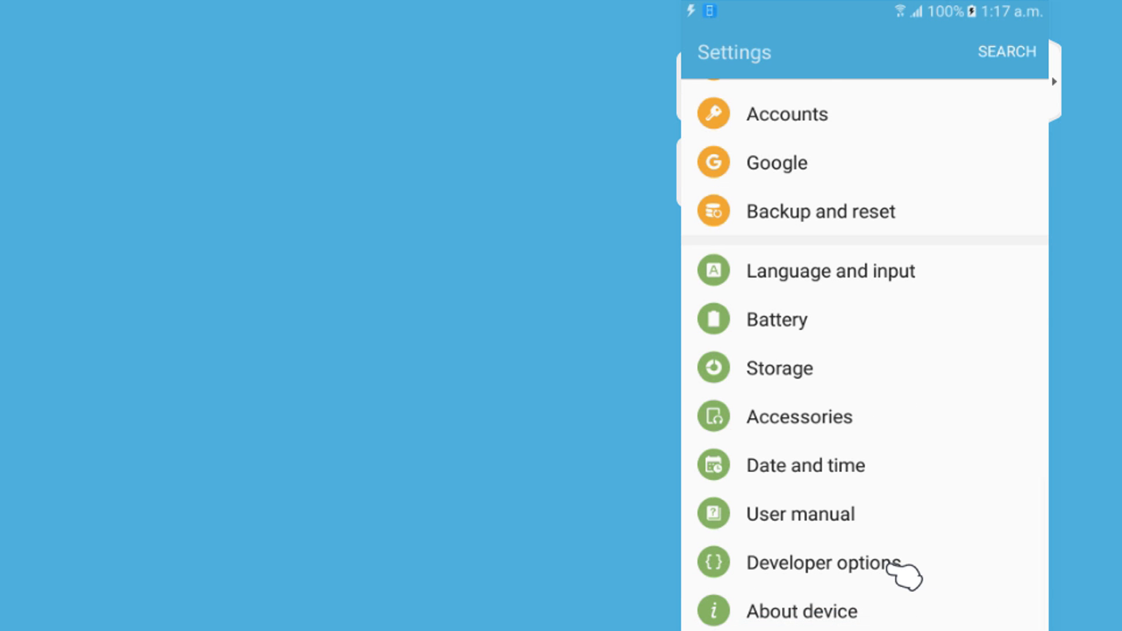
click(824, 563)
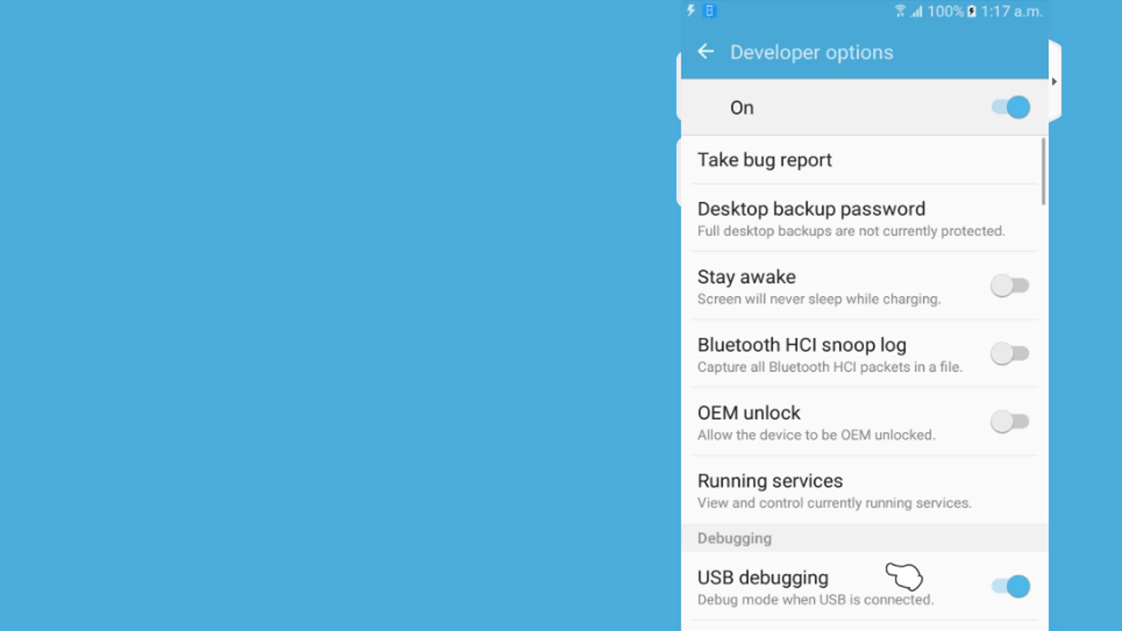
scroll(down, 3)
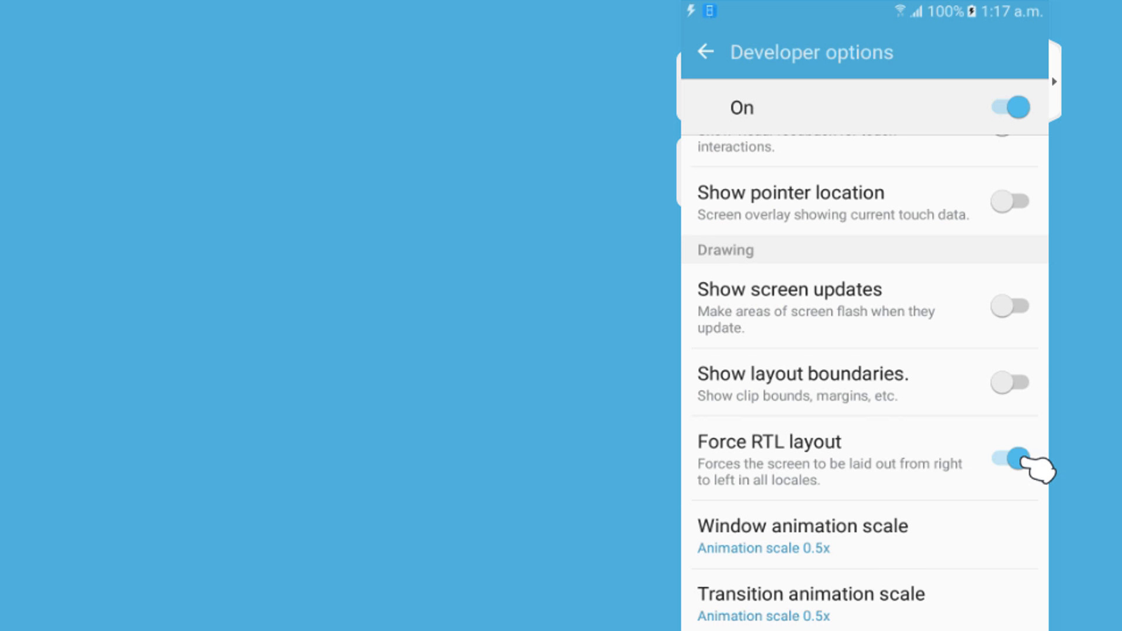
click(704, 51)
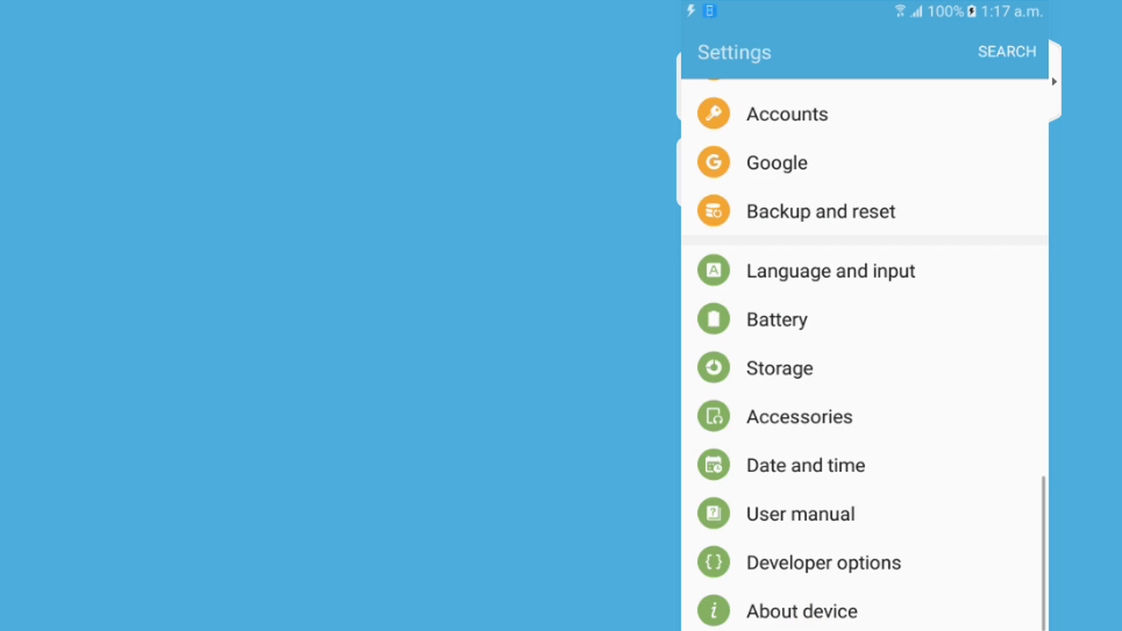
click(823, 562)
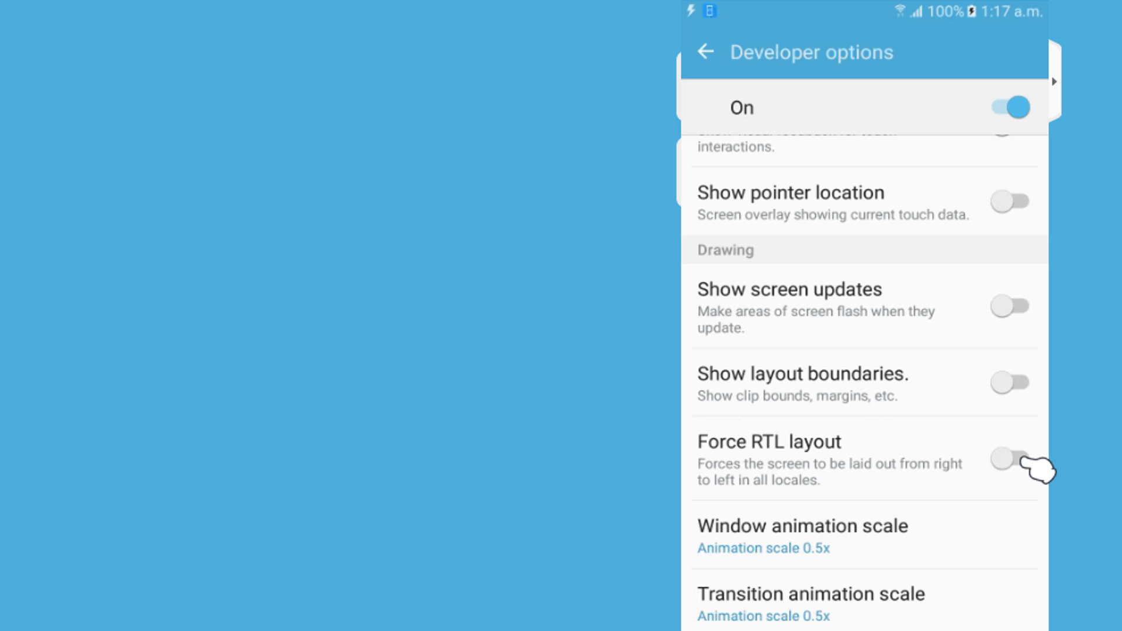
click(1010, 458)
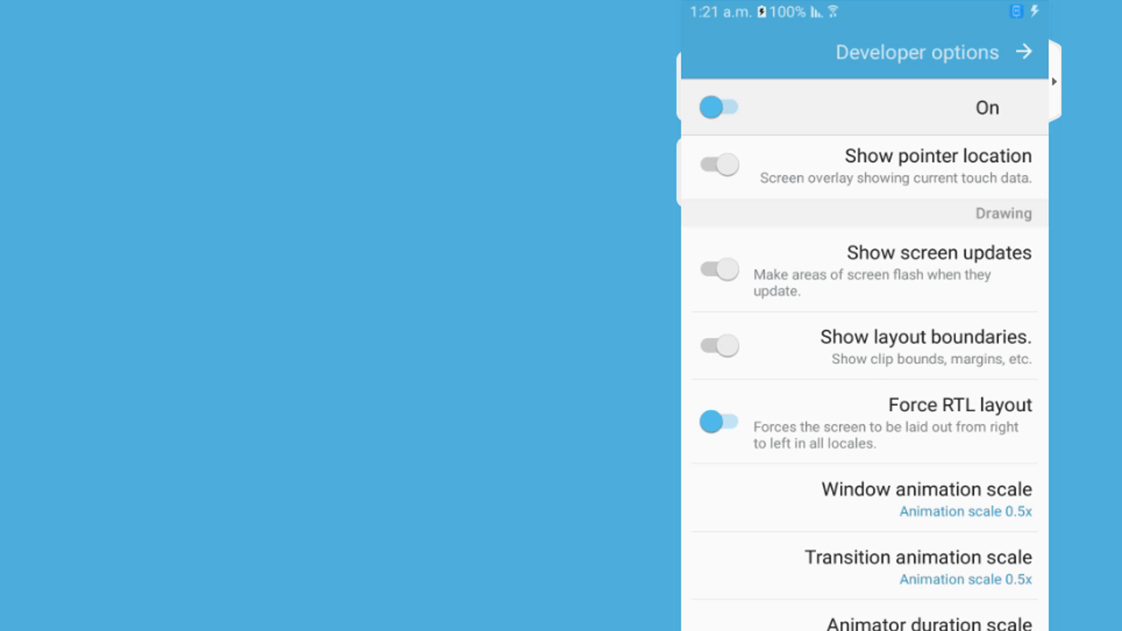
Step: Reopen Developer options and turn Force RTL layout back off
scroll(down, 3)
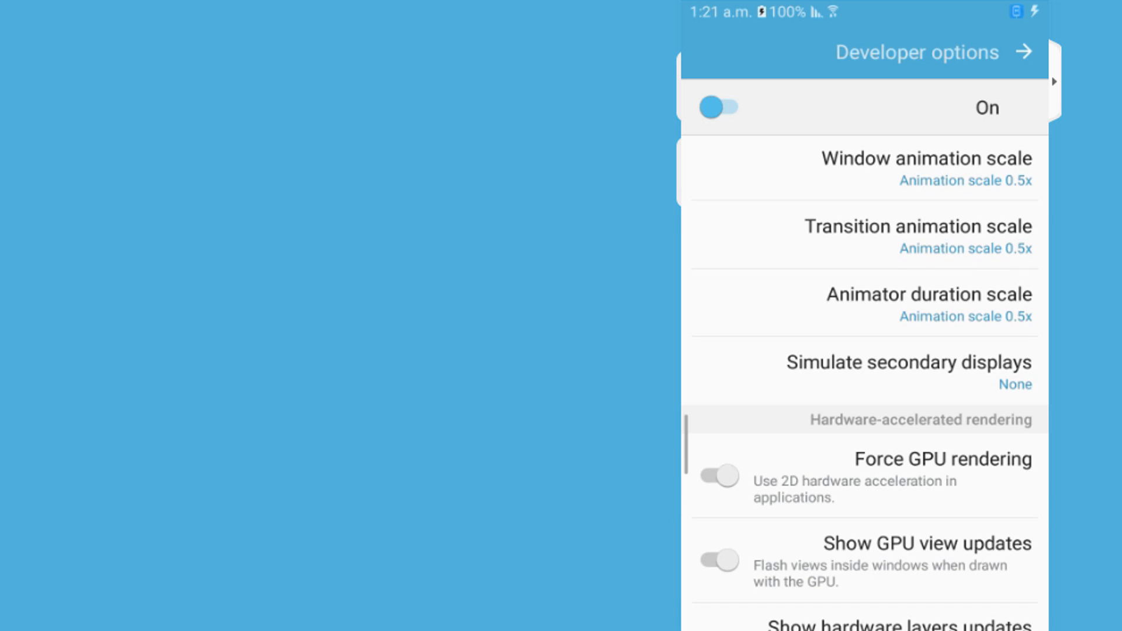
scroll(down, 3)
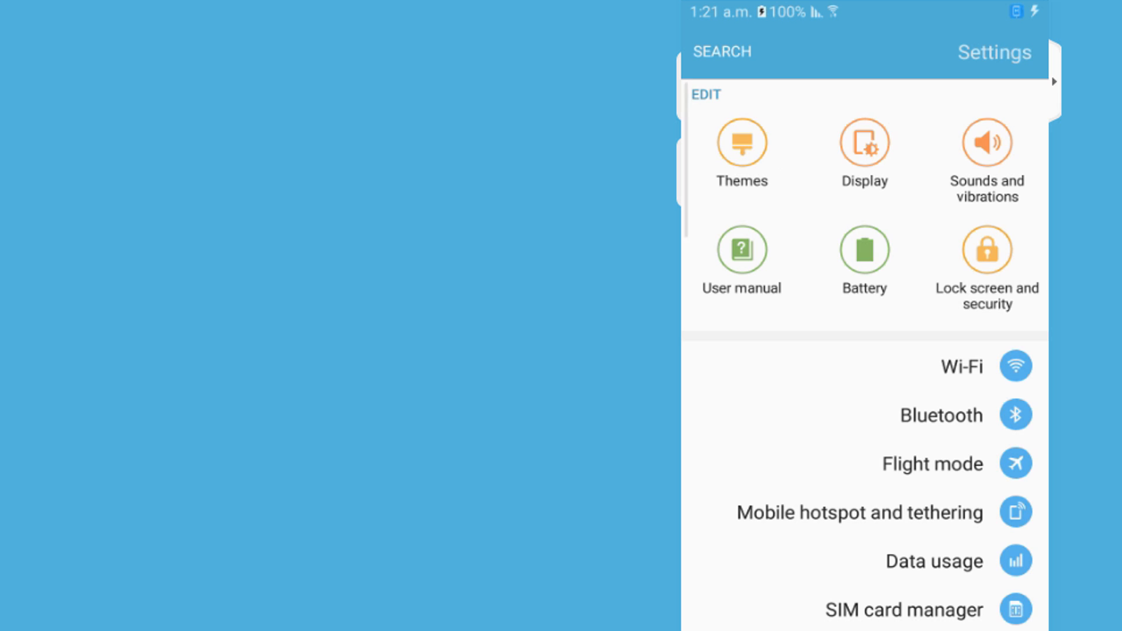
scroll(down, 3)
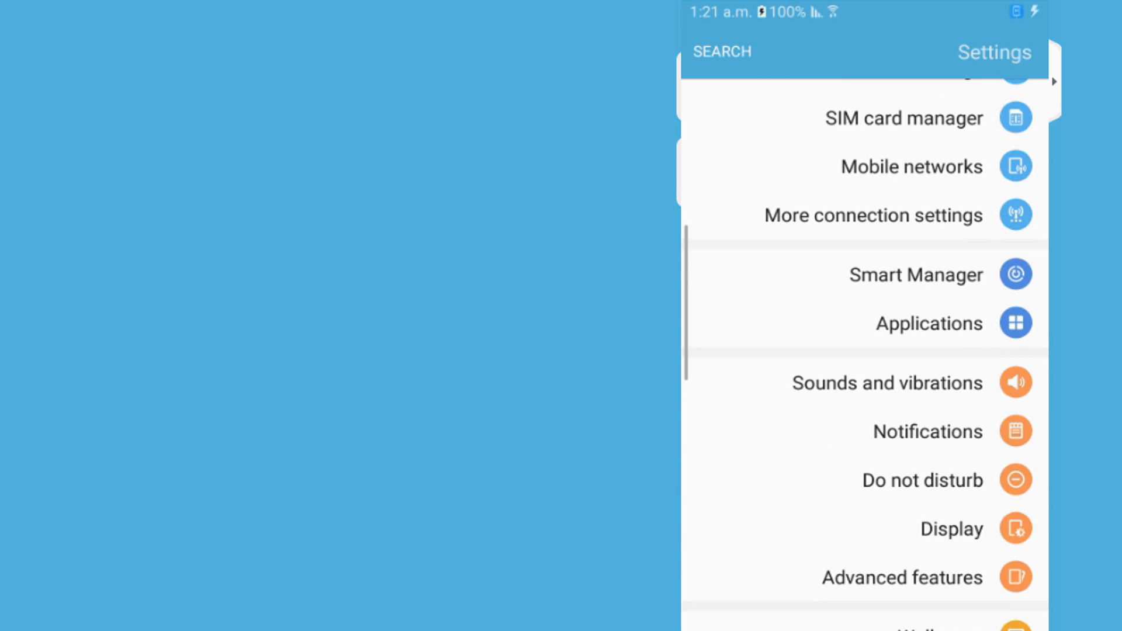
scroll(down, 3)
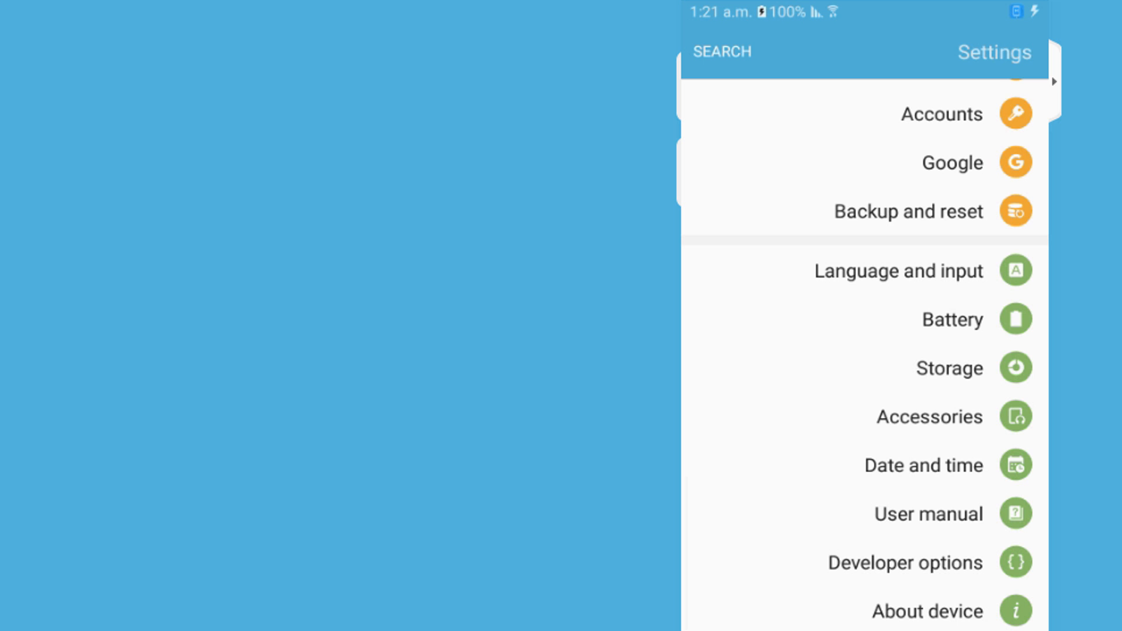
click(904, 562)
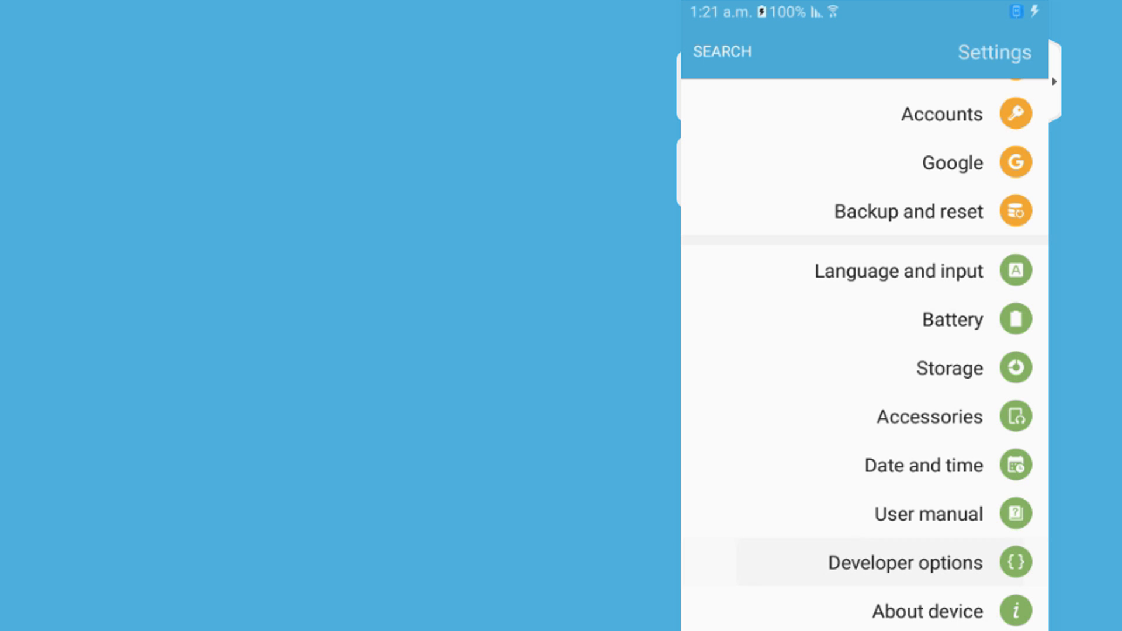
click(904, 562)
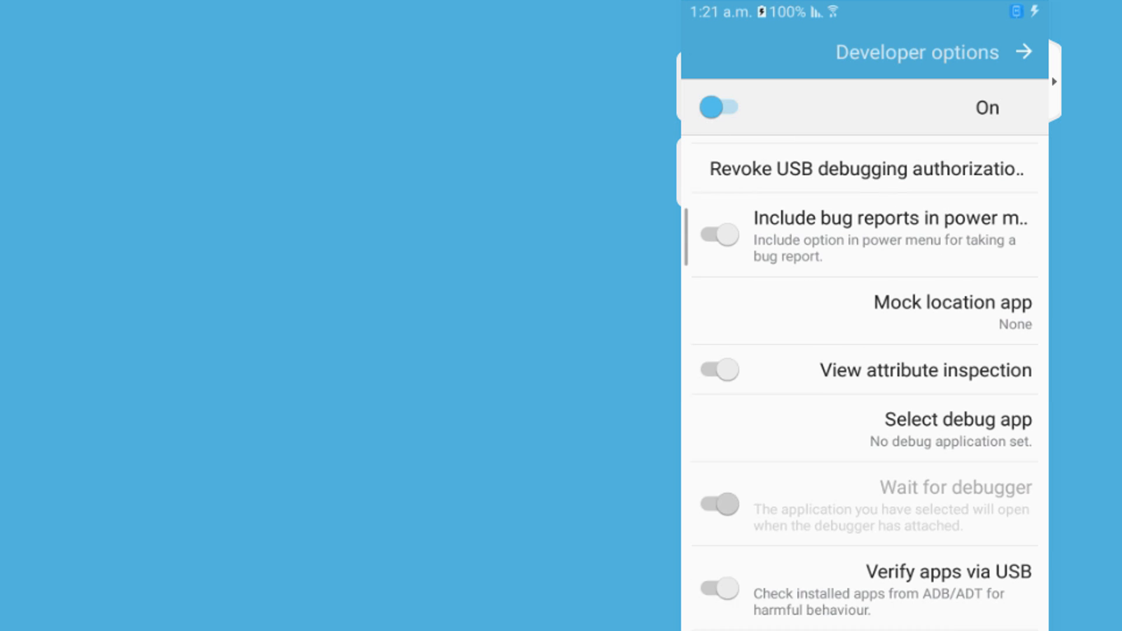
scroll(down, 3)
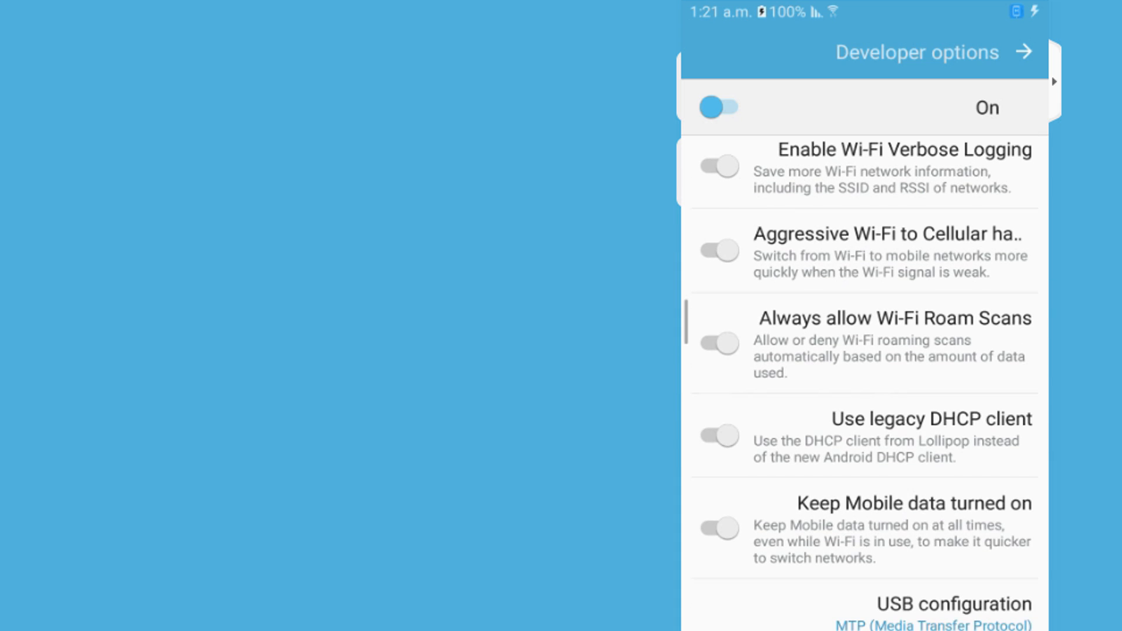
scroll(down, 3)
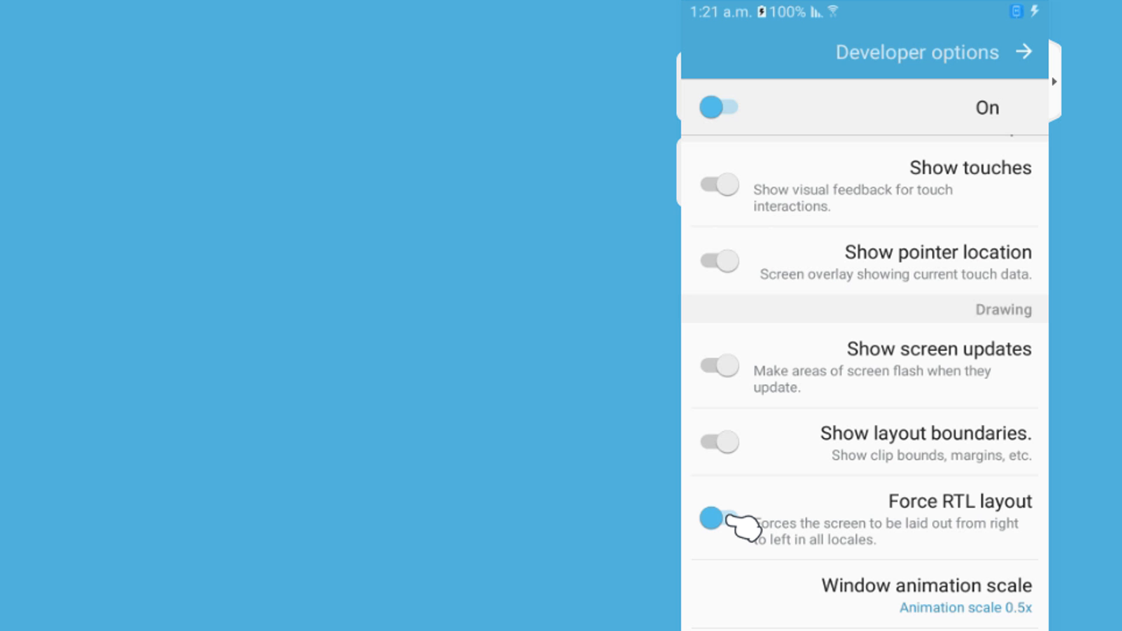
click(710, 518)
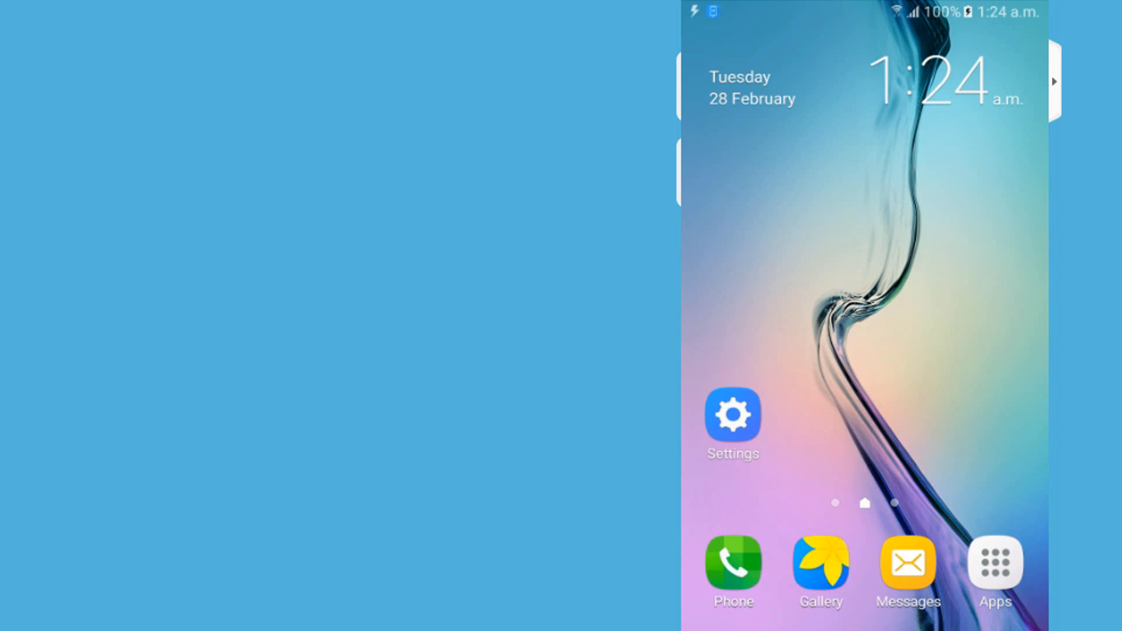
Step: Switch Pin windows on under Lock screen and security > Other security settings
click(733, 415)
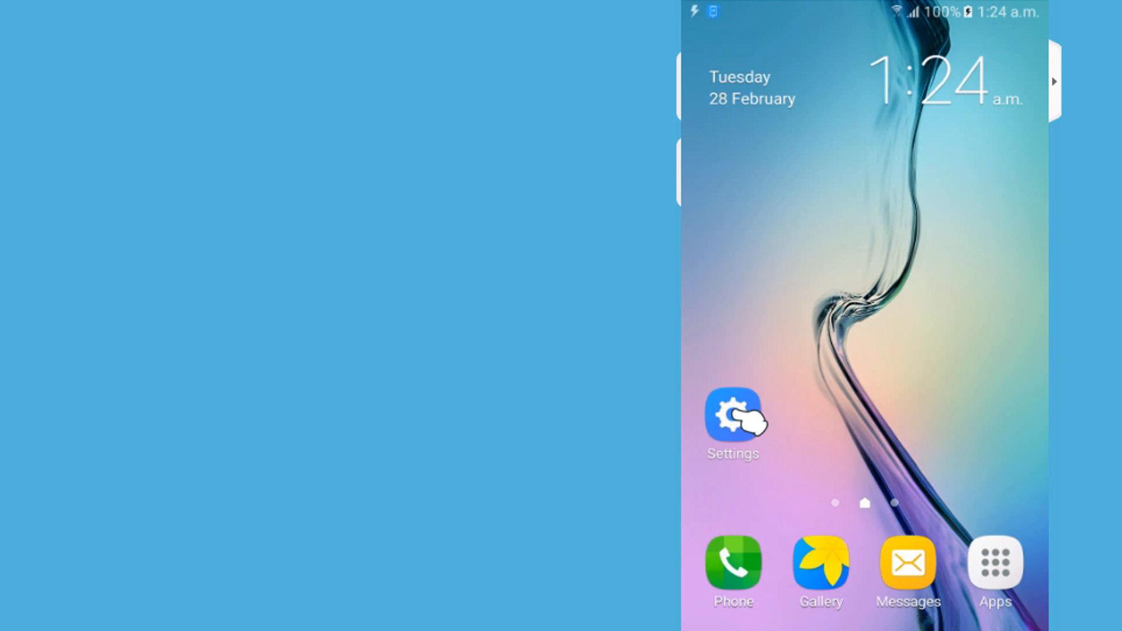
click(732, 419)
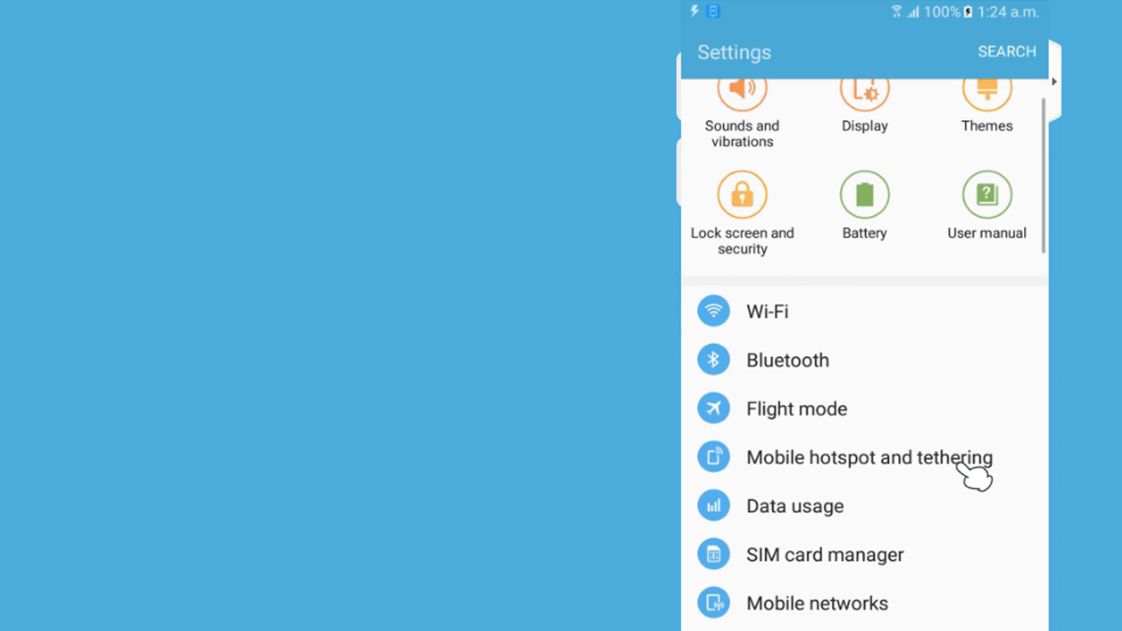
scroll(down, 3)
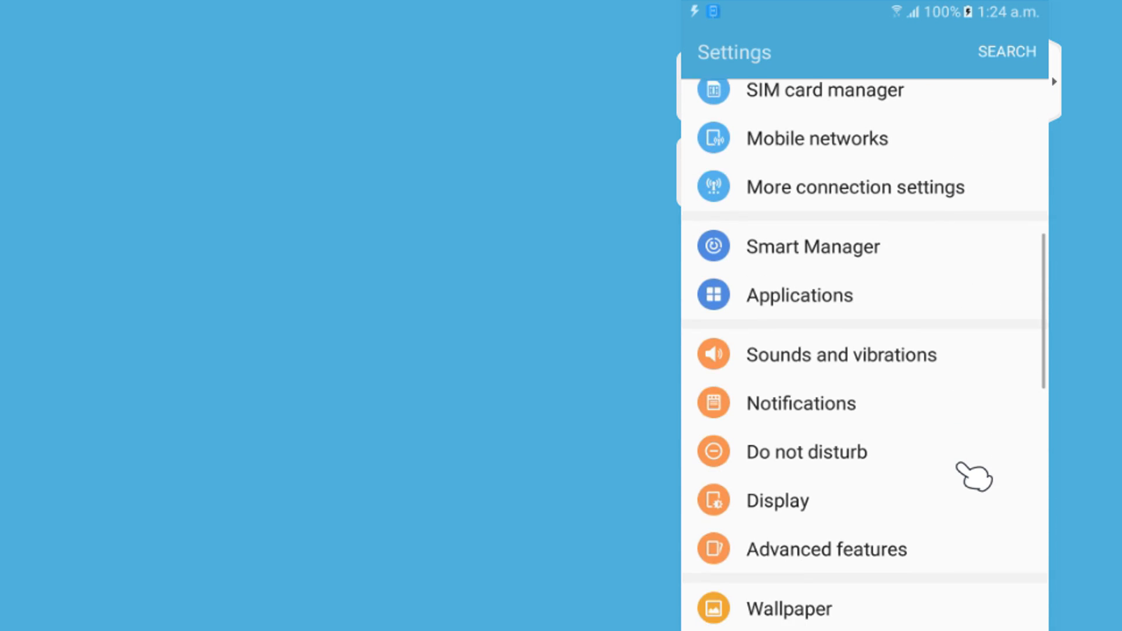
scroll(down, 3)
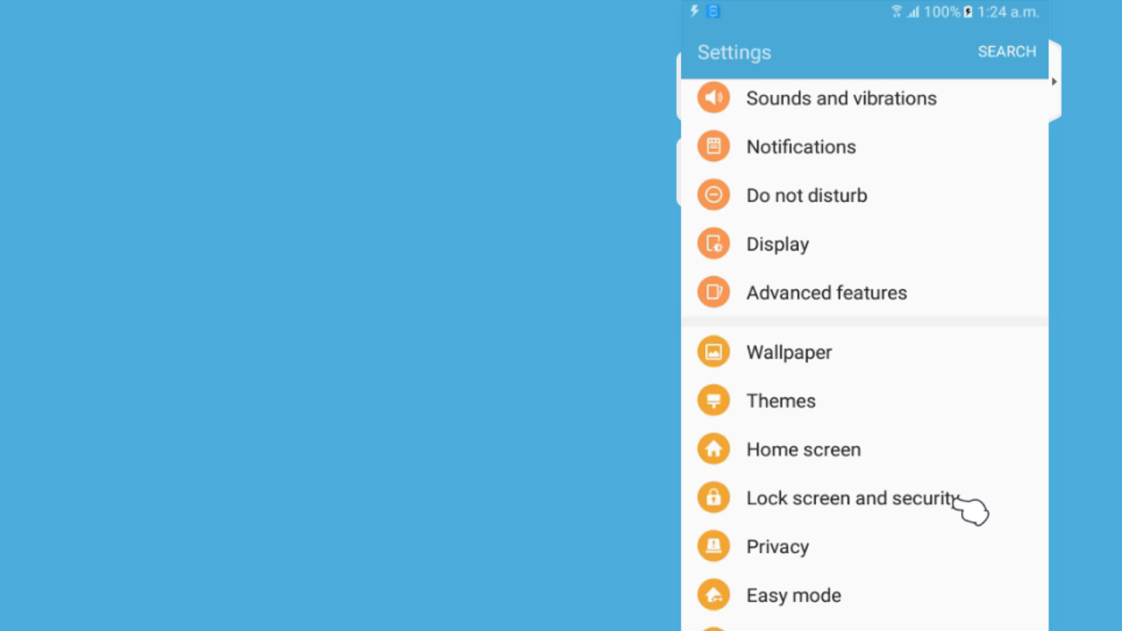
click(848, 498)
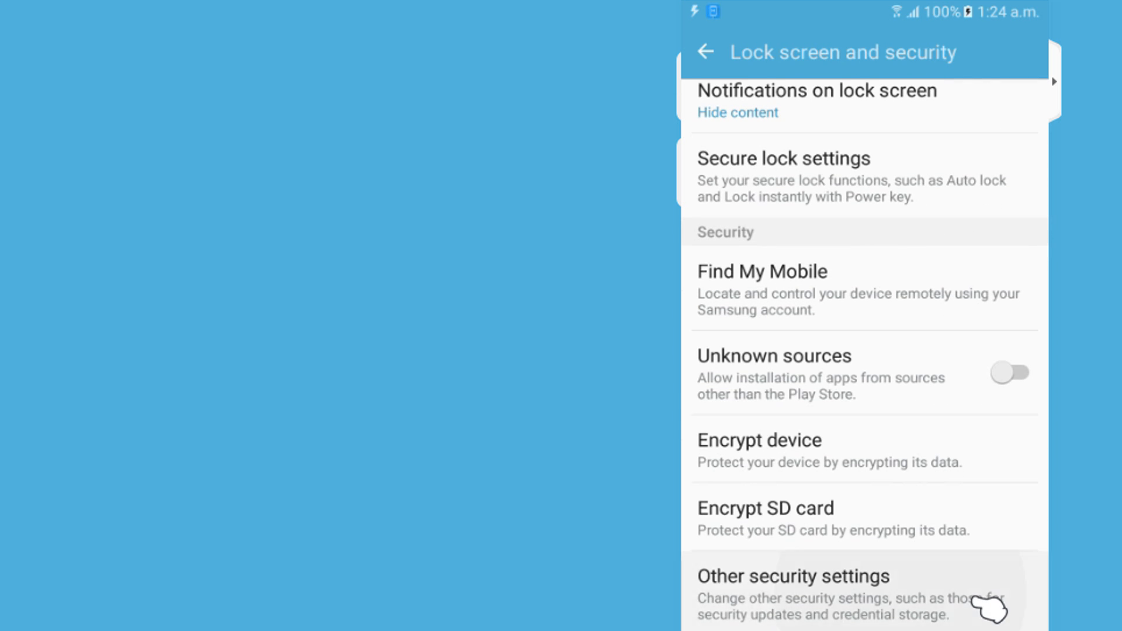
click(793, 576)
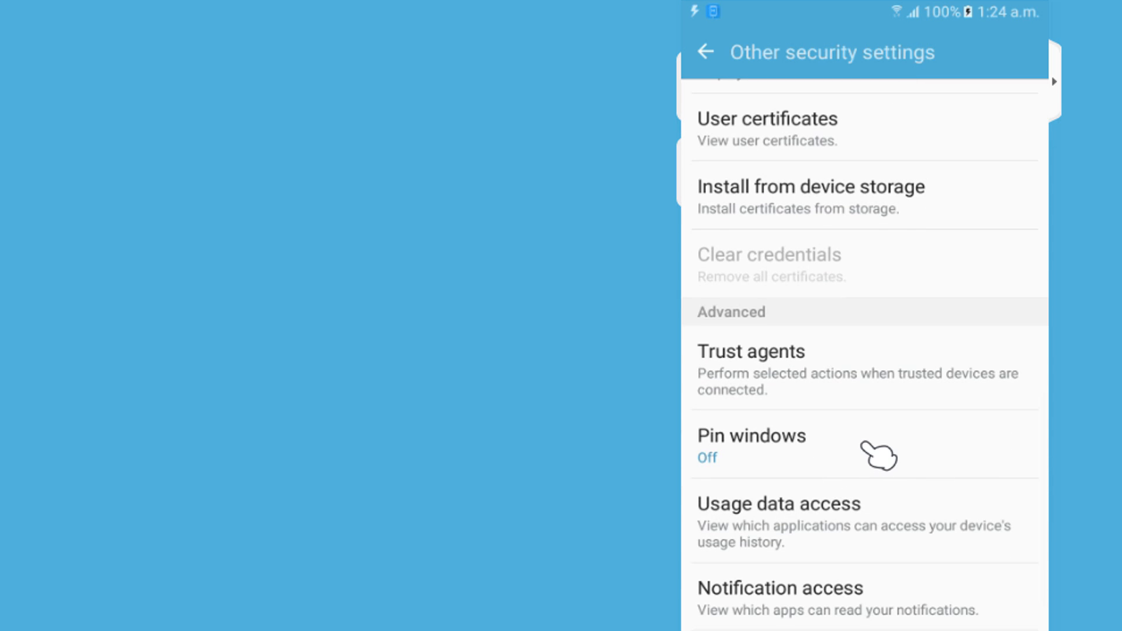
click(751, 435)
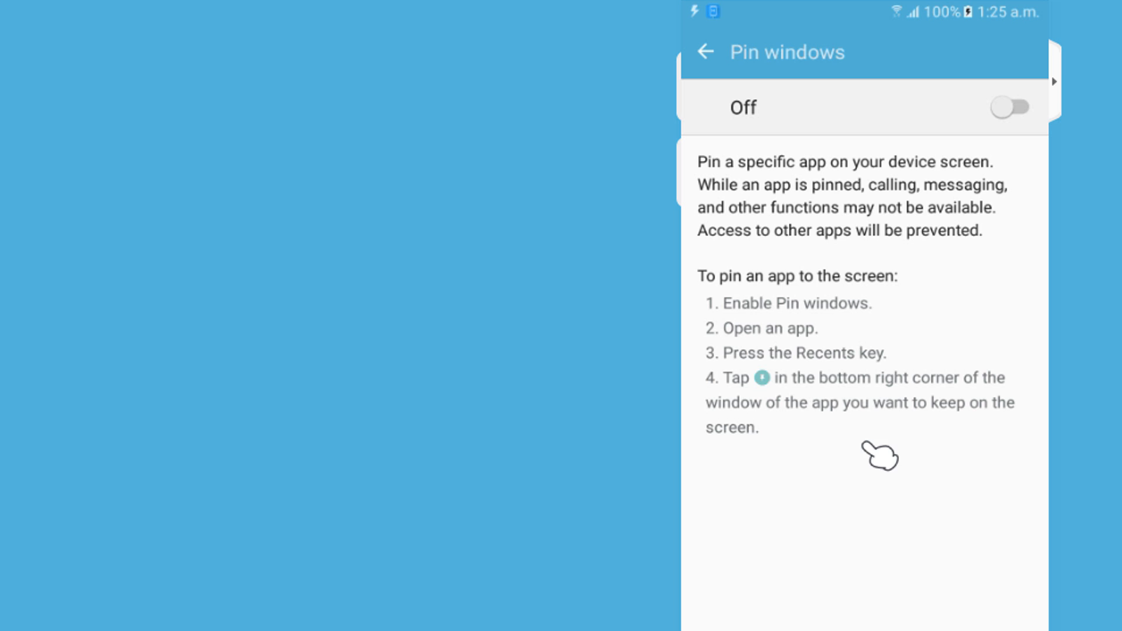
click(1010, 107)
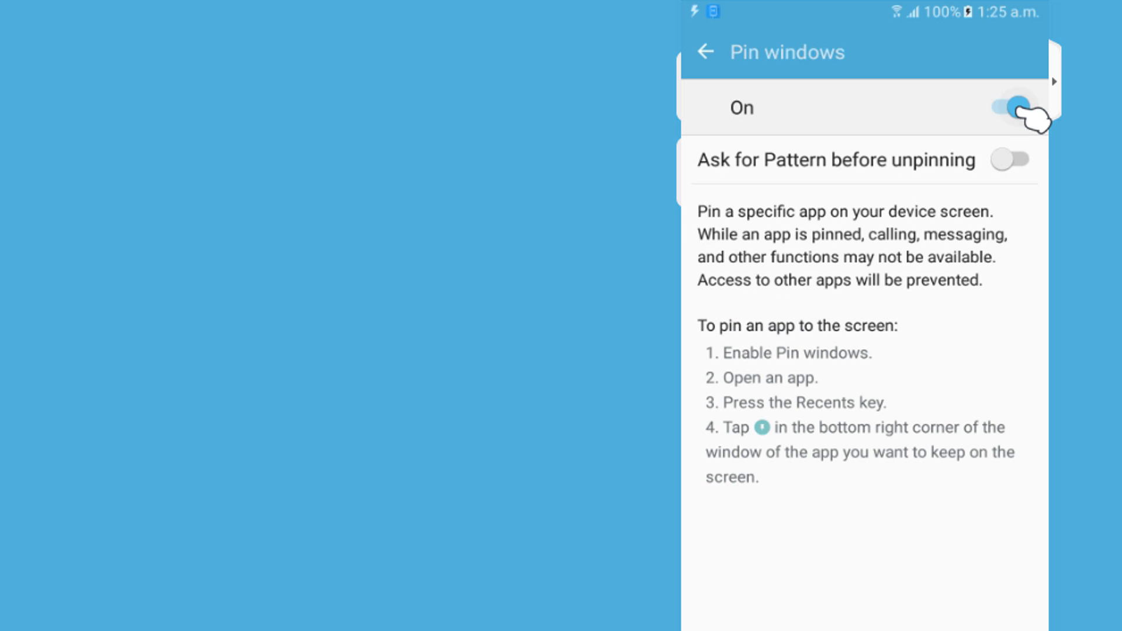
click(1008, 159)
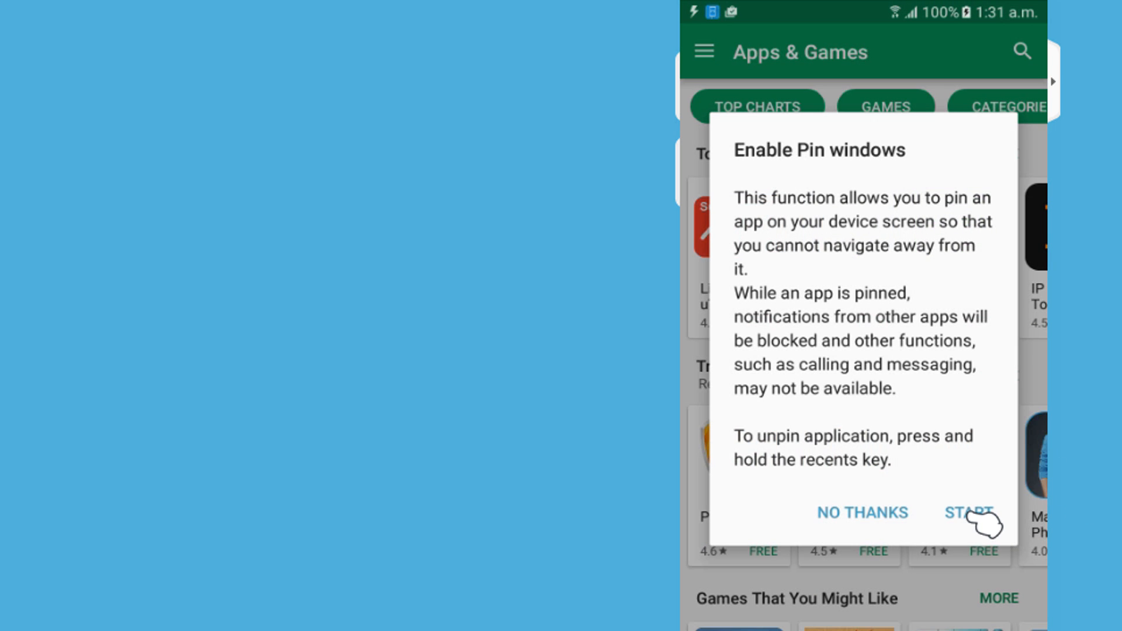
Step: Confirm pinning the Play Store app to the screen
click(968, 513)
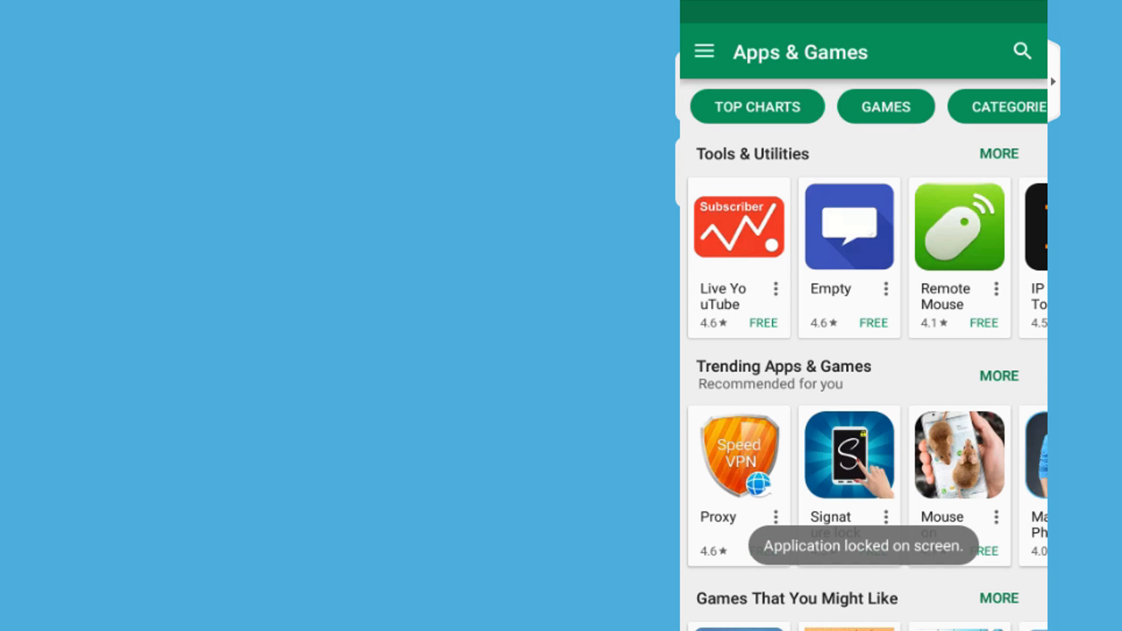
scroll(down, 3)
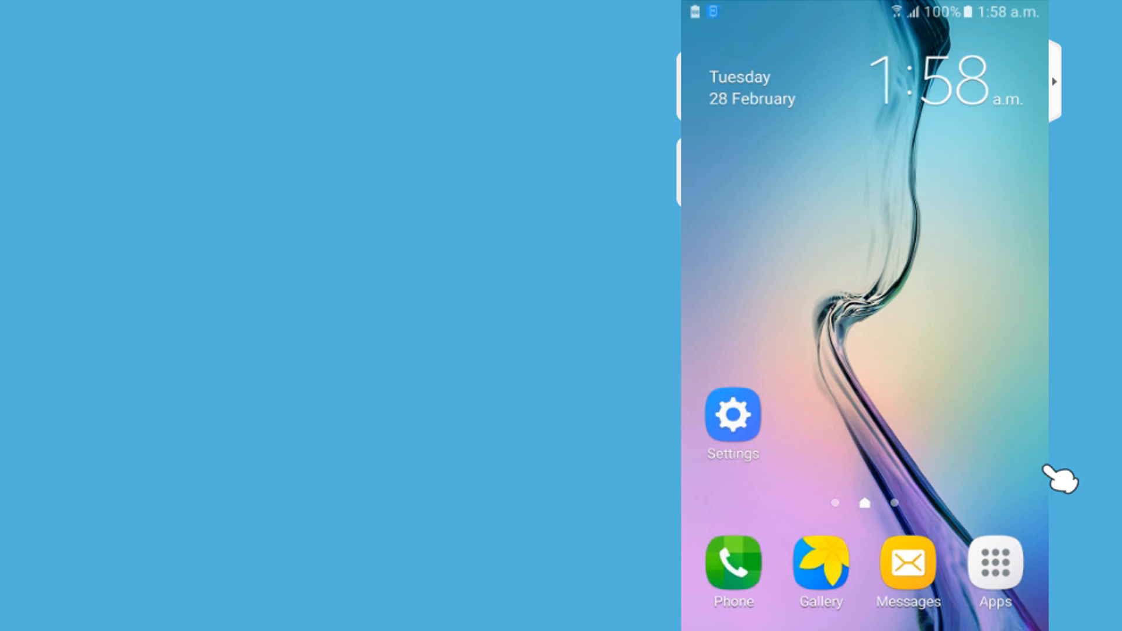
Step: Go to Lock screen and security > Secure lock settings > Smart Lock > On-body detection
click(731, 414)
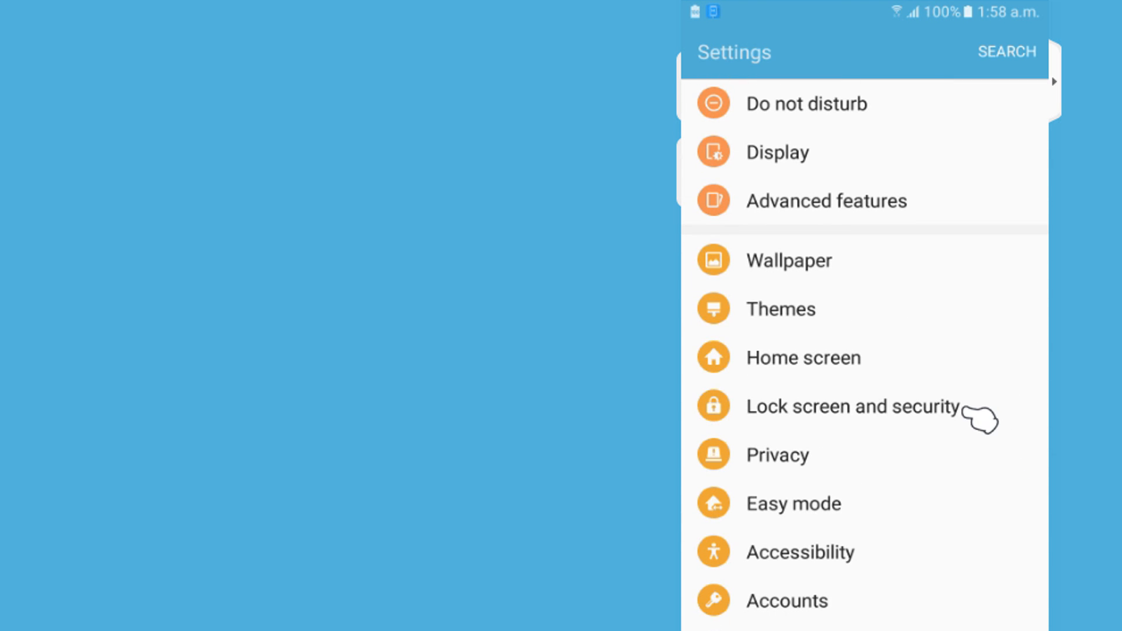
click(851, 407)
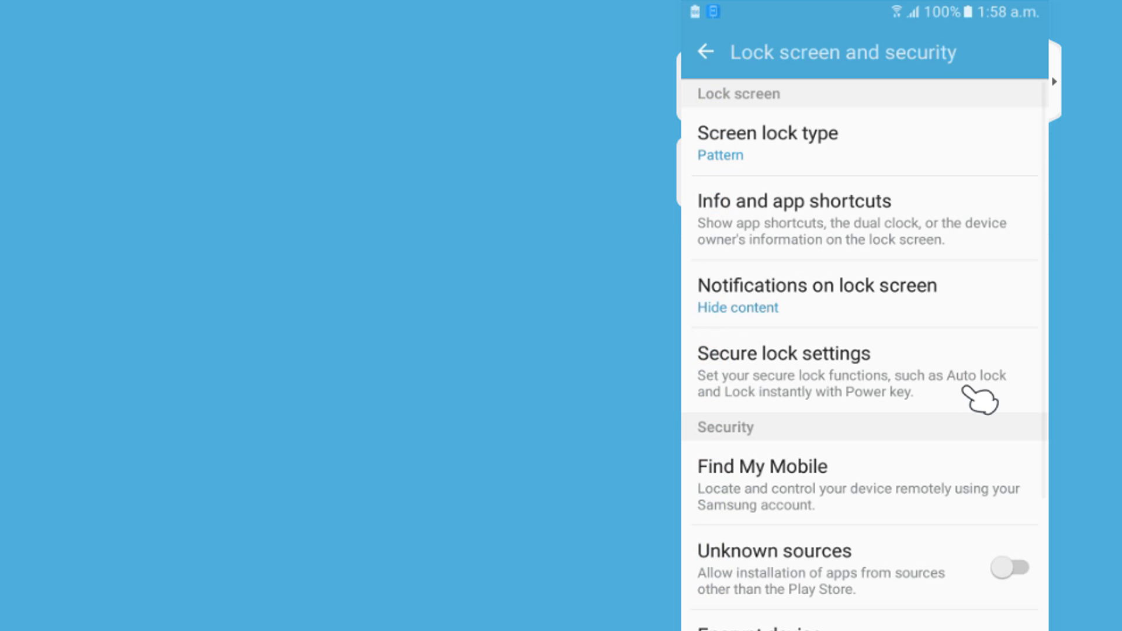
click(784, 353)
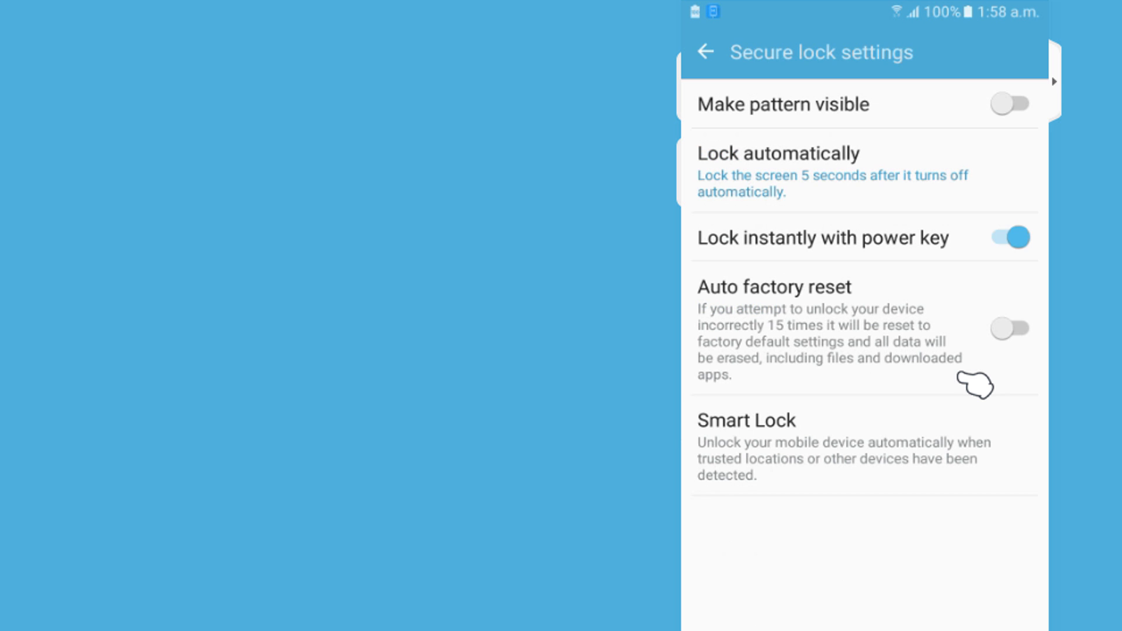
mouse_move(972, 453)
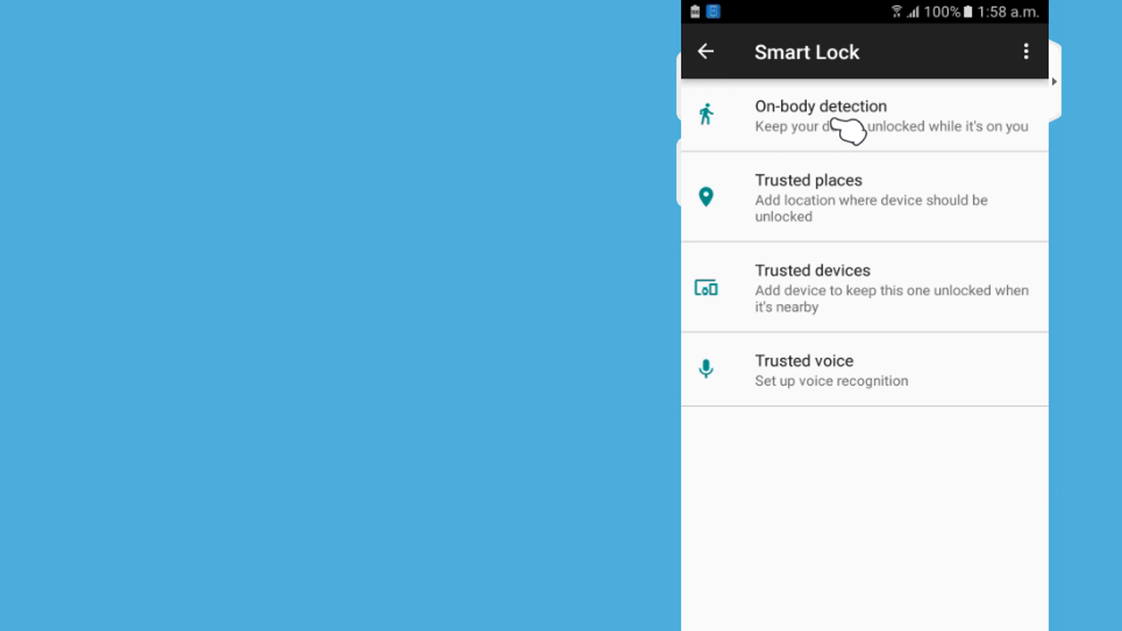
click(820, 118)
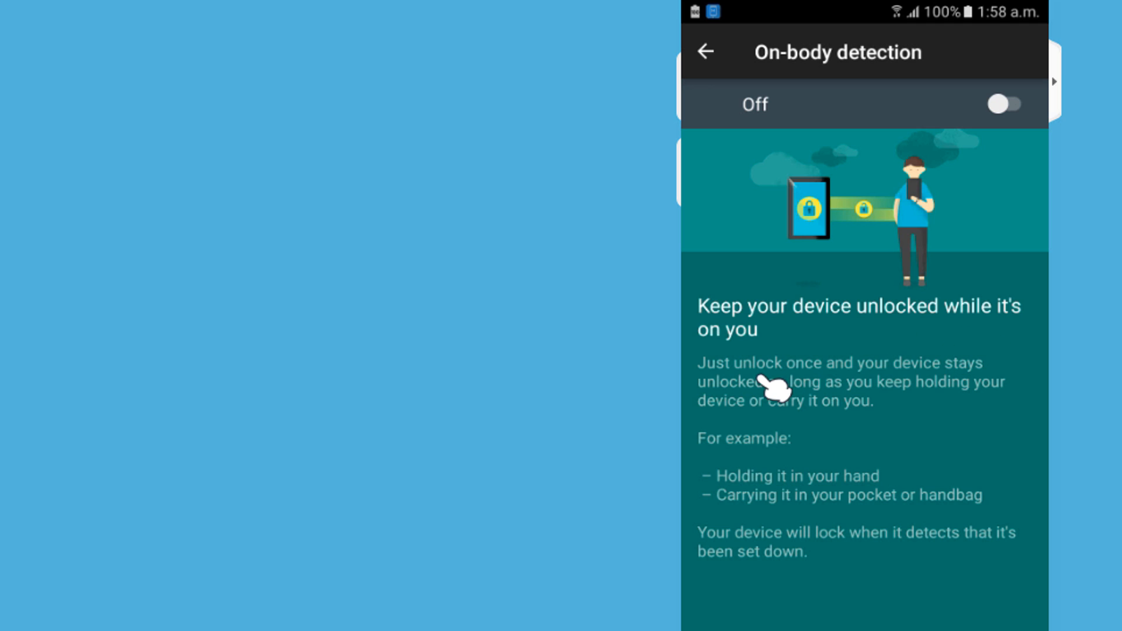
mouse_move(1031, 442)
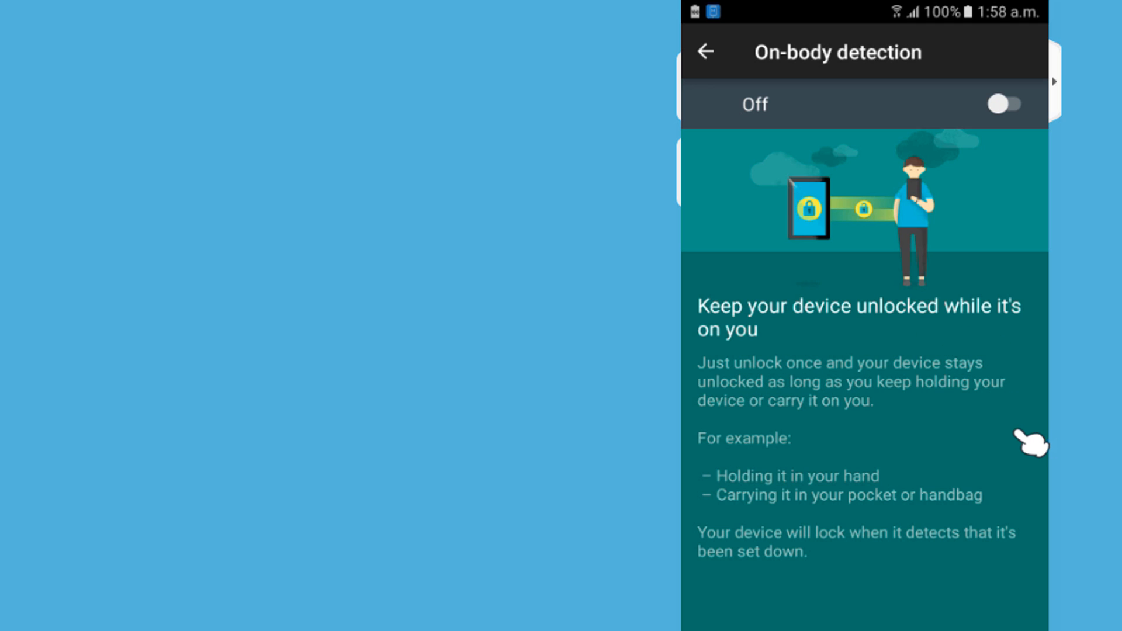
mouse_move(923, 435)
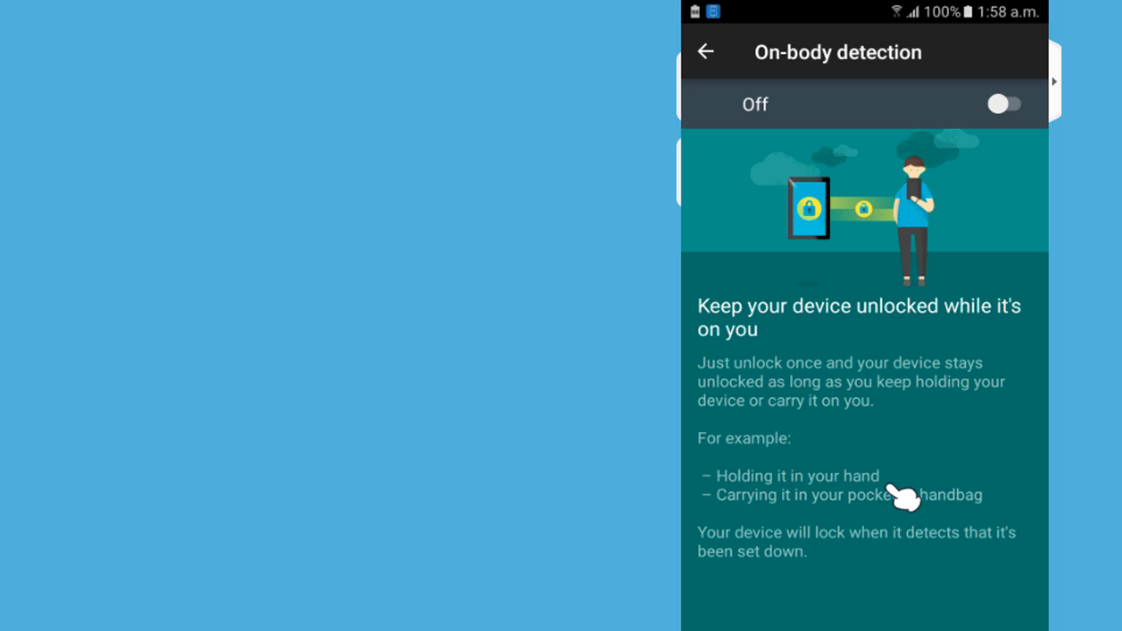
mouse_move(988, 525)
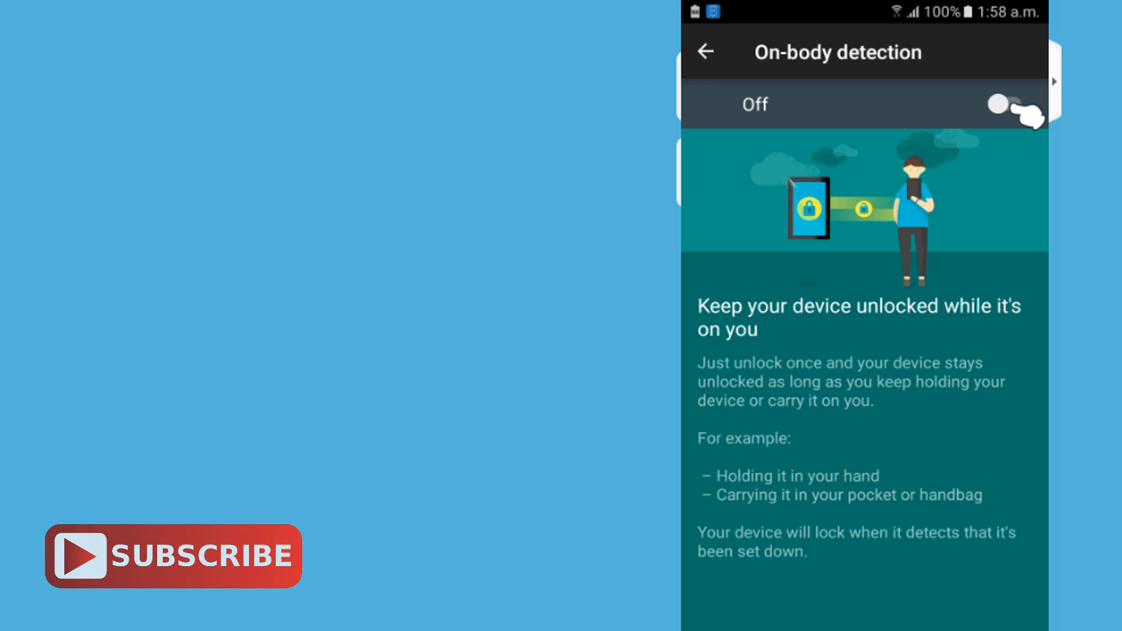
Step: Enable On-body detection, accept the warning, check Trusted places, and return to Smart Lock
click(1004, 104)
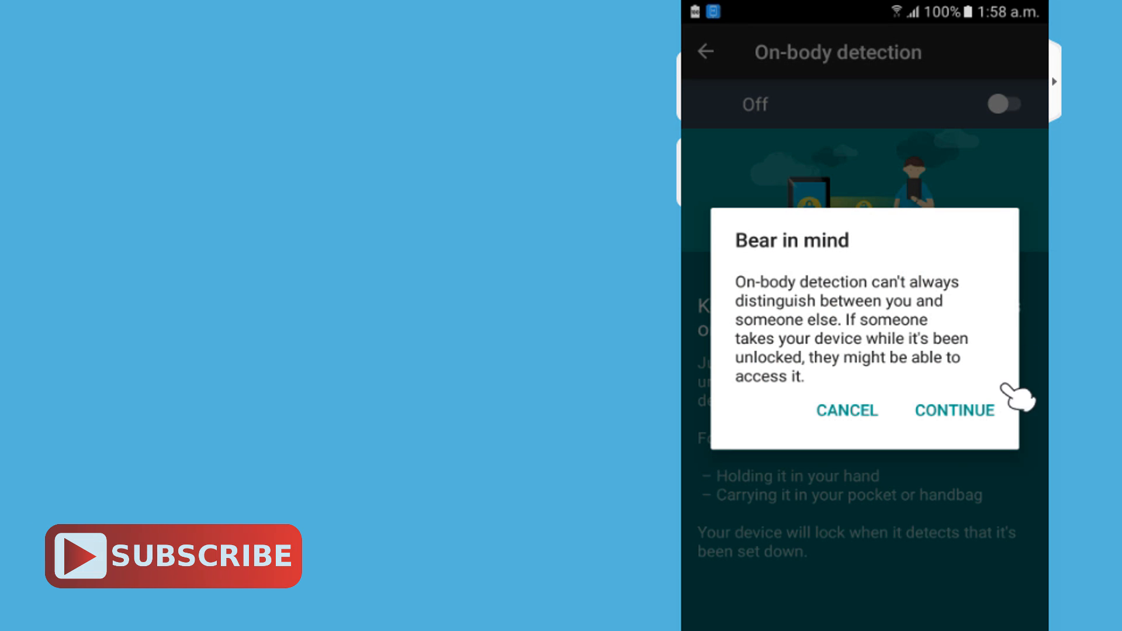
click(952, 410)
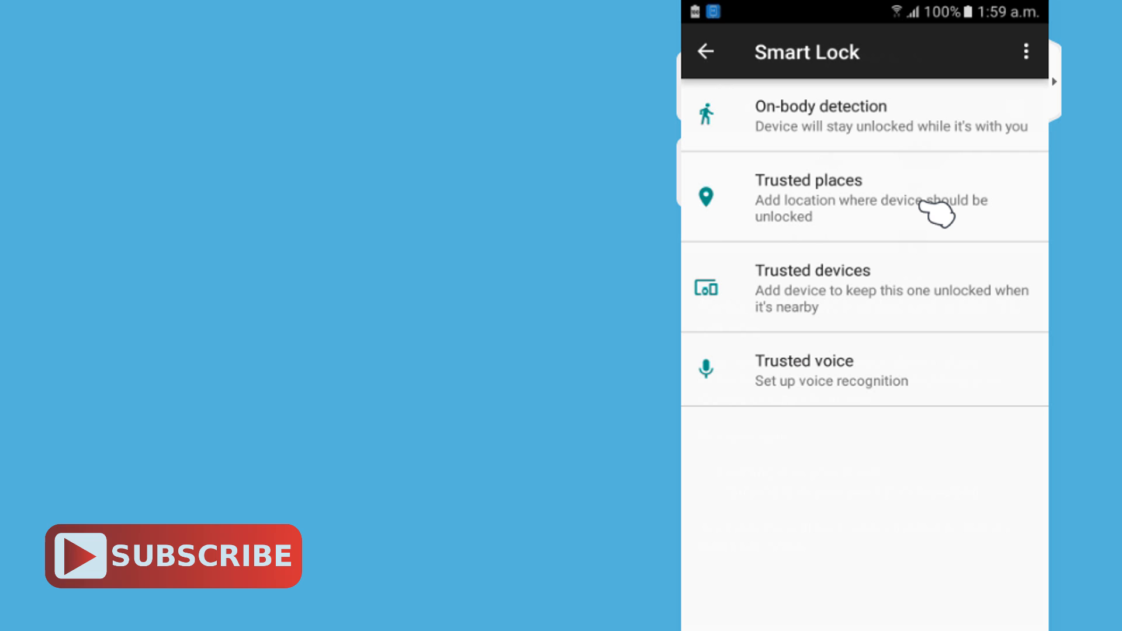
click(807, 197)
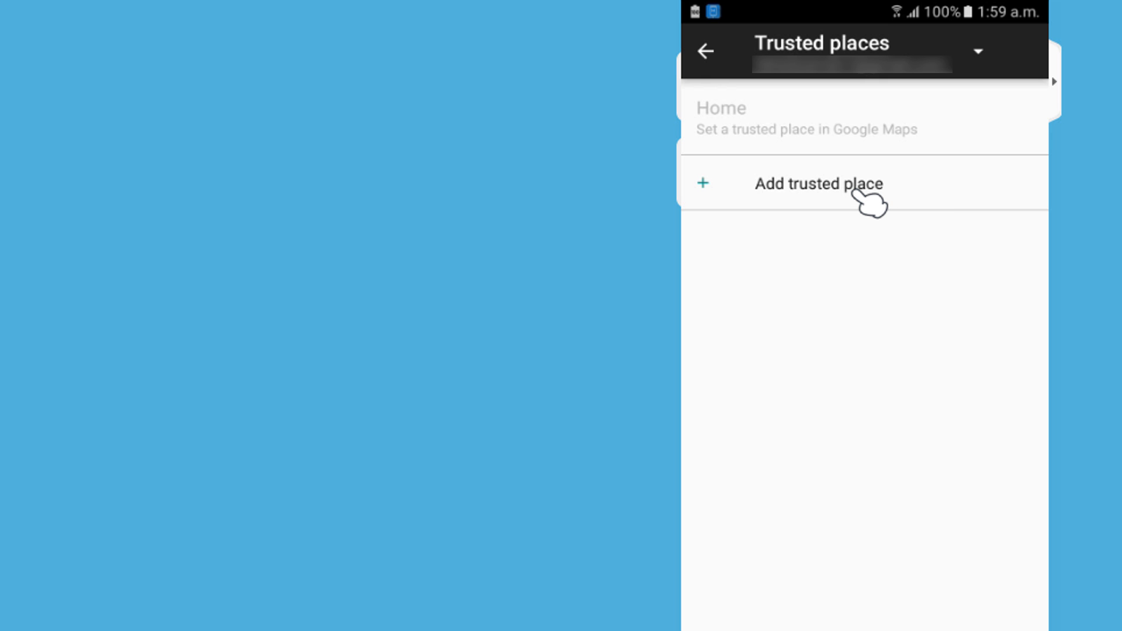
mouse_move(851, 129)
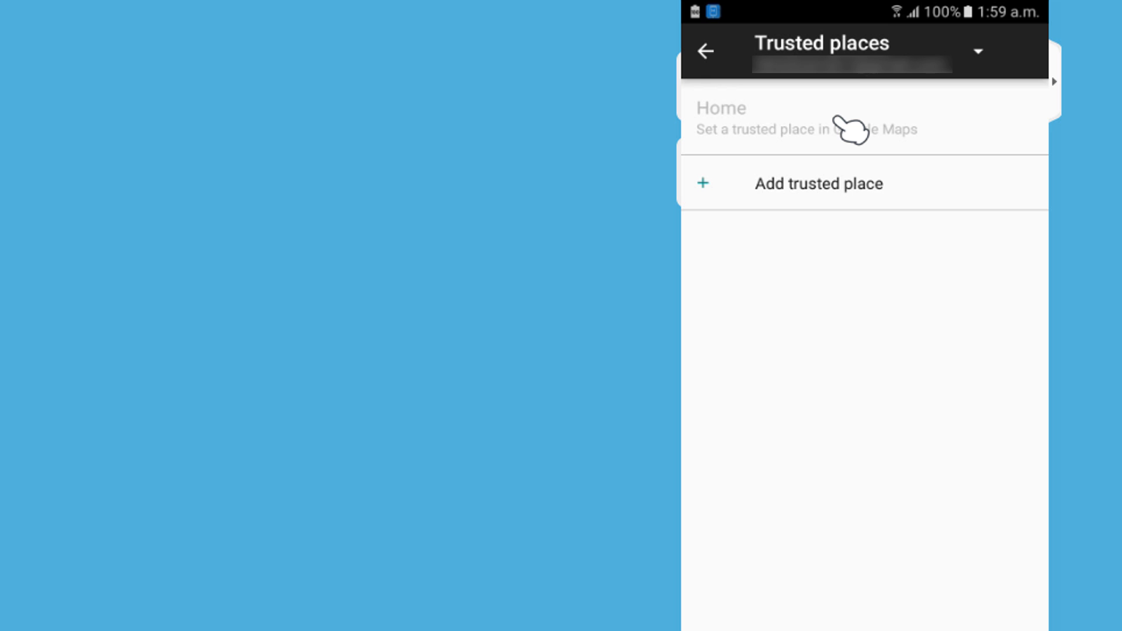
mouse_move(914, 220)
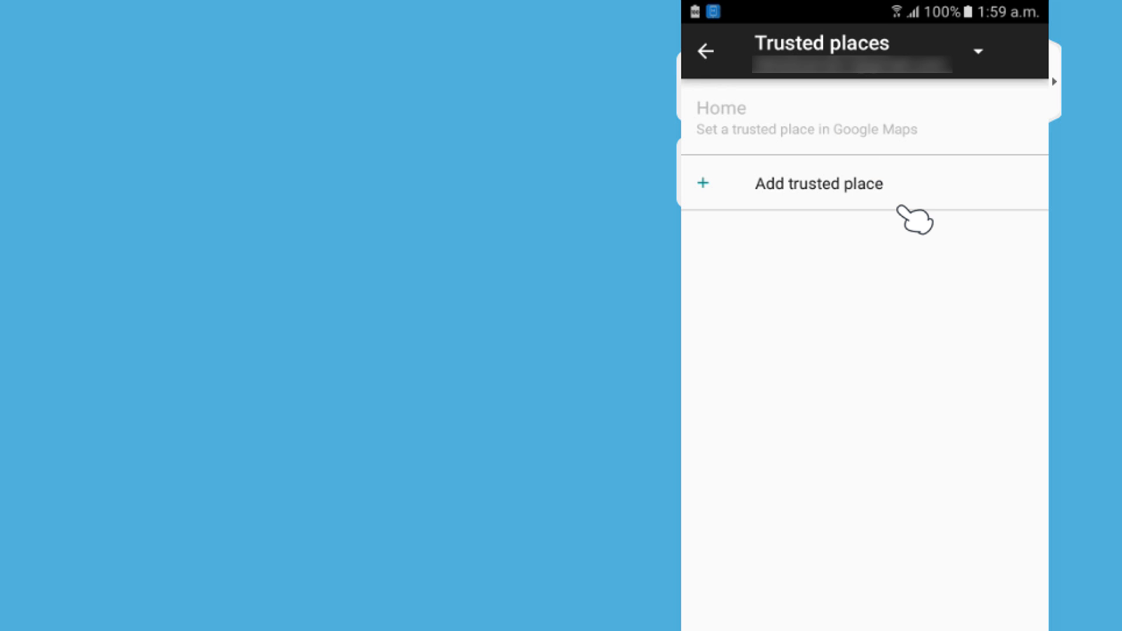
mouse_move(1033, 609)
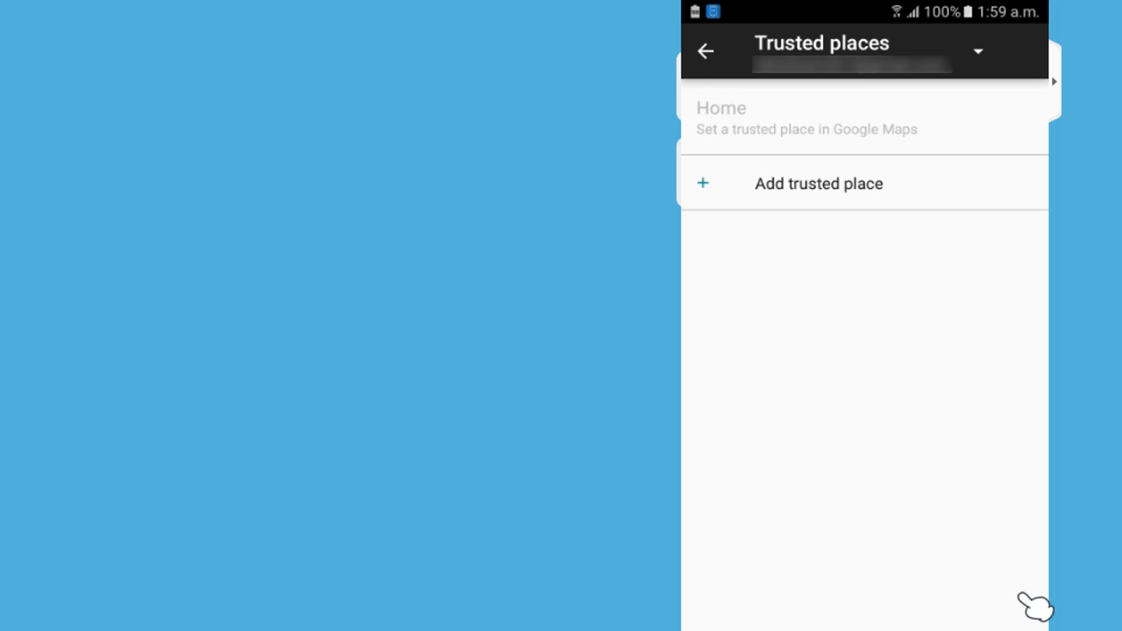
click(705, 51)
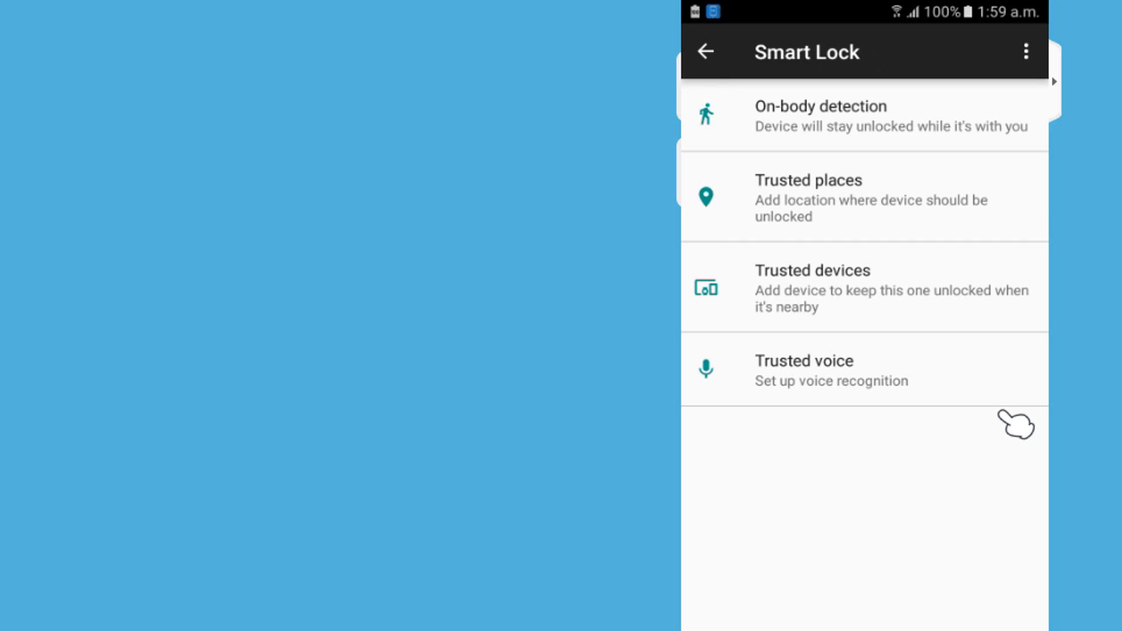
mouse_move(925, 292)
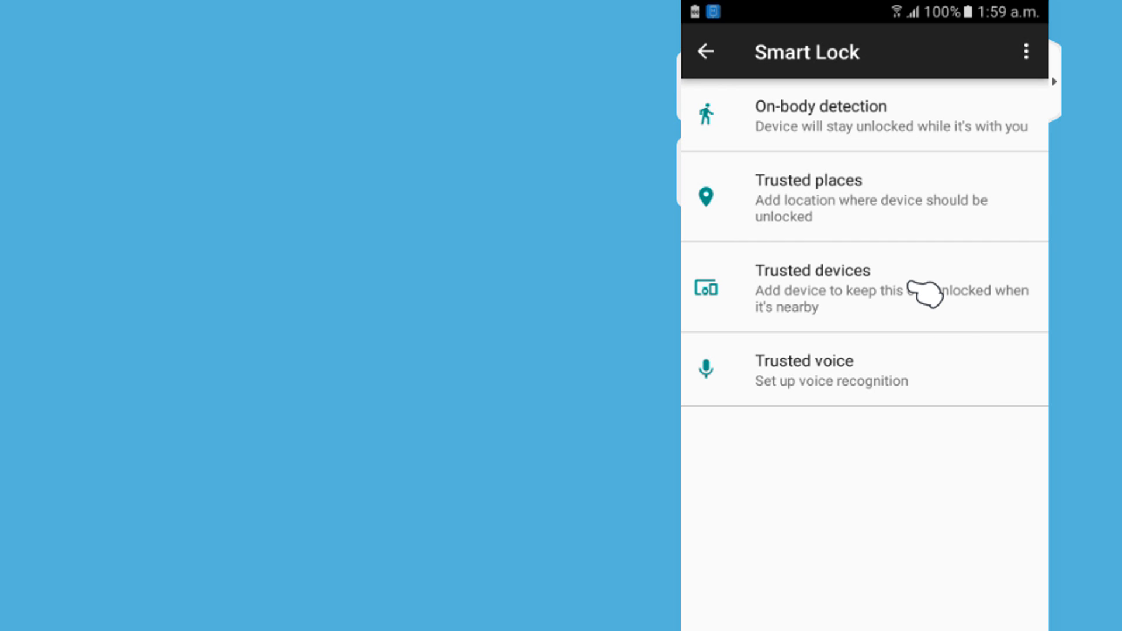
Step: View the Trusted devices intro, then the Trusted voice 'Ok Google' detection page
click(812, 286)
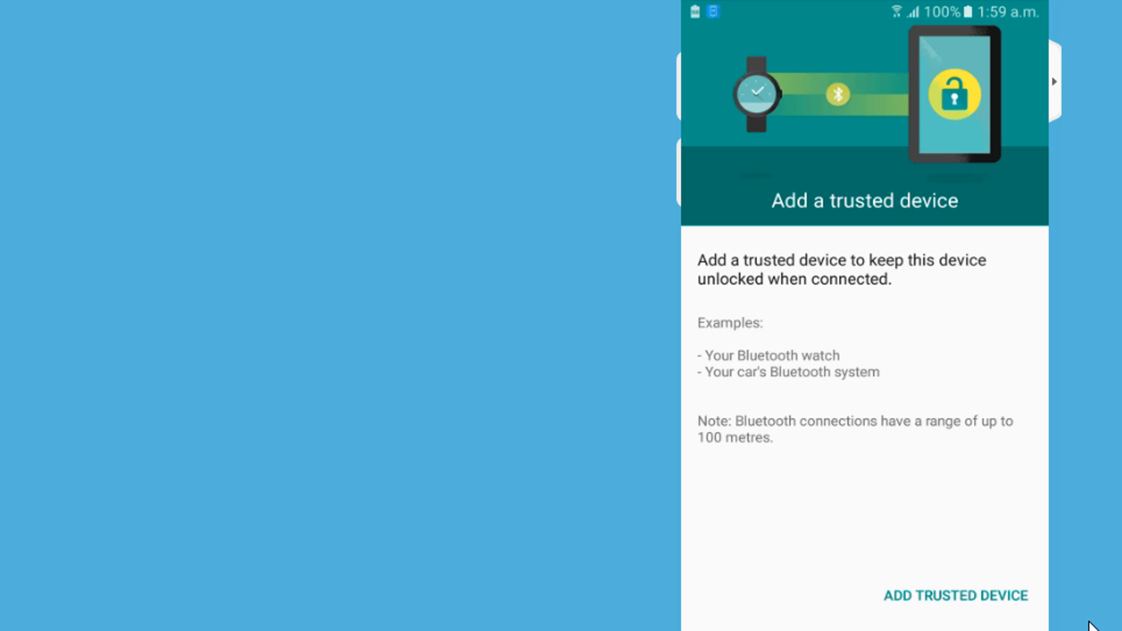
mouse_move(843, 392)
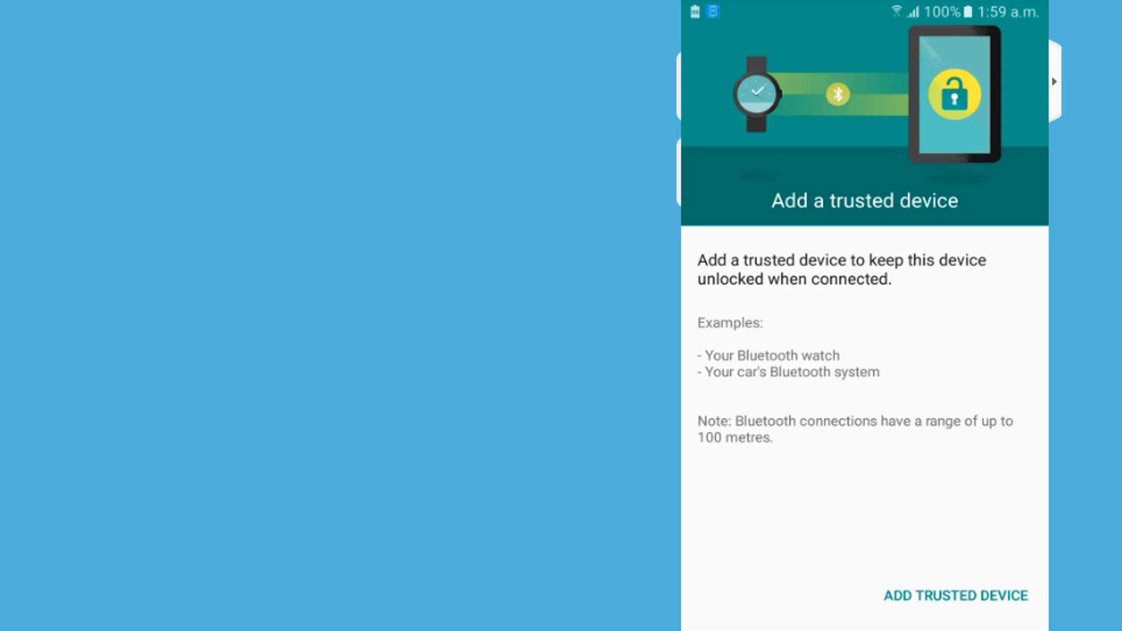
click(705, 52)
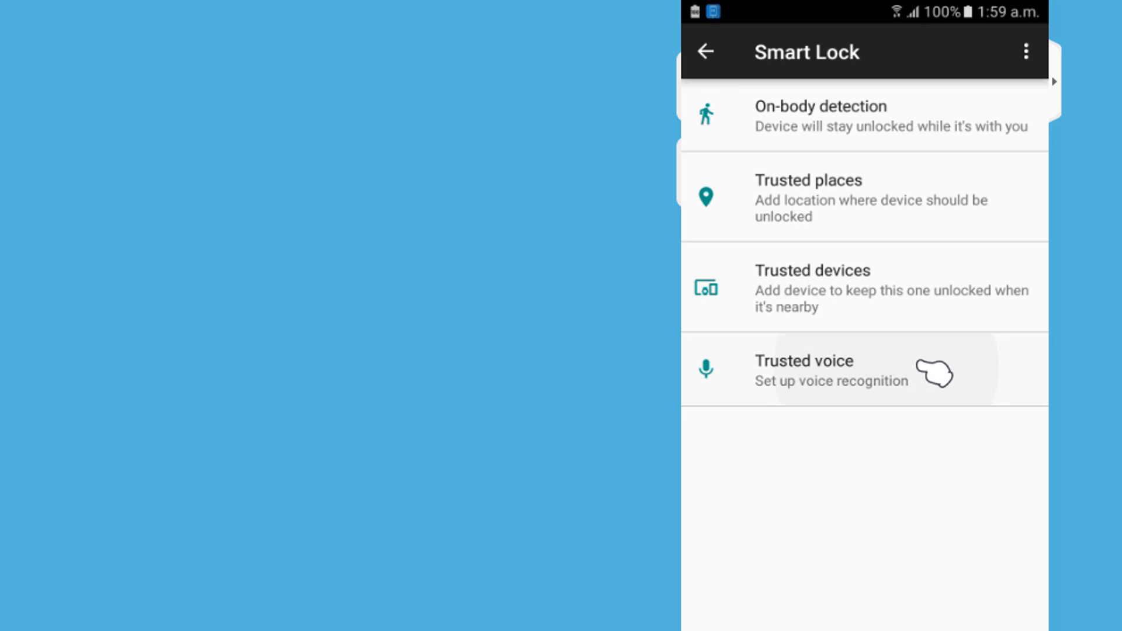
click(829, 369)
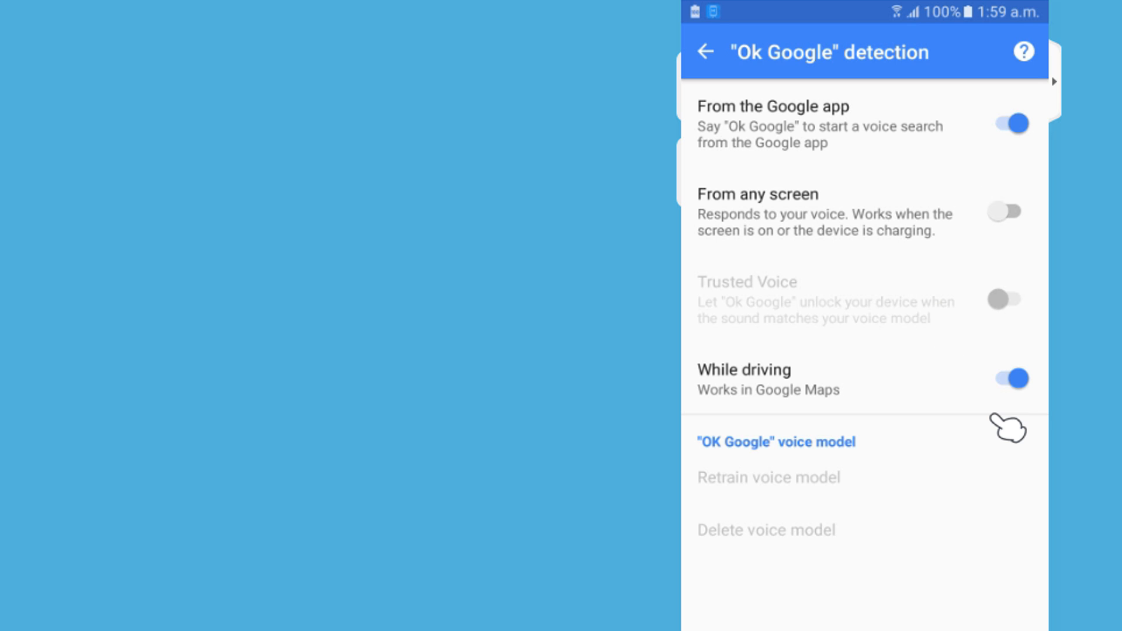
mouse_move(816, 448)
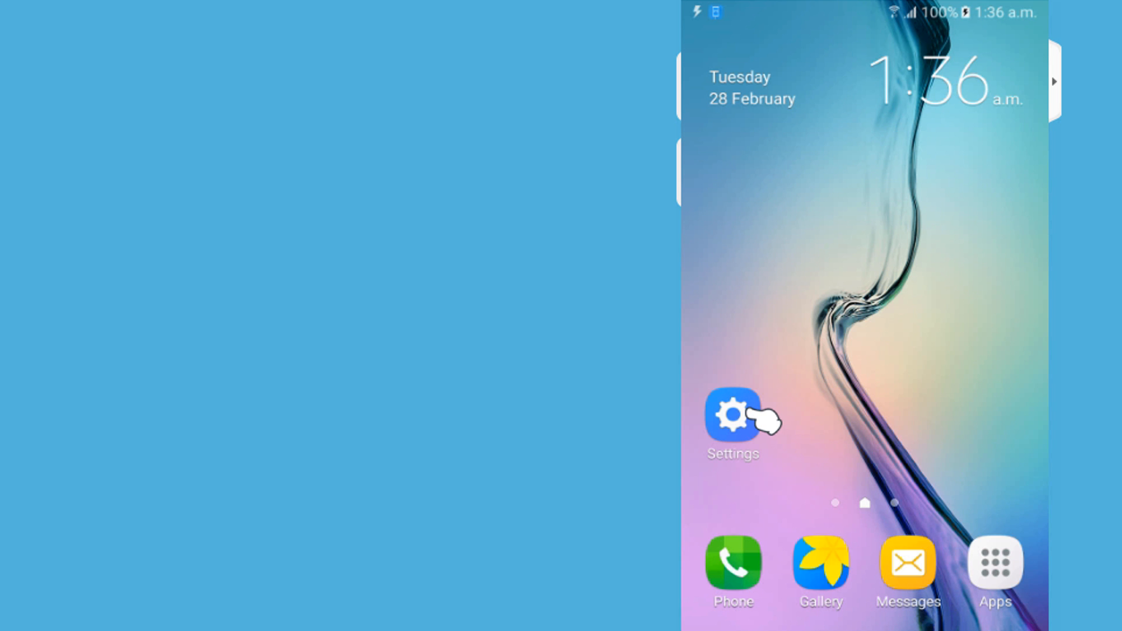
Step: Go to Lock screen and security > Info and app shortcuts > Owner information
click(732, 416)
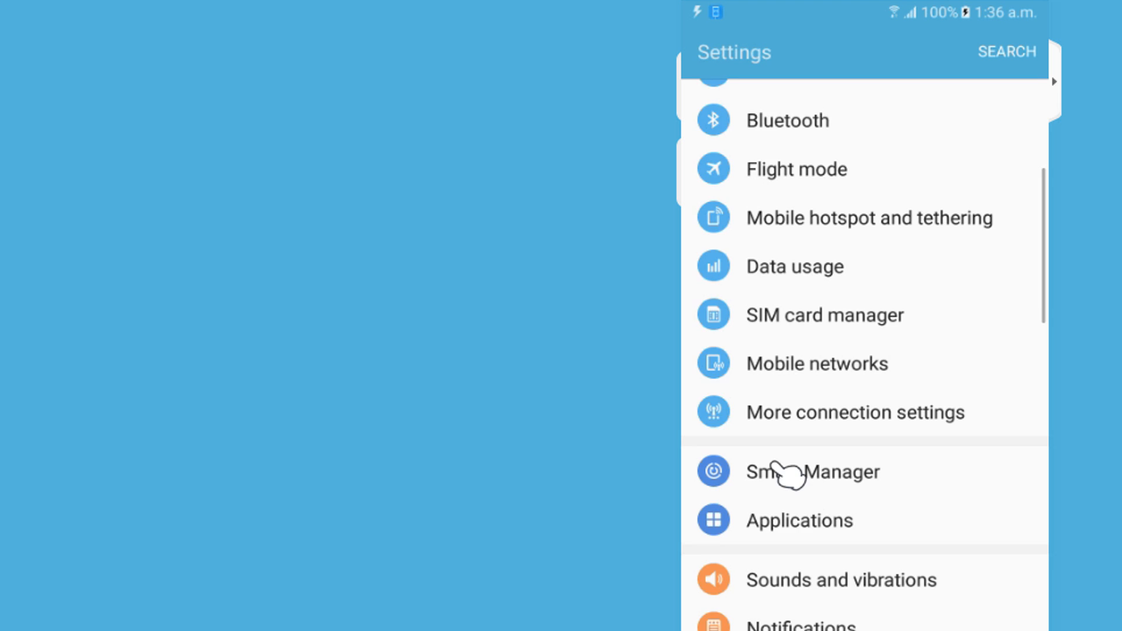
scroll(down, 3)
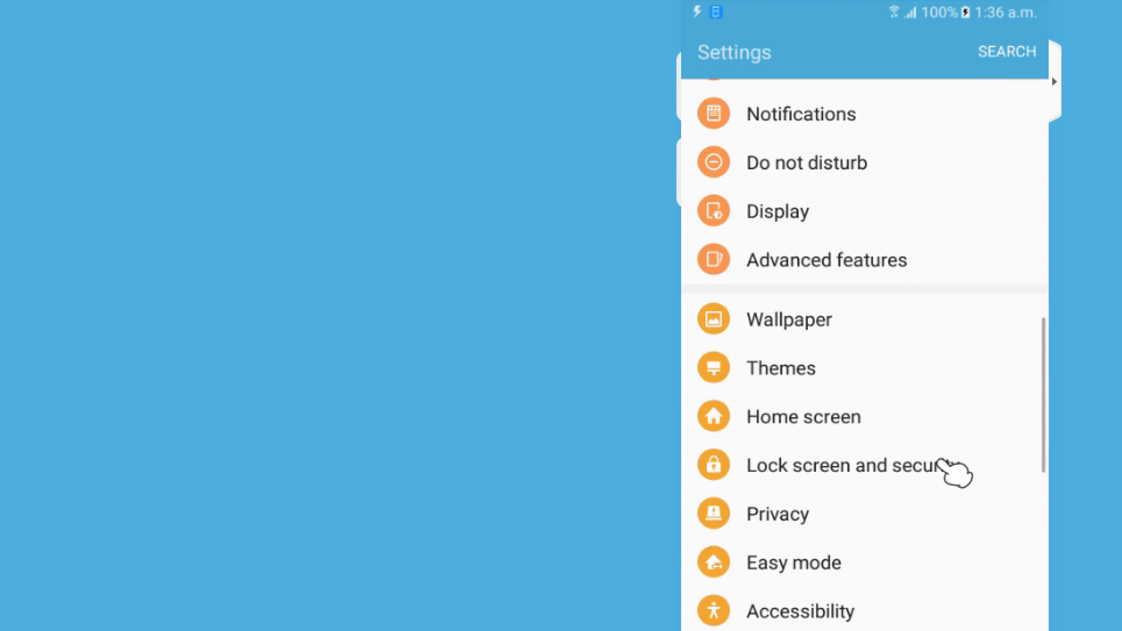
click(840, 465)
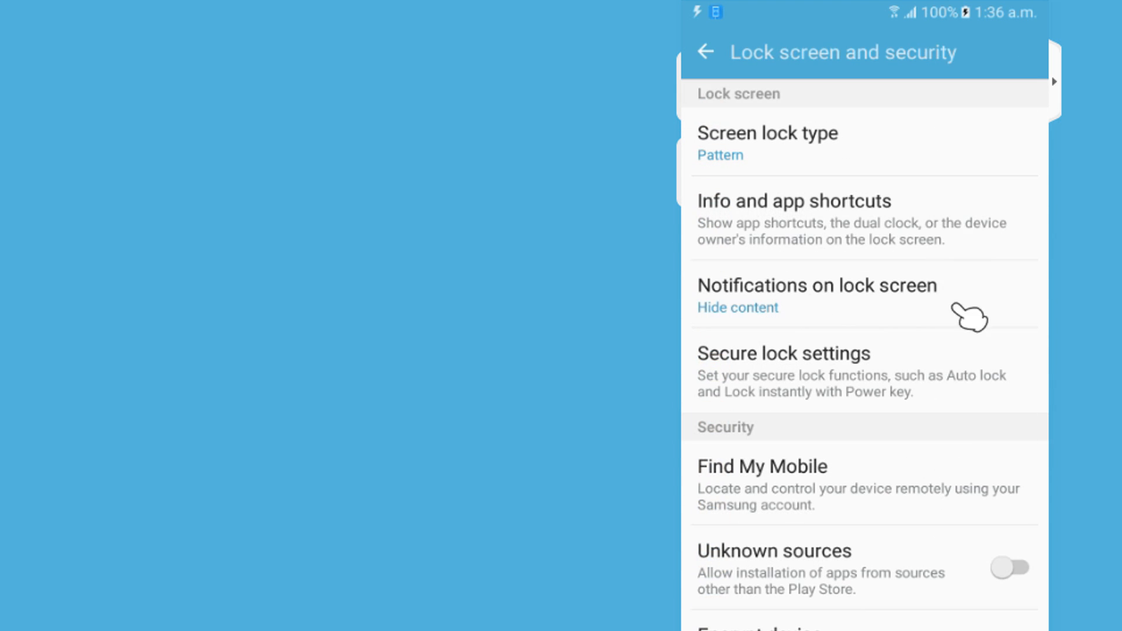
click(793, 201)
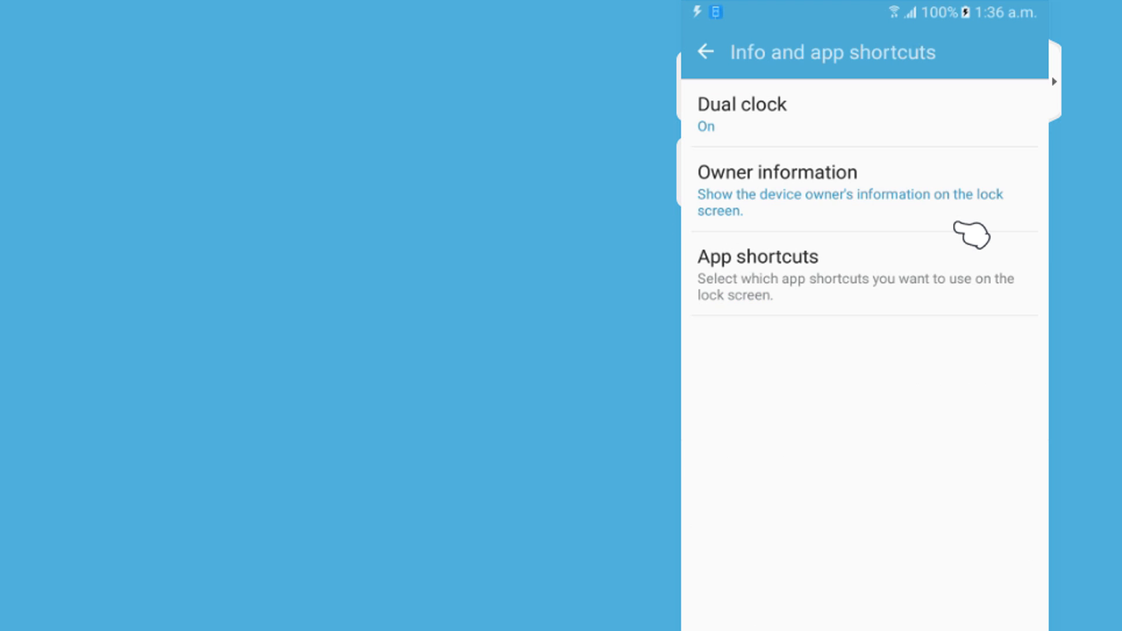
click(777, 172)
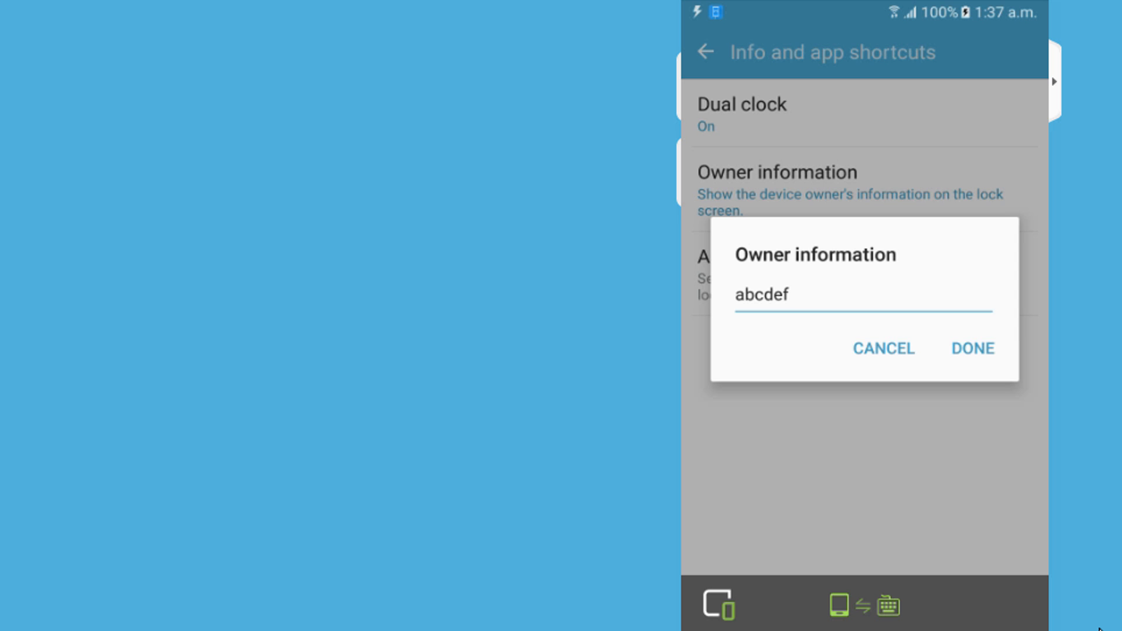
text(@gmail.com)
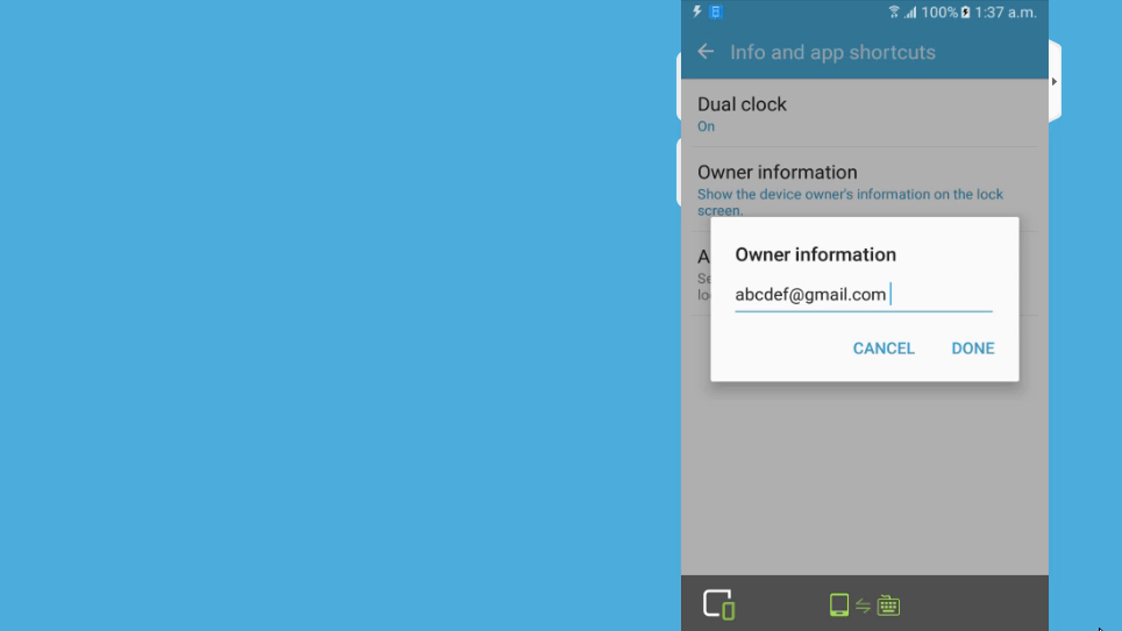
text(ph#)
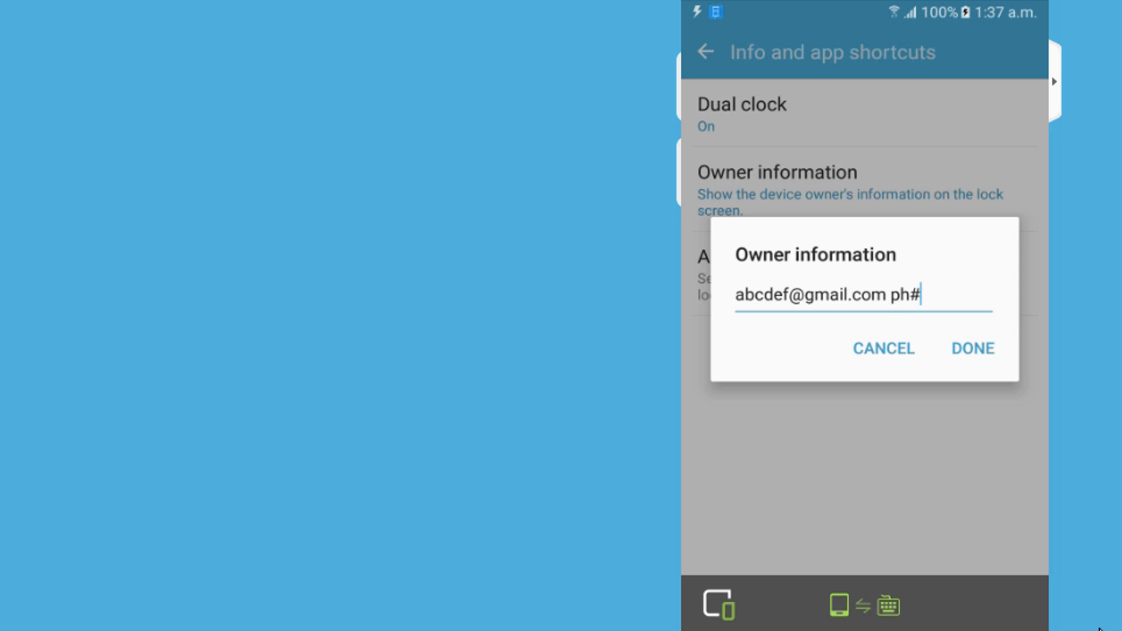
text(123456789)
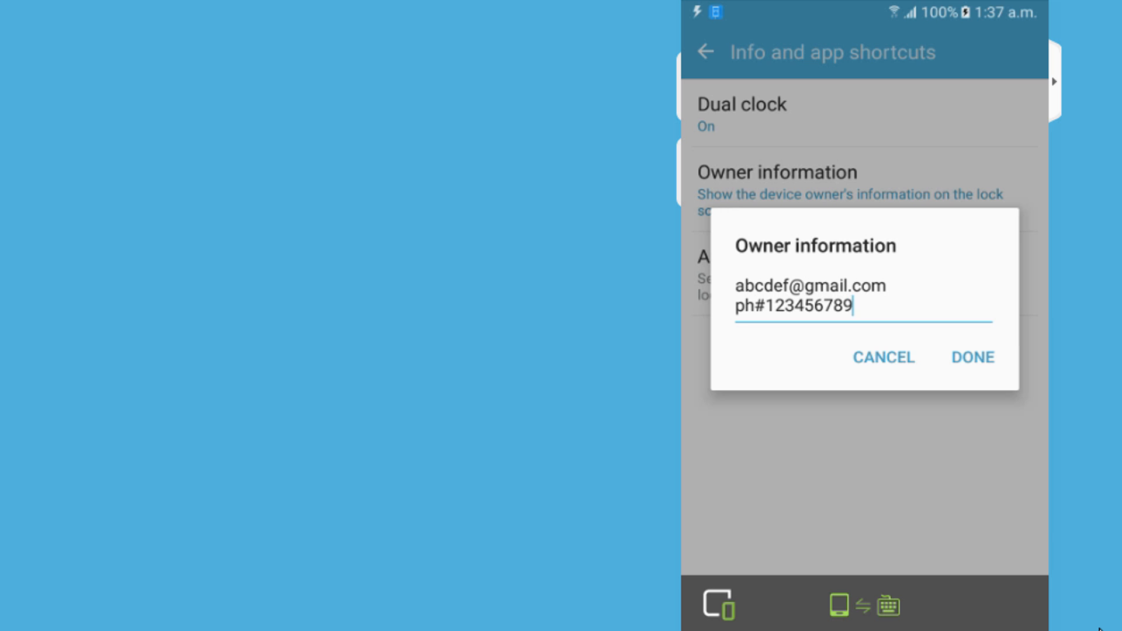
click(972, 357)
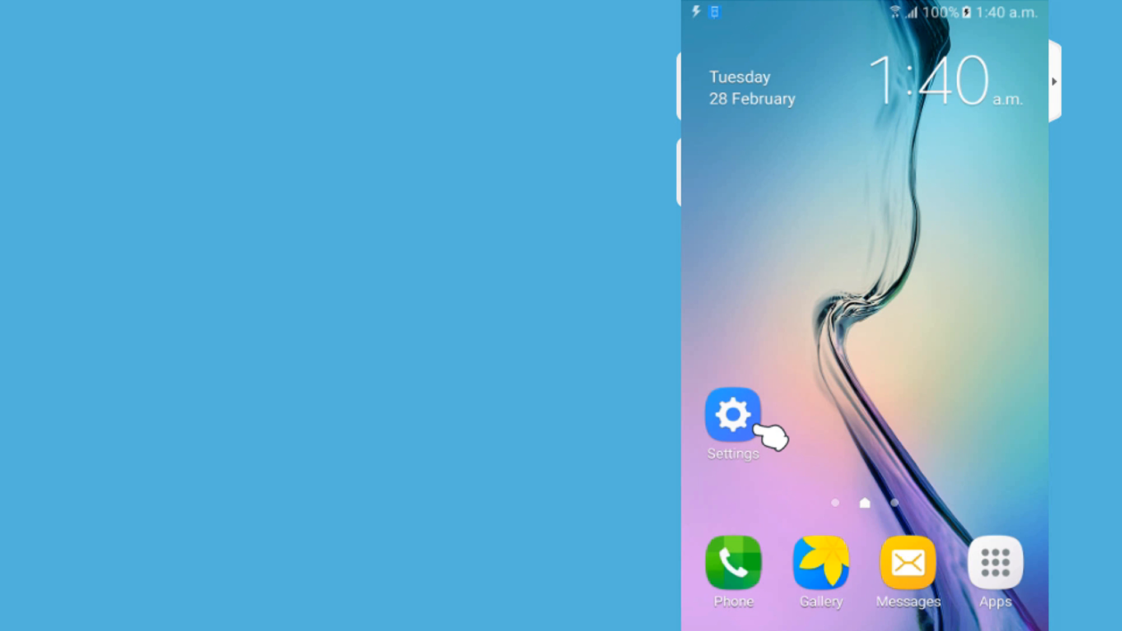
Step: Open Storage > Internal storage and explore its folders in My Files
click(732, 417)
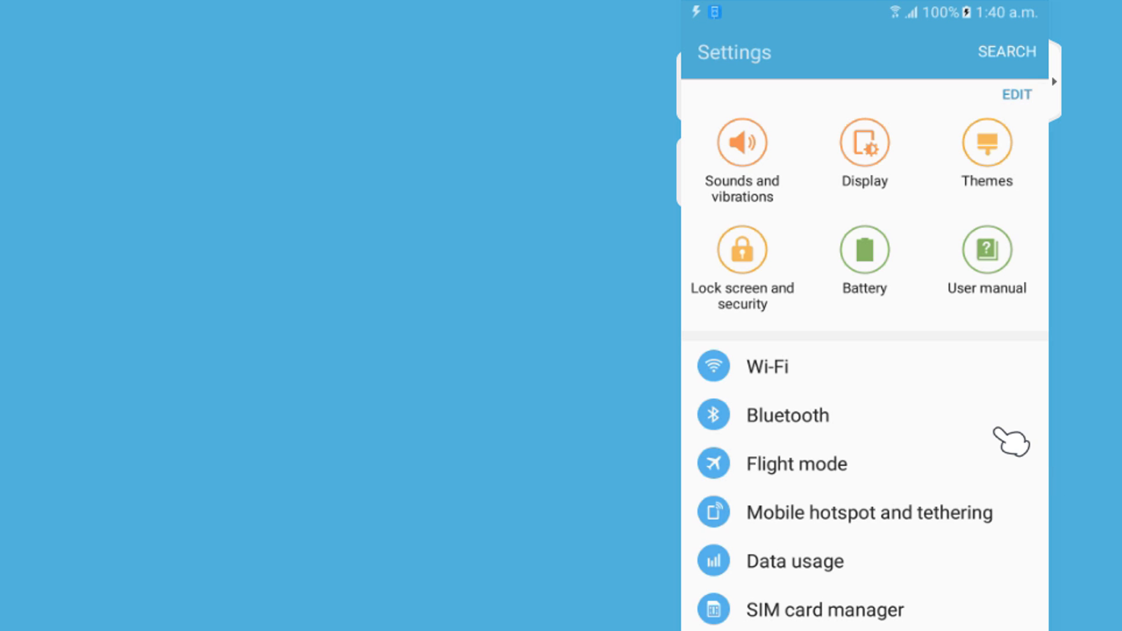
scroll(down, 3)
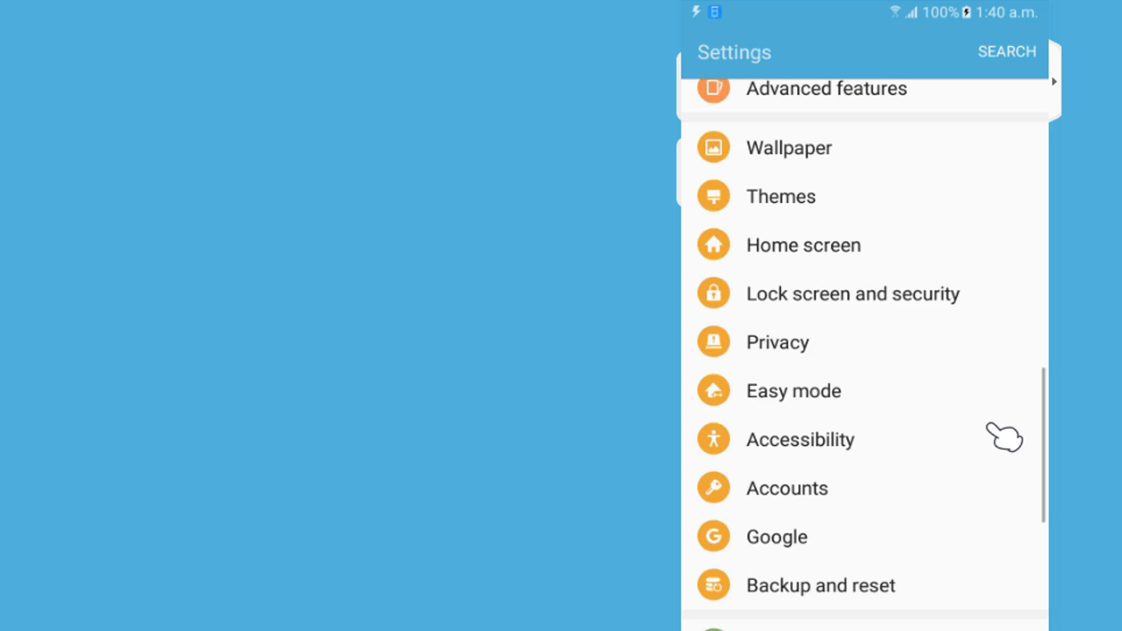
scroll(down, 3)
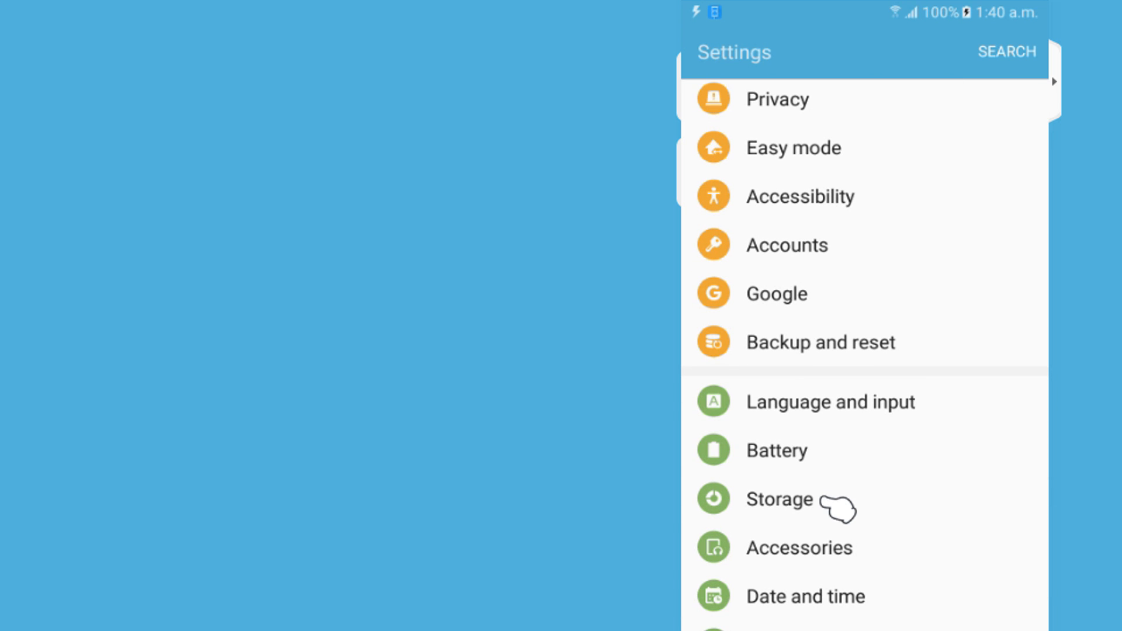
click(778, 499)
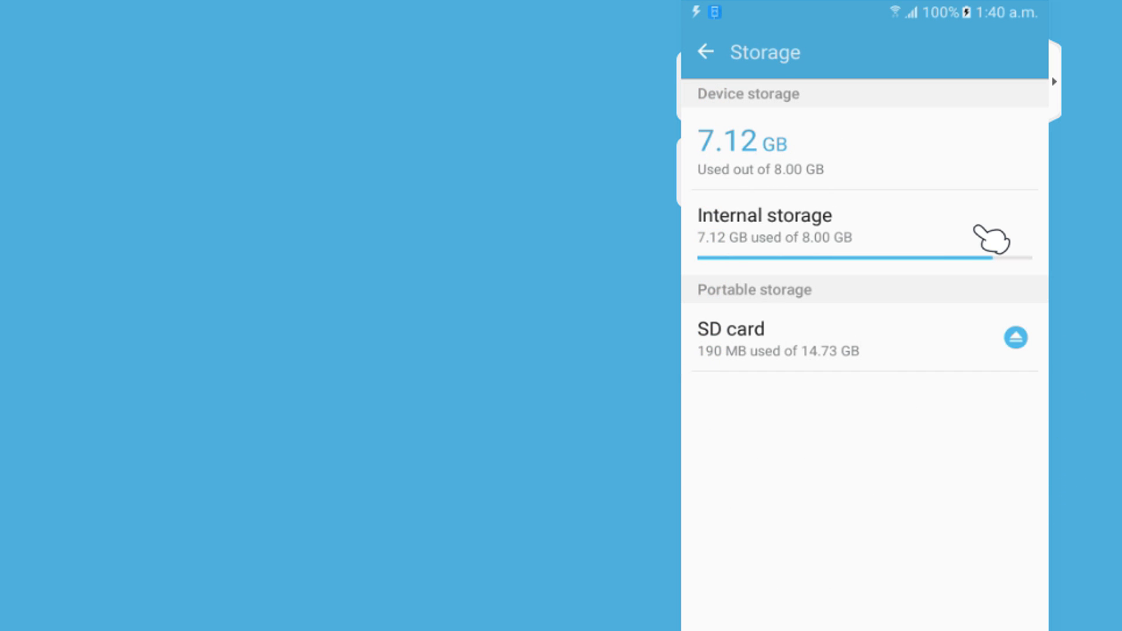
click(764, 226)
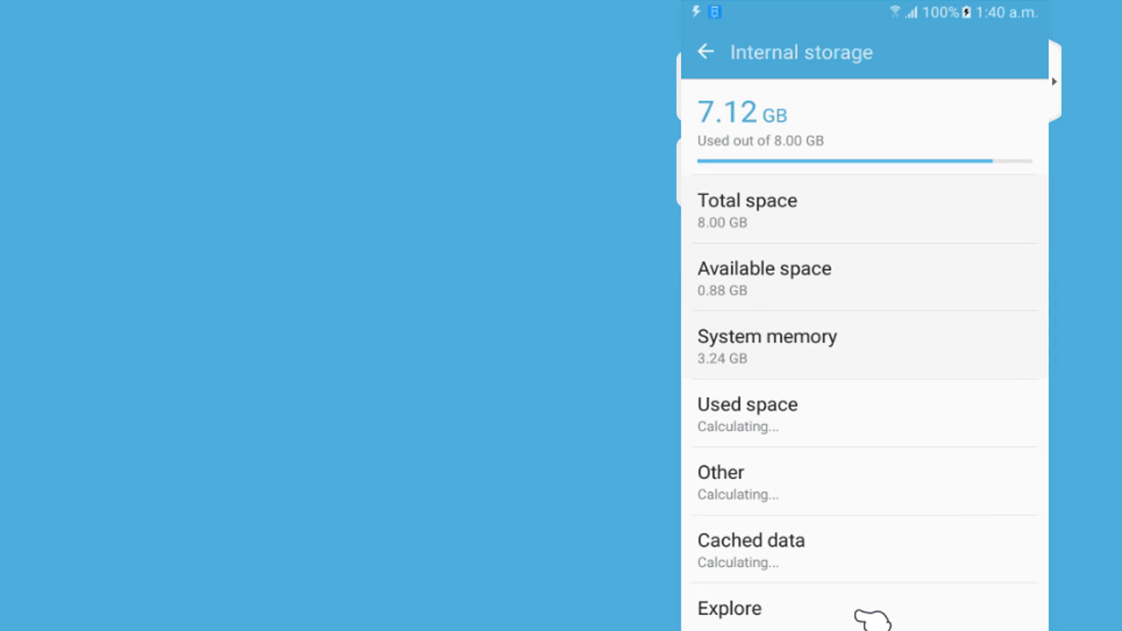
click(729, 609)
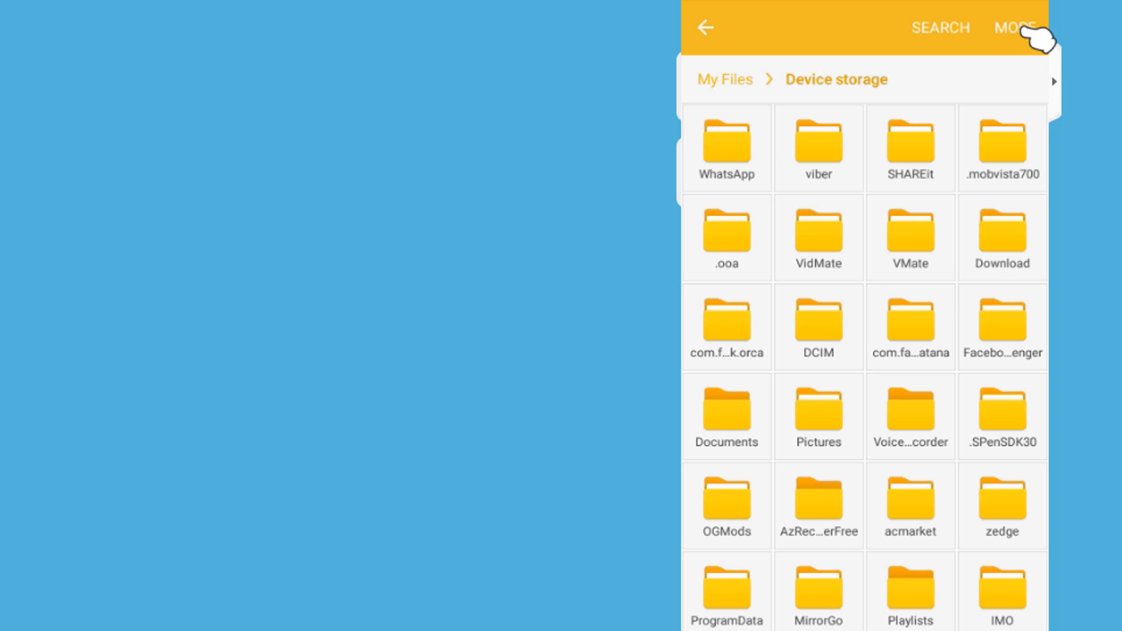
Step: Switch the device storage view to Detailed list
click(1015, 27)
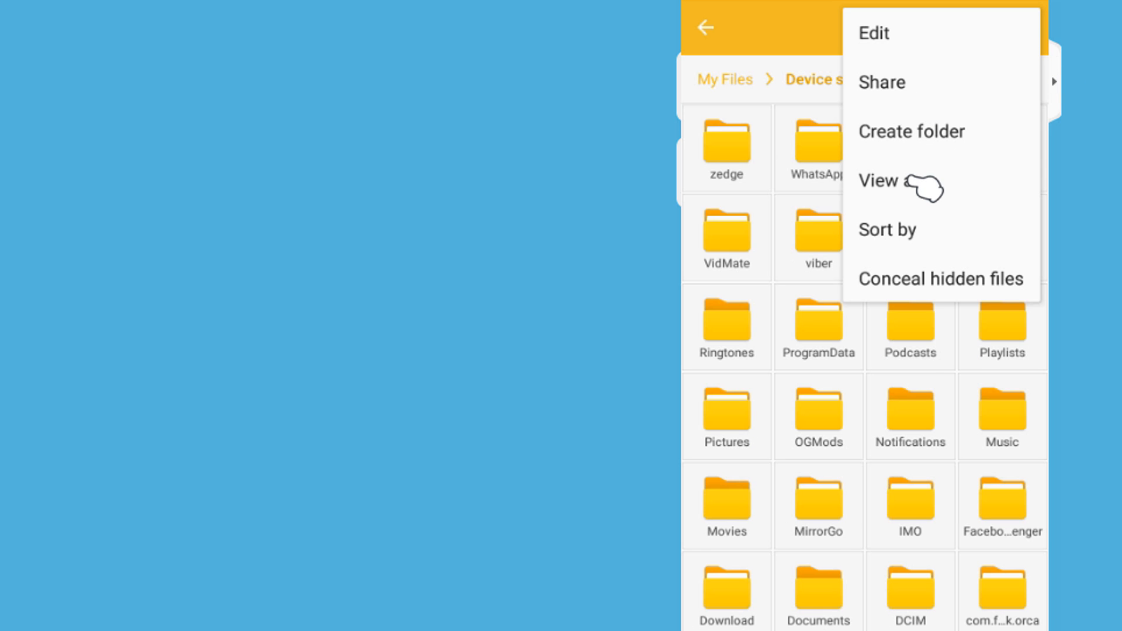
click(880, 181)
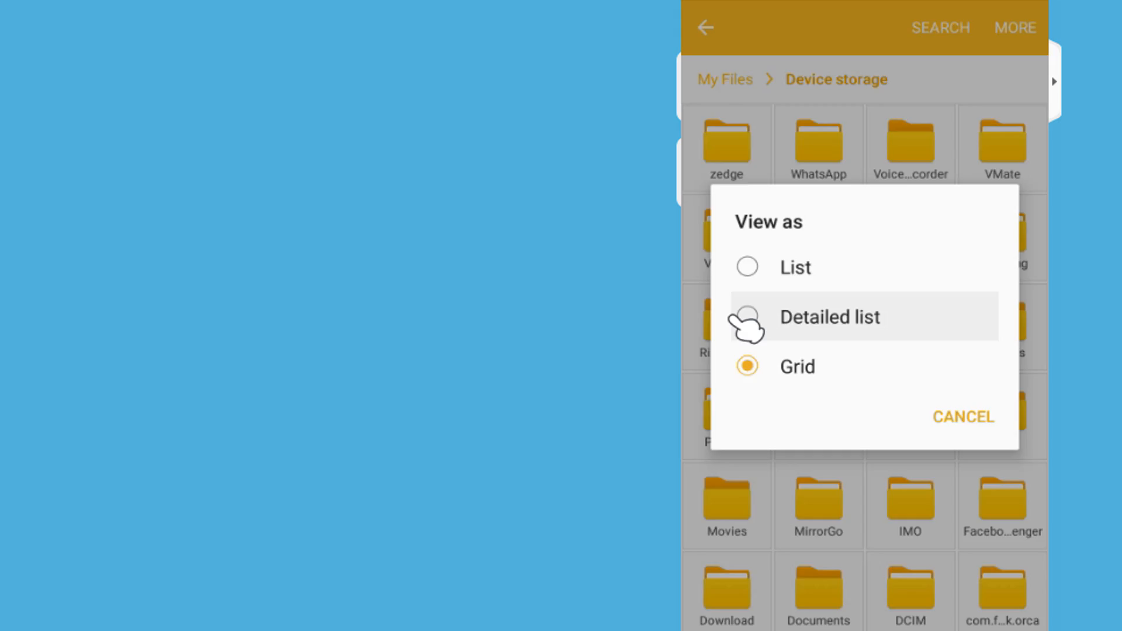
click(829, 316)
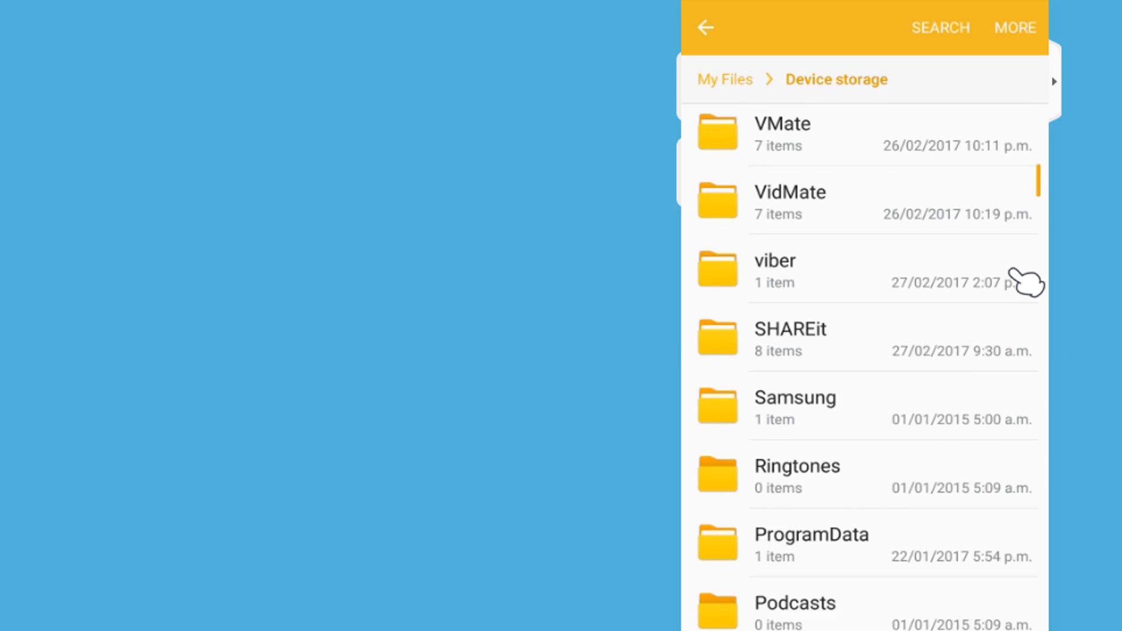
scroll(down, 3)
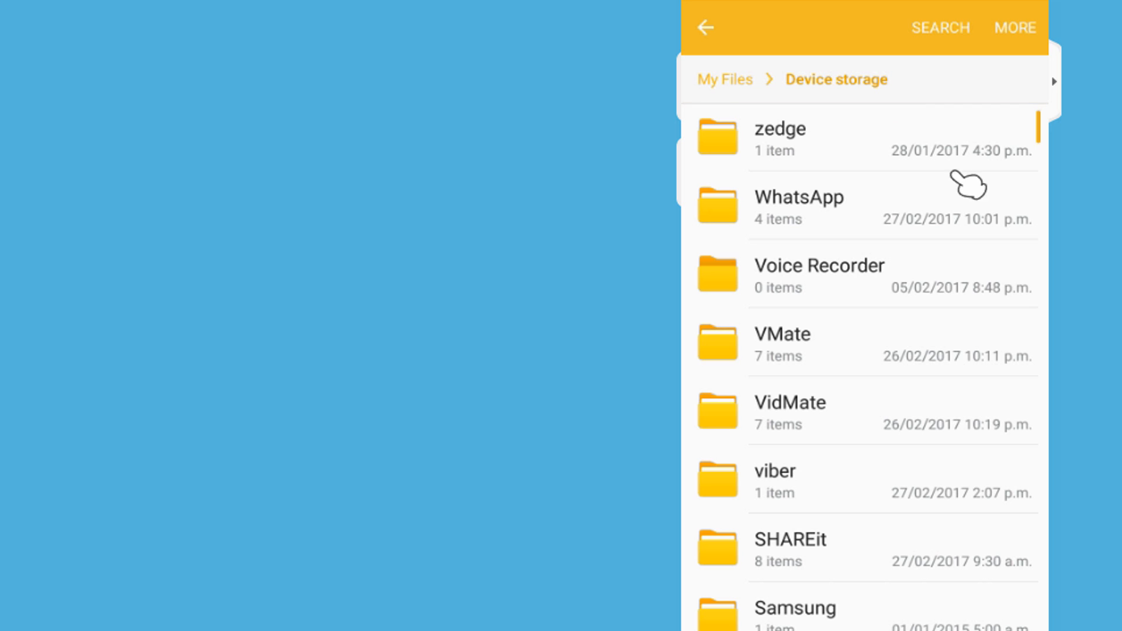
Step: Check the Sort by options, then close the dialog
click(720, 136)
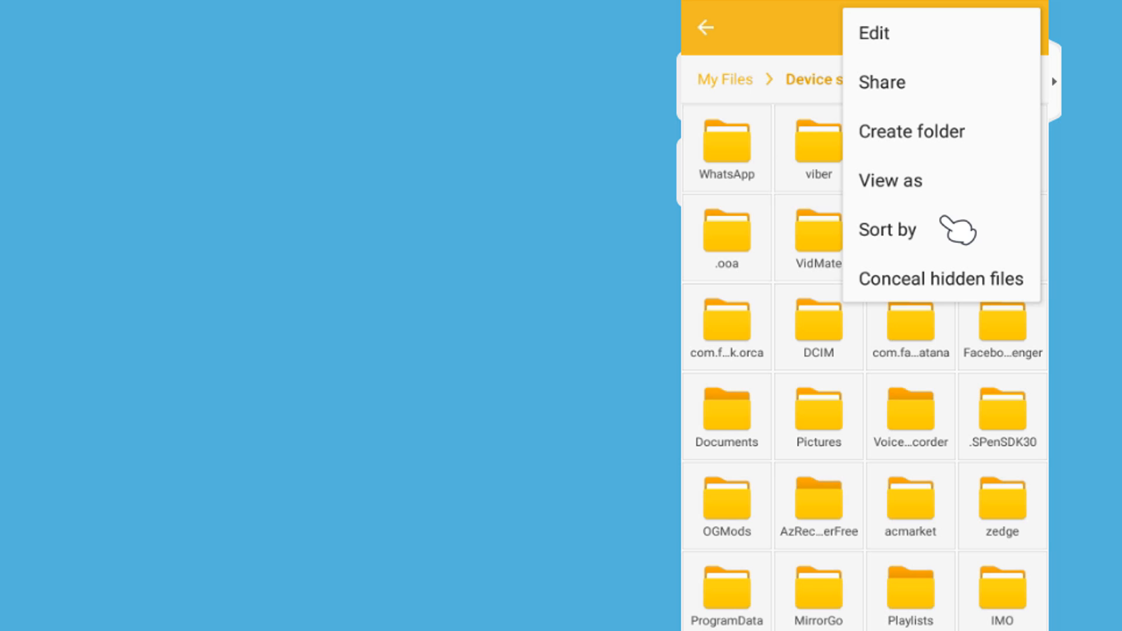
click(887, 229)
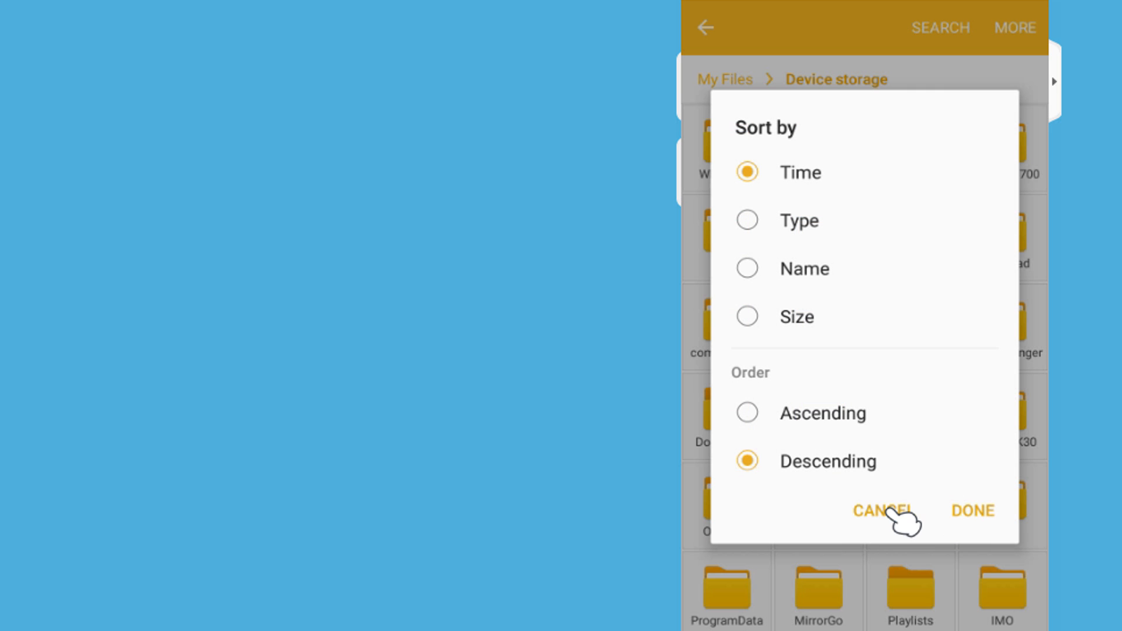
mouse_move(810, 361)
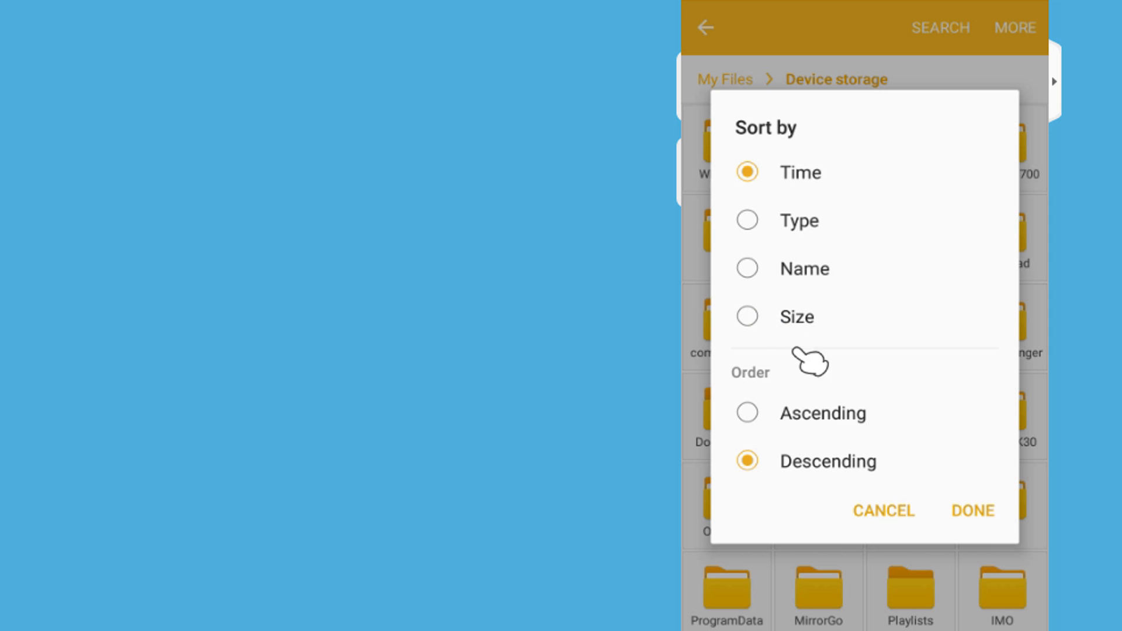
click(971, 510)
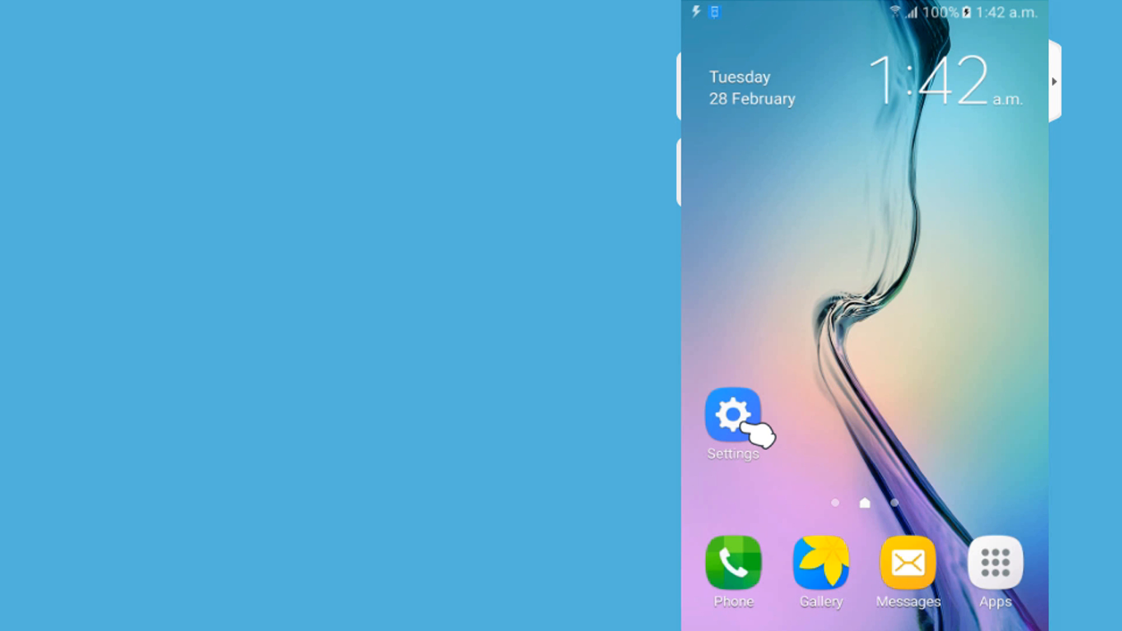
Step: Switch on Enable 4x MSAA in Developer options
click(731, 416)
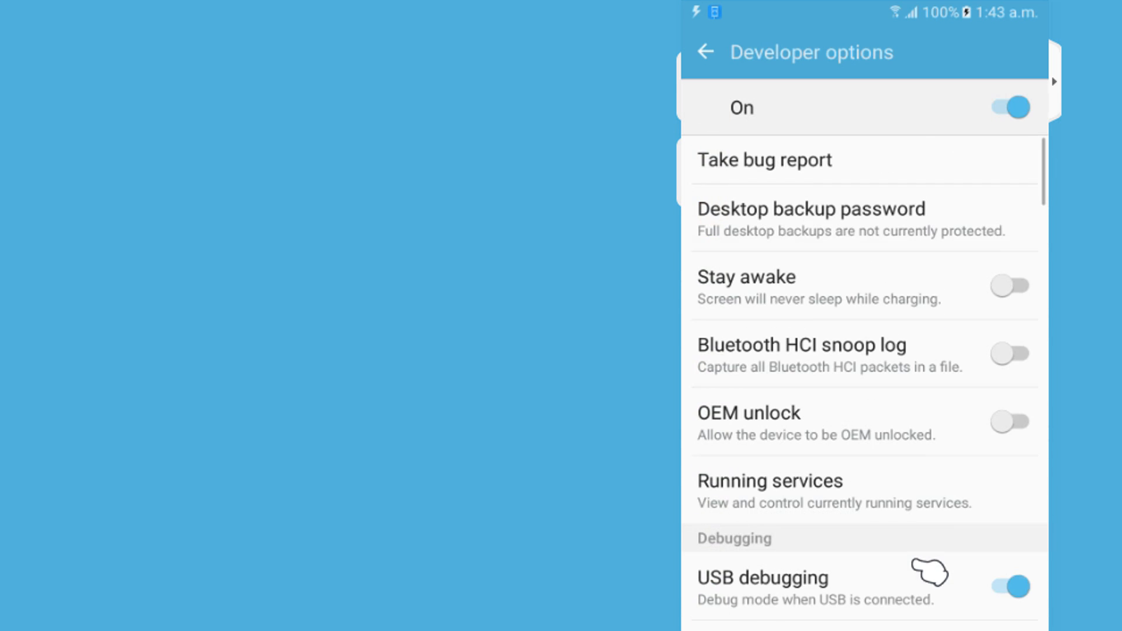
scroll(down, 3)
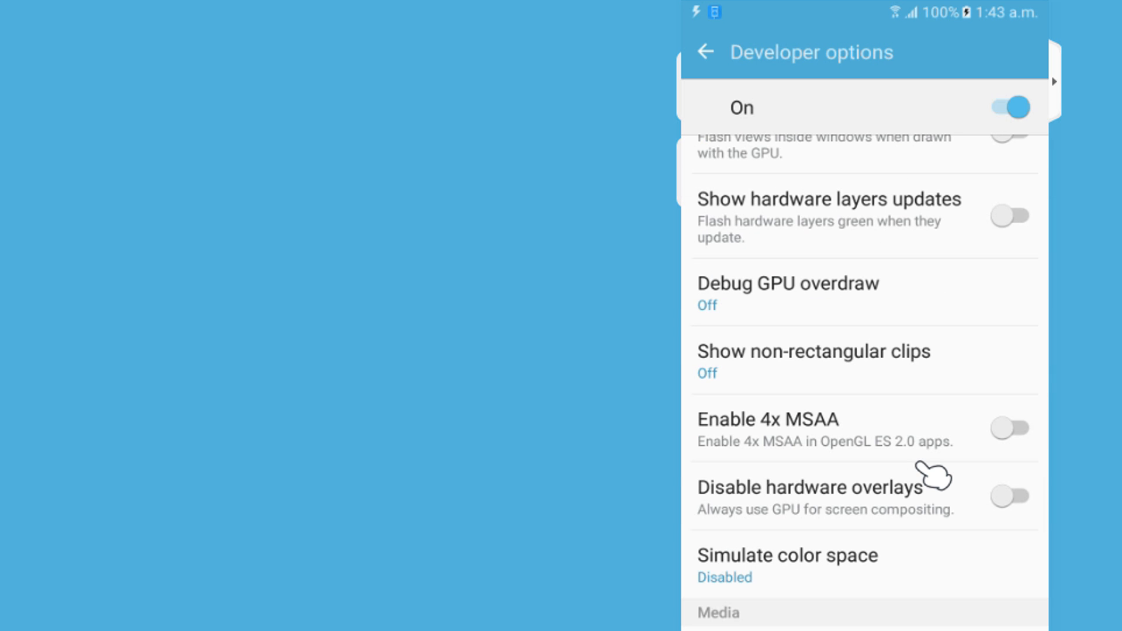
mouse_move(787, 461)
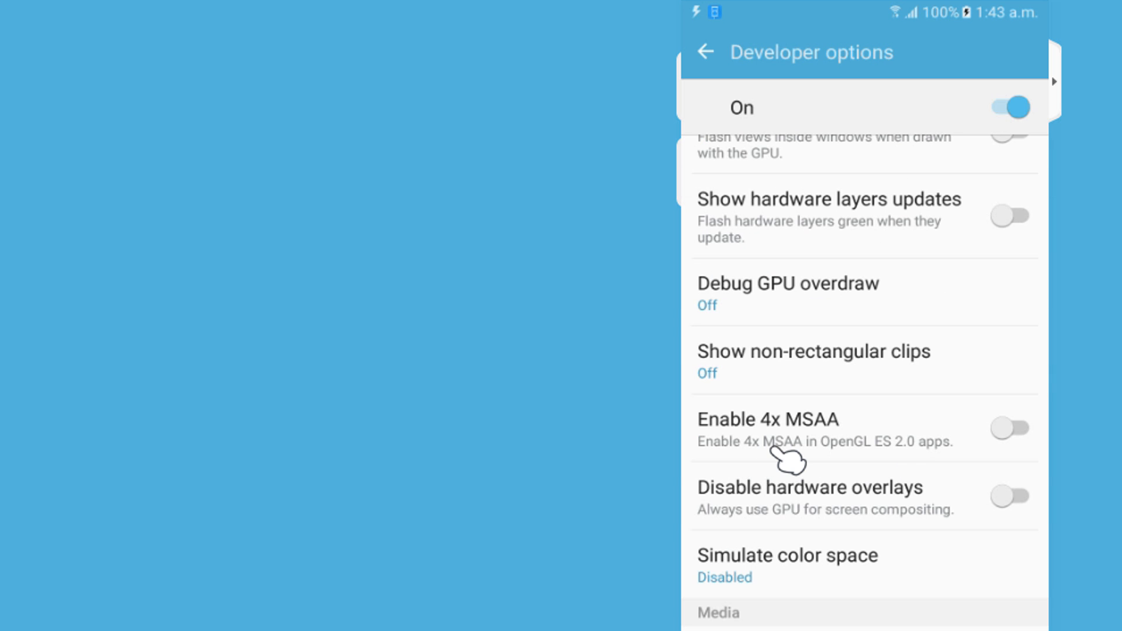
mouse_move(1030, 434)
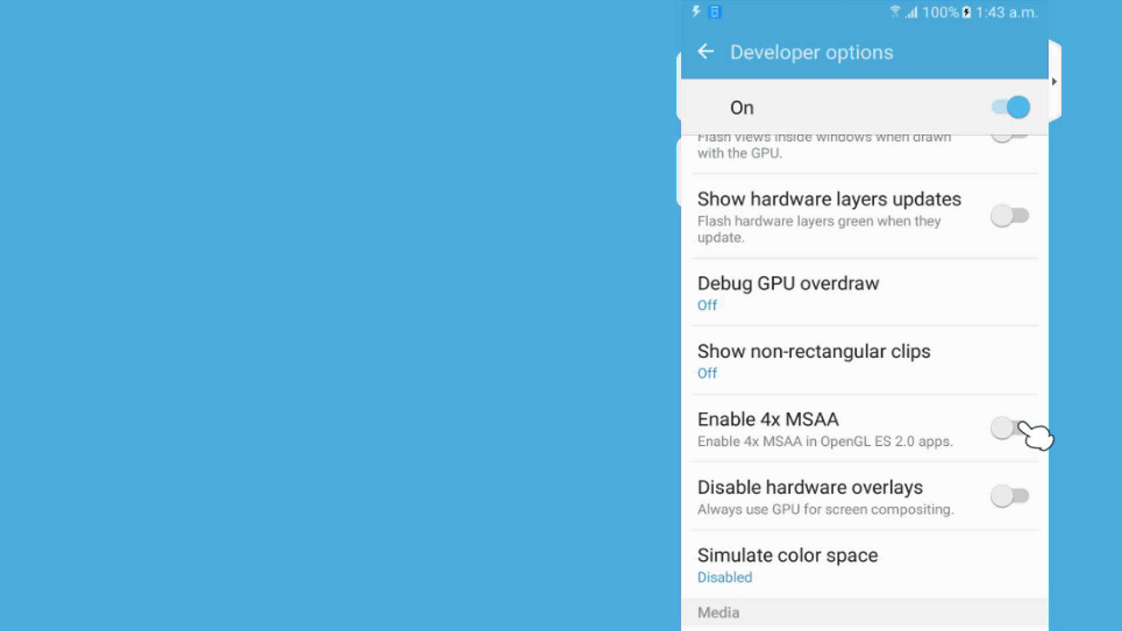
click(1008, 430)
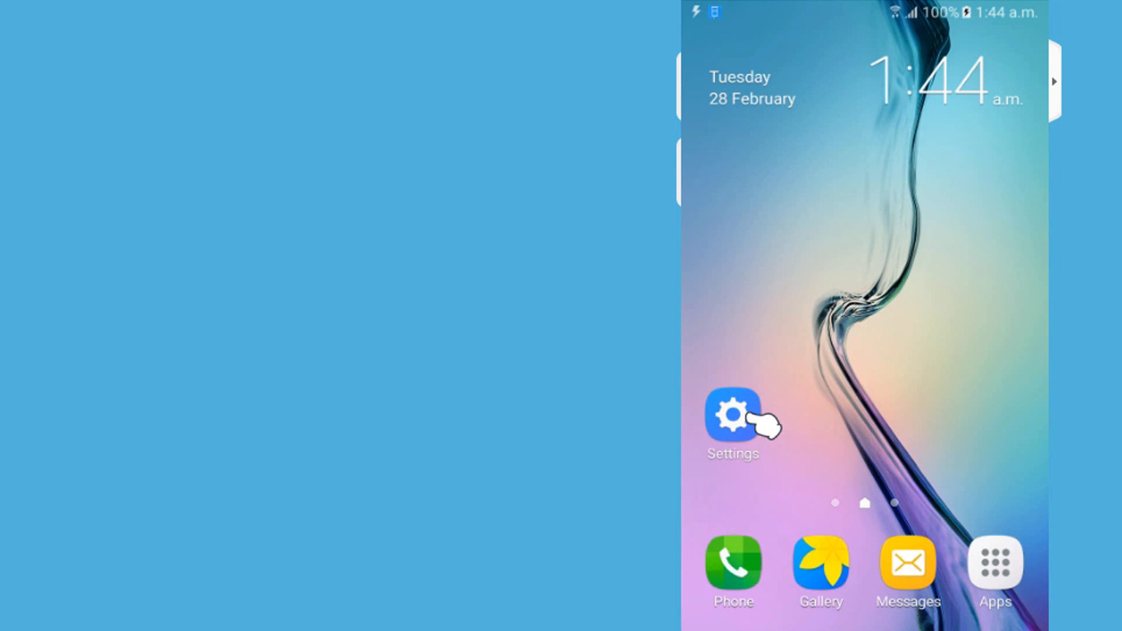
Step: Switch on Do not keep activities under Applications in Developer options
click(731, 417)
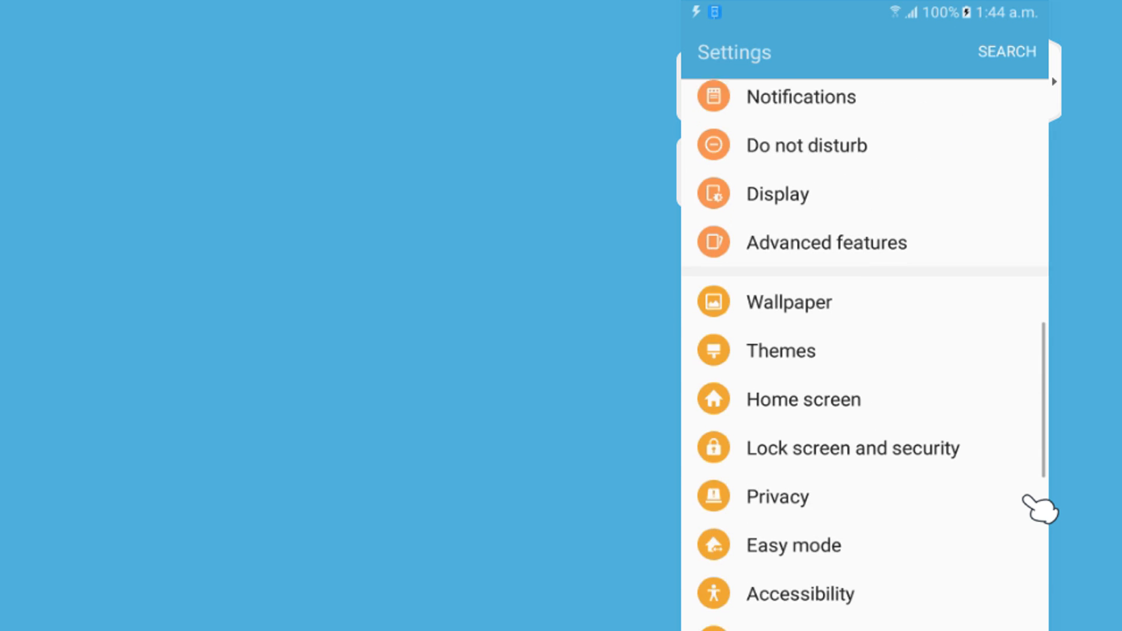
scroll(down, 3)
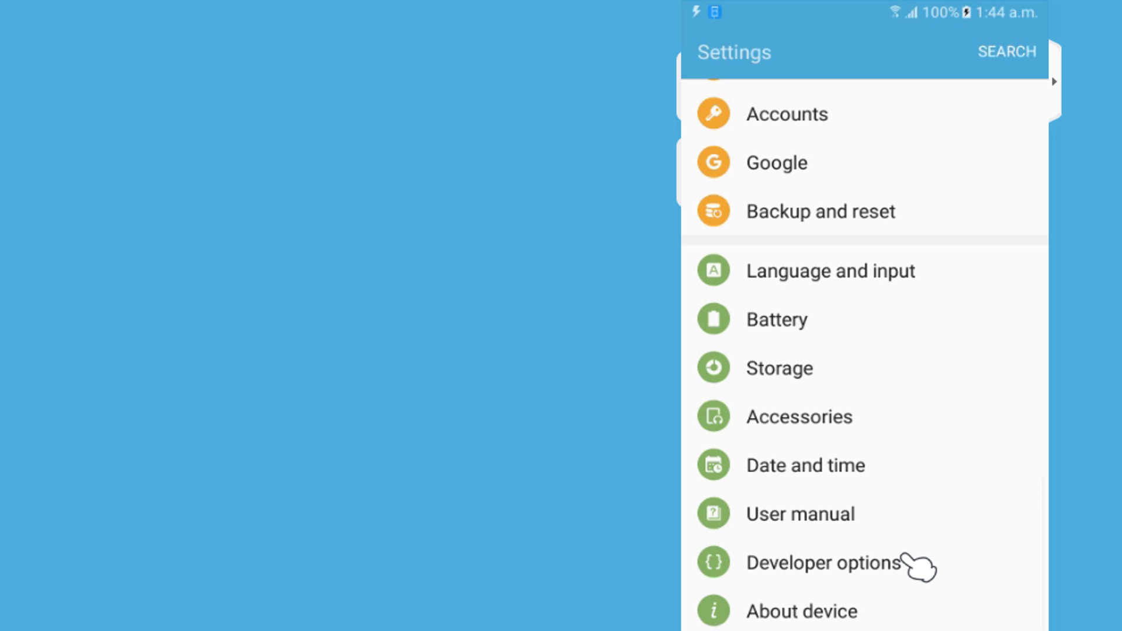
click(825, 562)
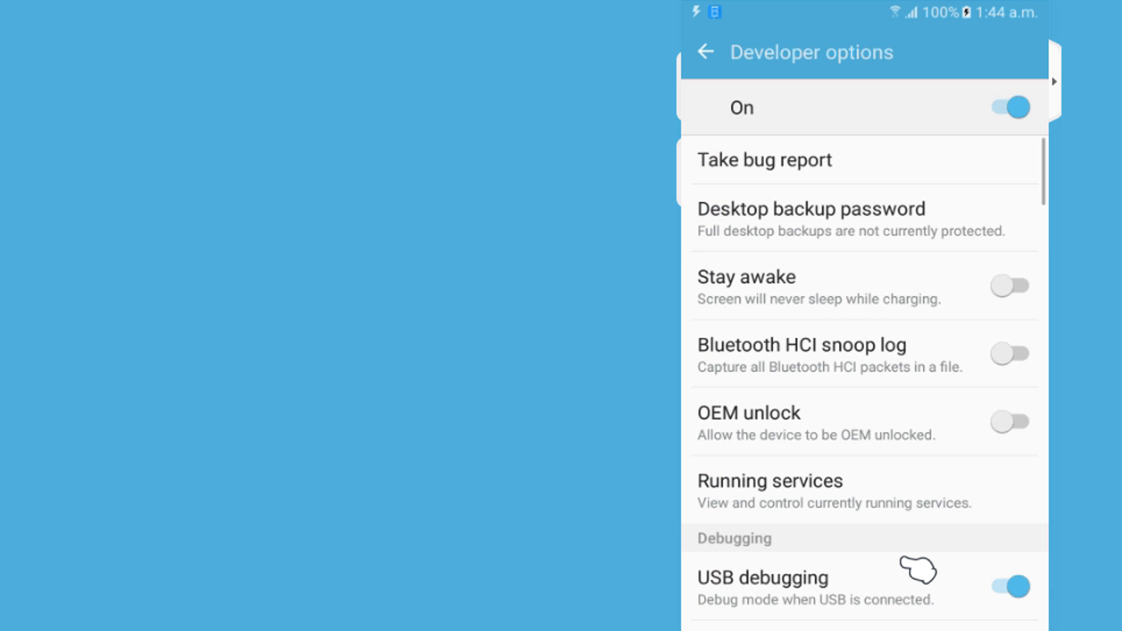
scroll(down, 3)
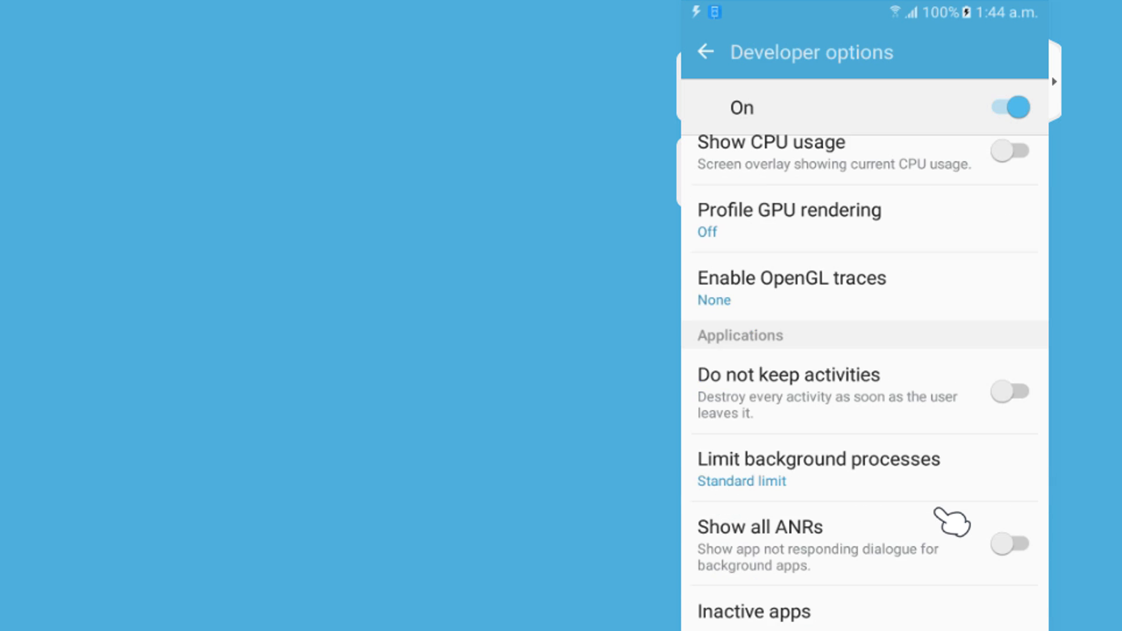
click(1009, 391)
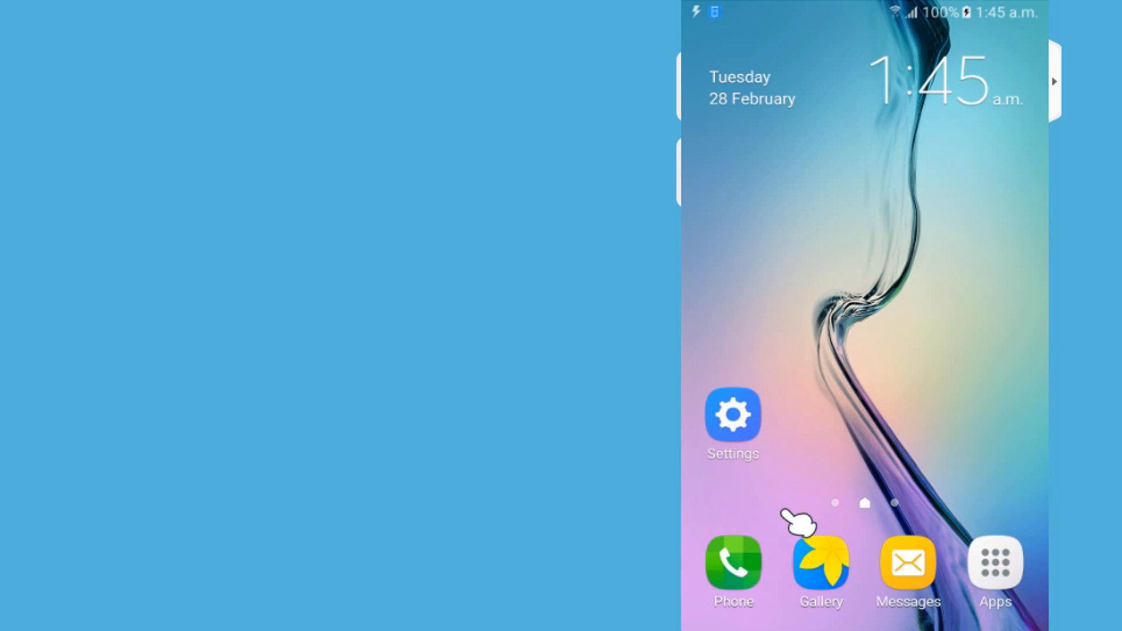
Step: Switch on Stay awake in Developer options and return to the settings list
click(731, 416)
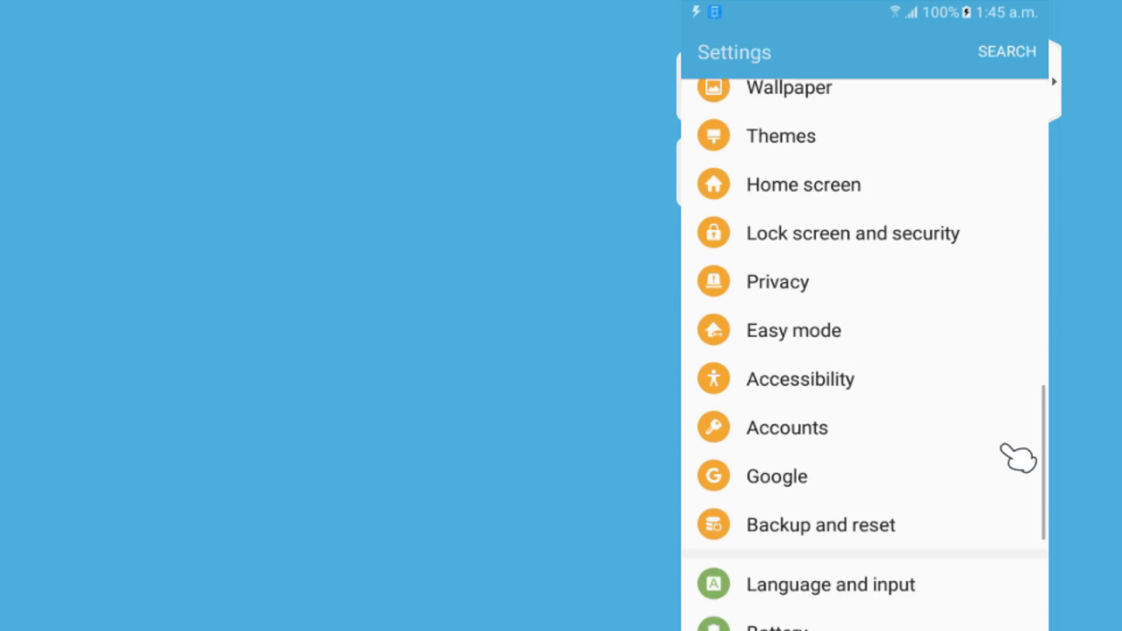
scroll(down, 3)
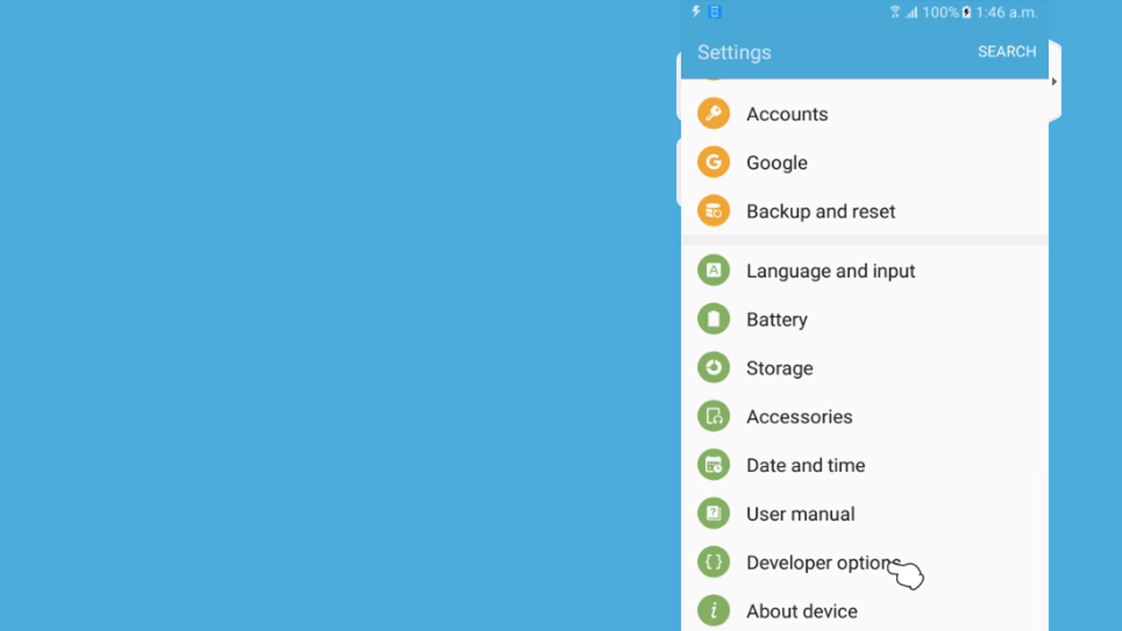
click(823, 563)
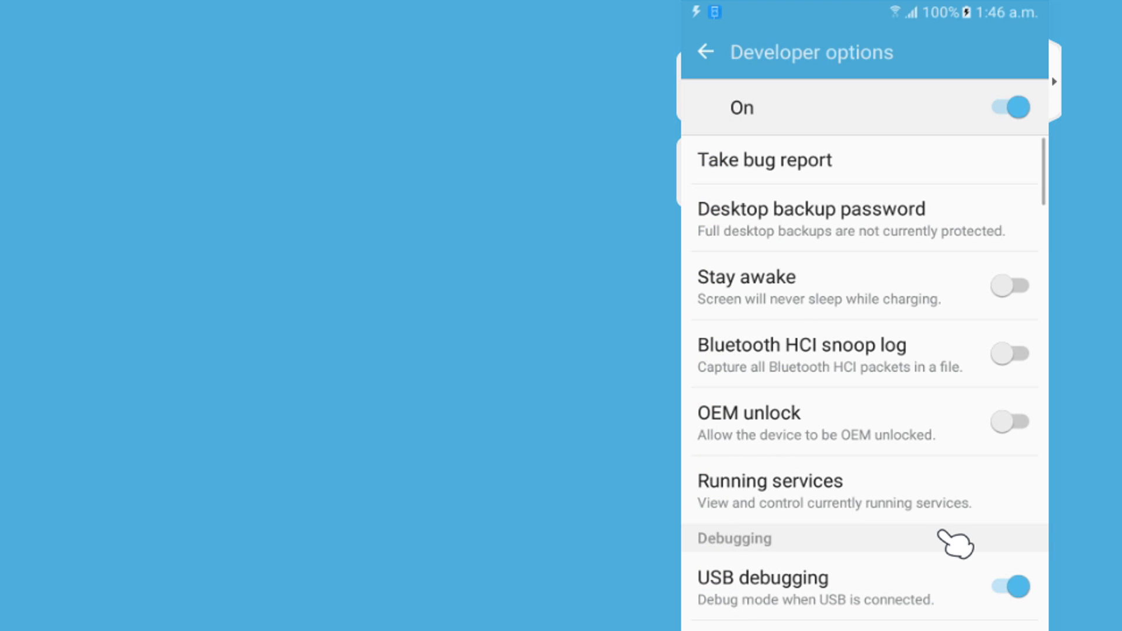
mouse_move(1031, 293)
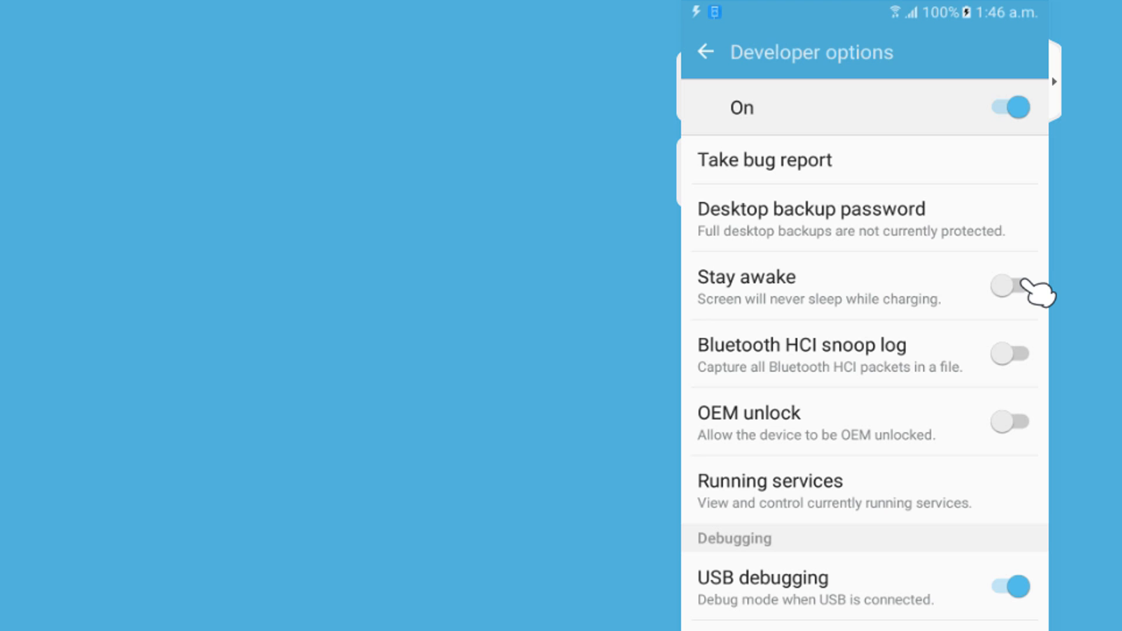
click(1009, 287)
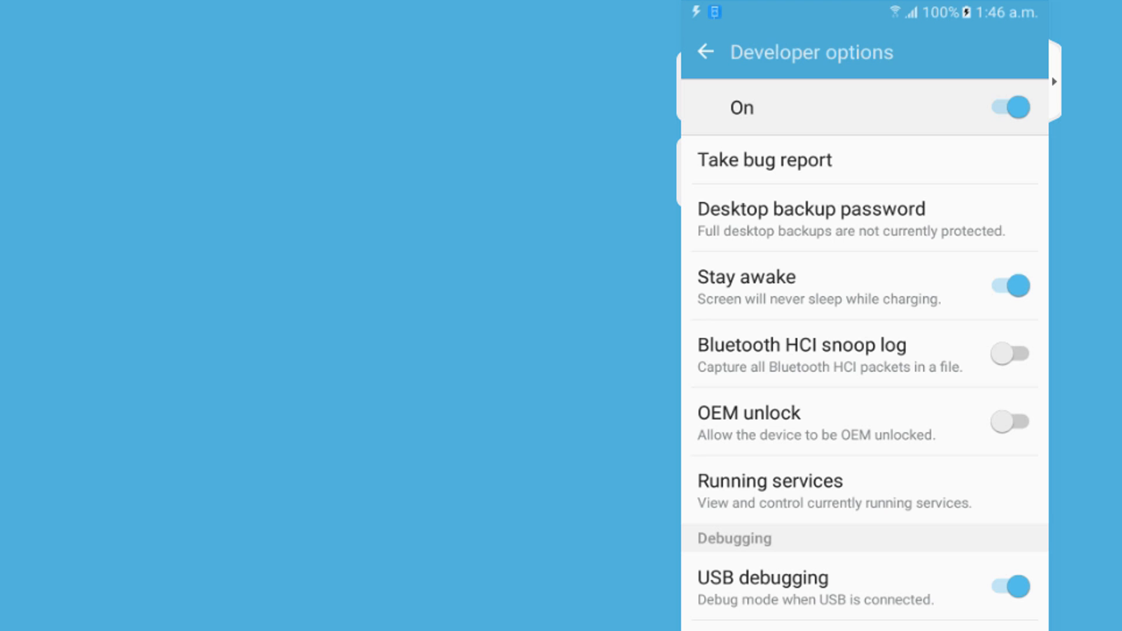
click(705, 51)
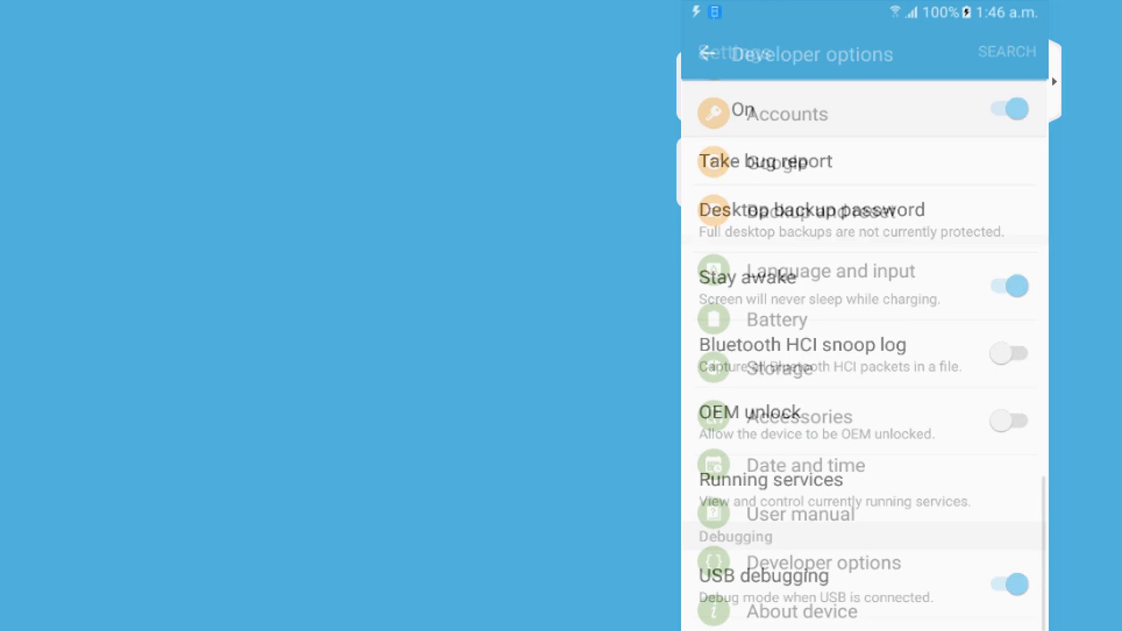